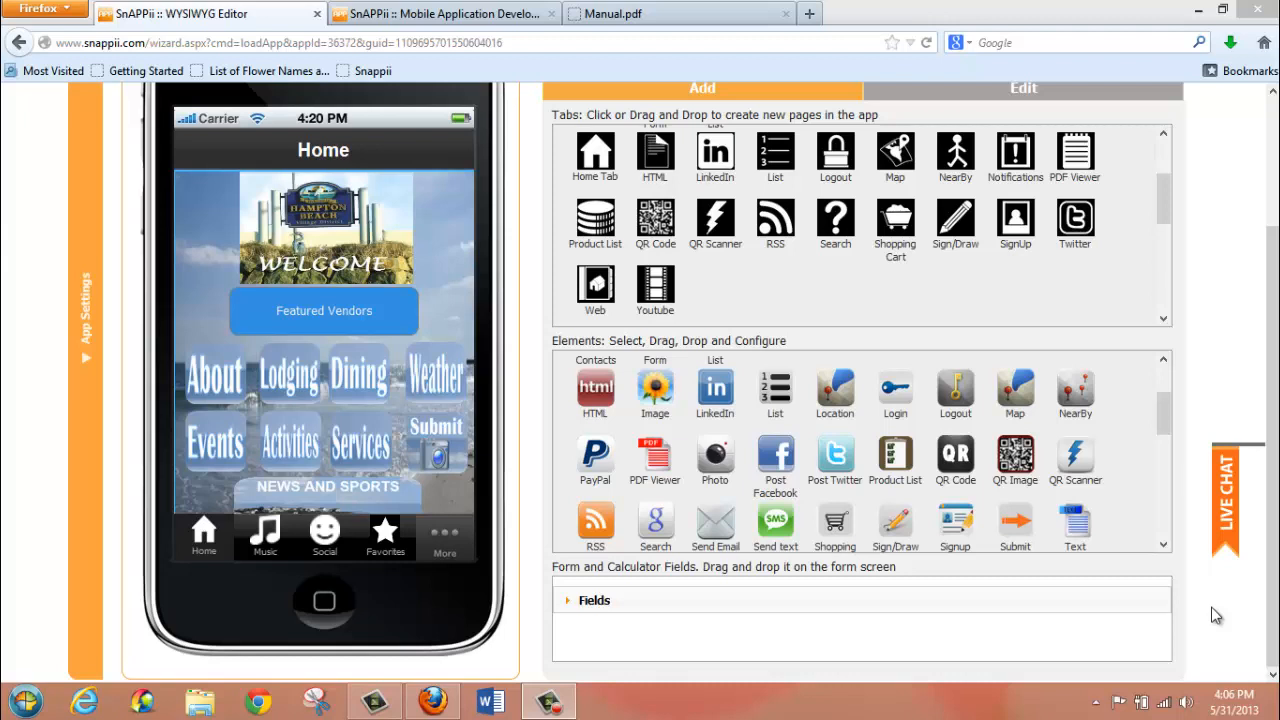
mouse_move(504, 152)
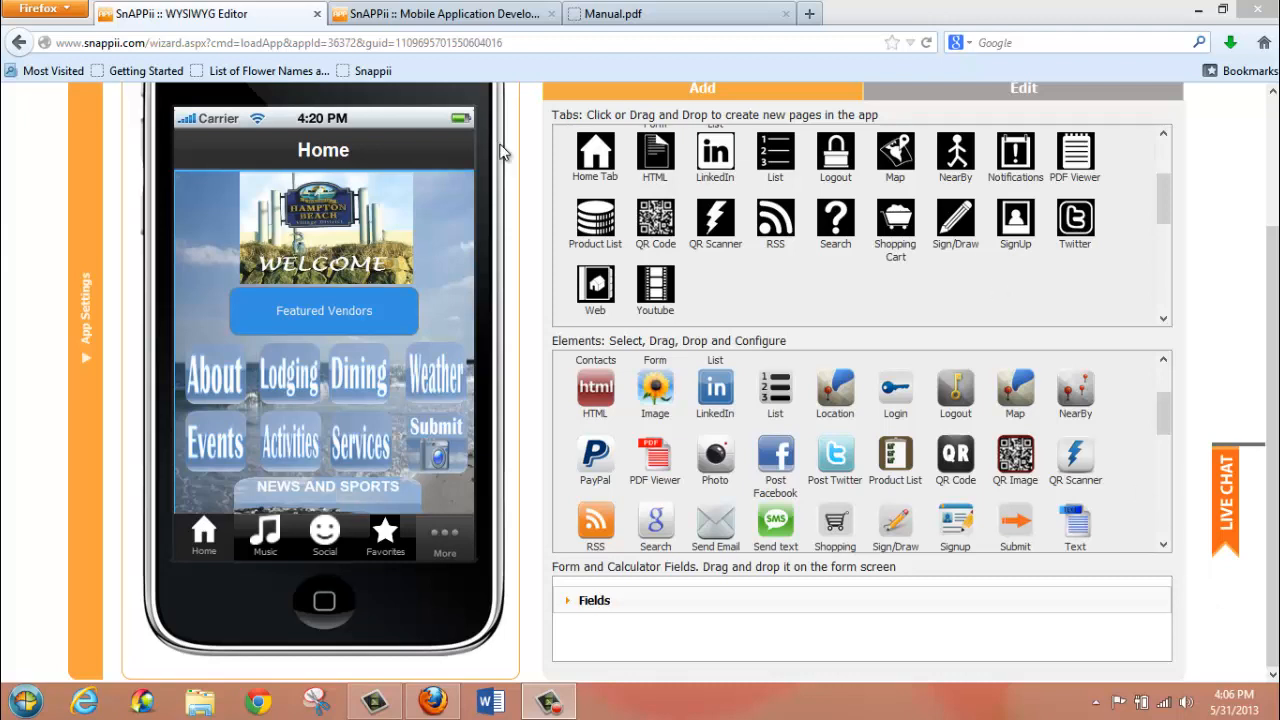
mouse_move(278, 228)
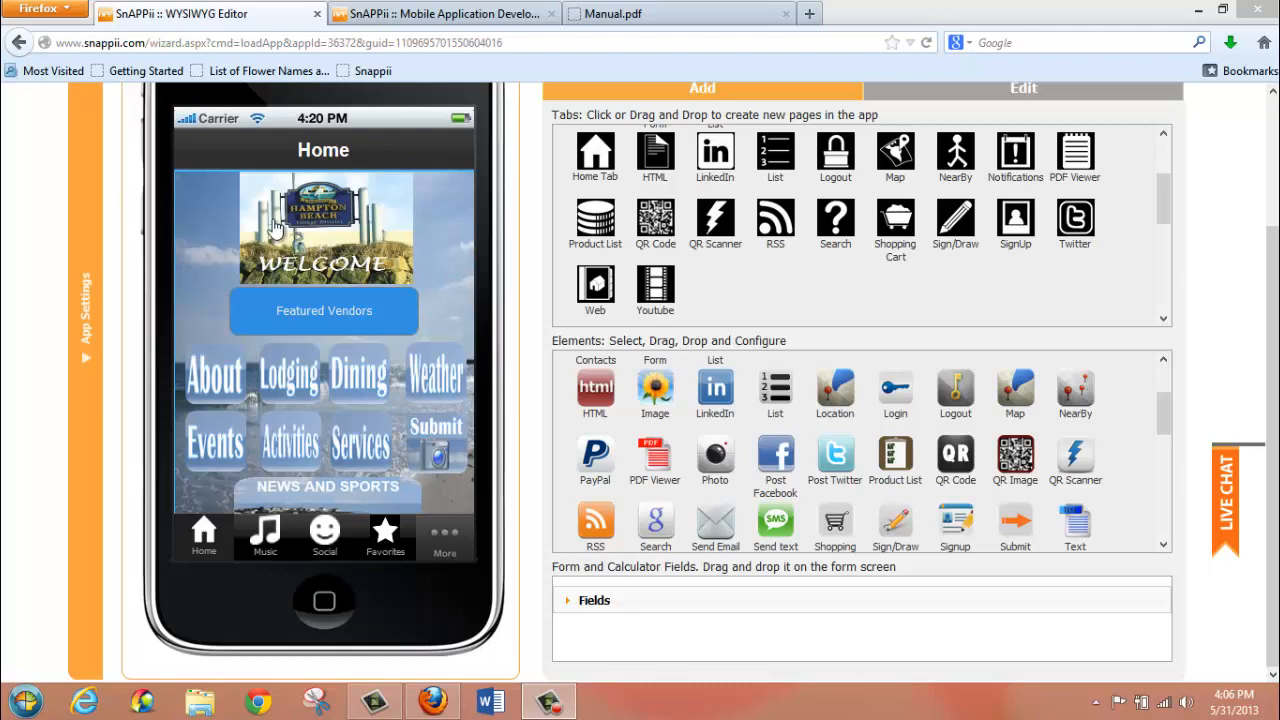
mouse_move(292, 424)
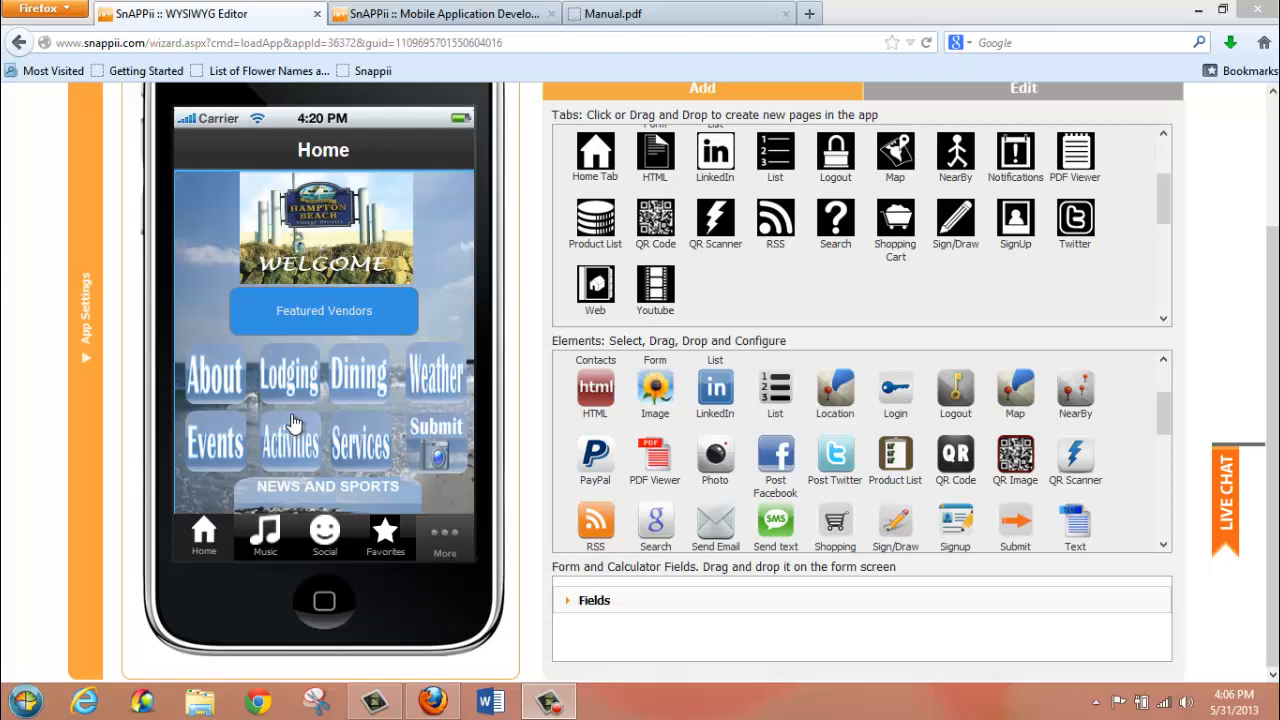
mouse_move(1016, 150)
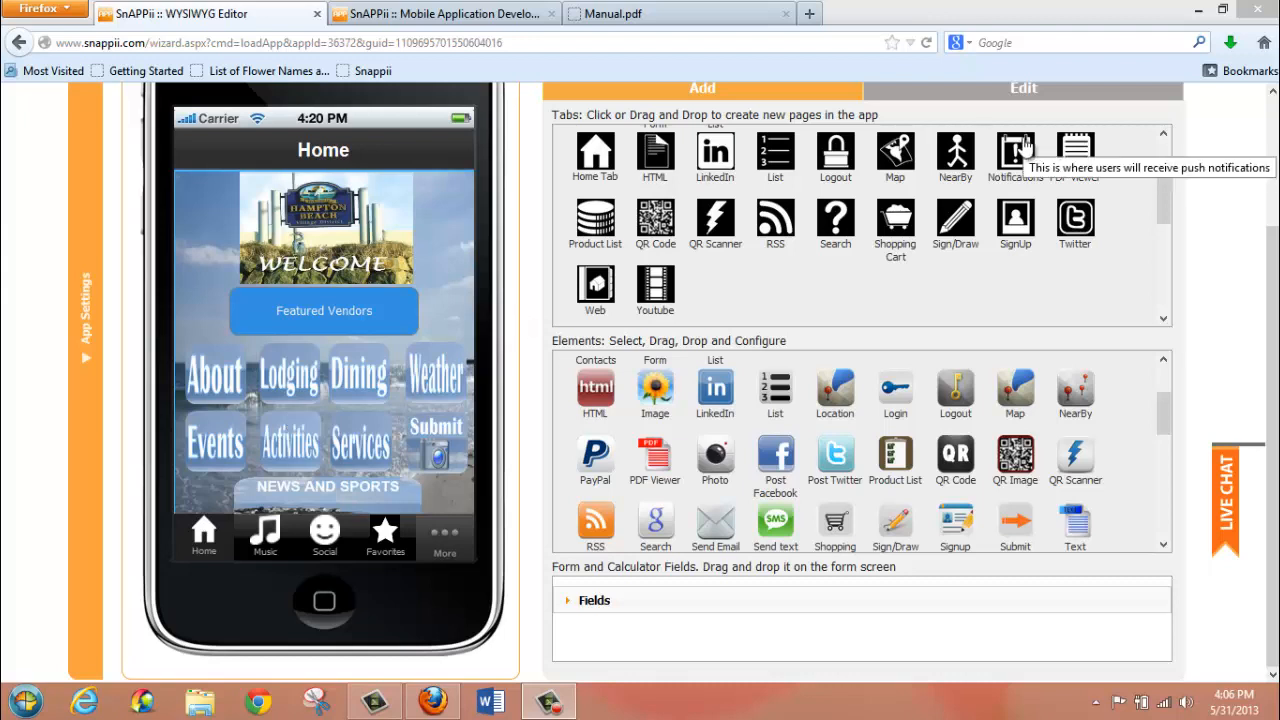
mouse_move(784, 268)
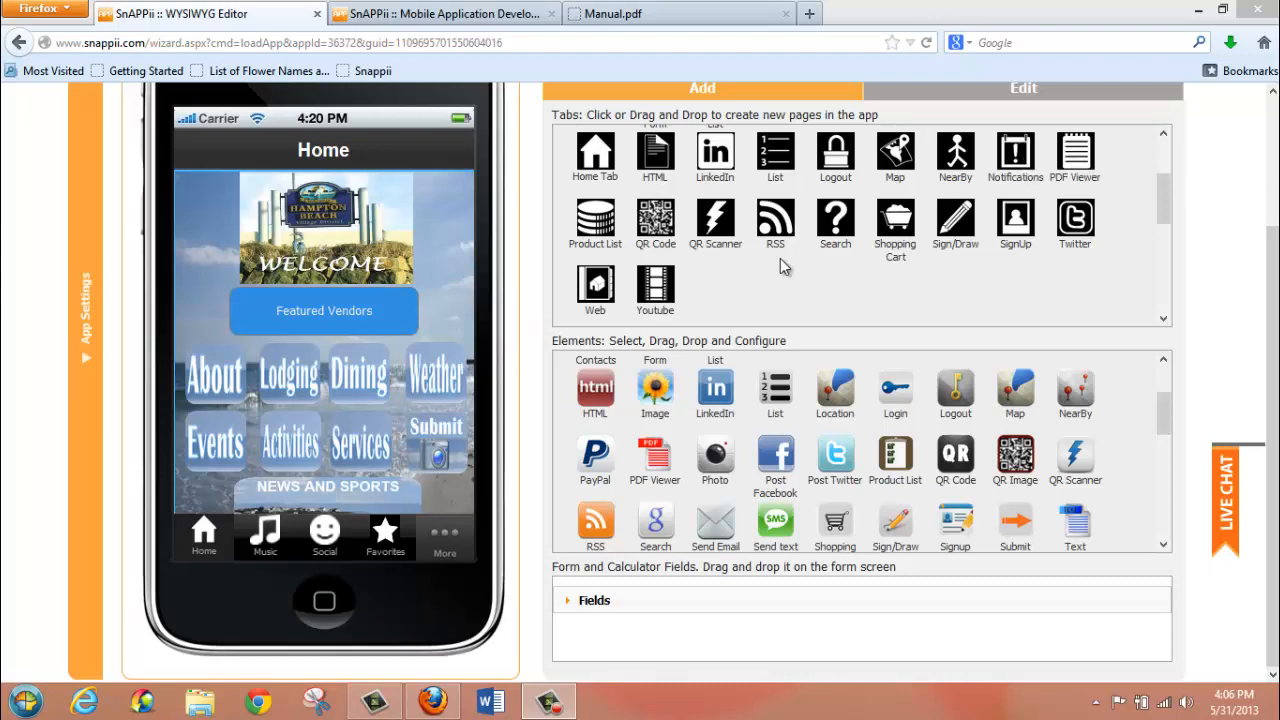
mouse_move(916, 188)
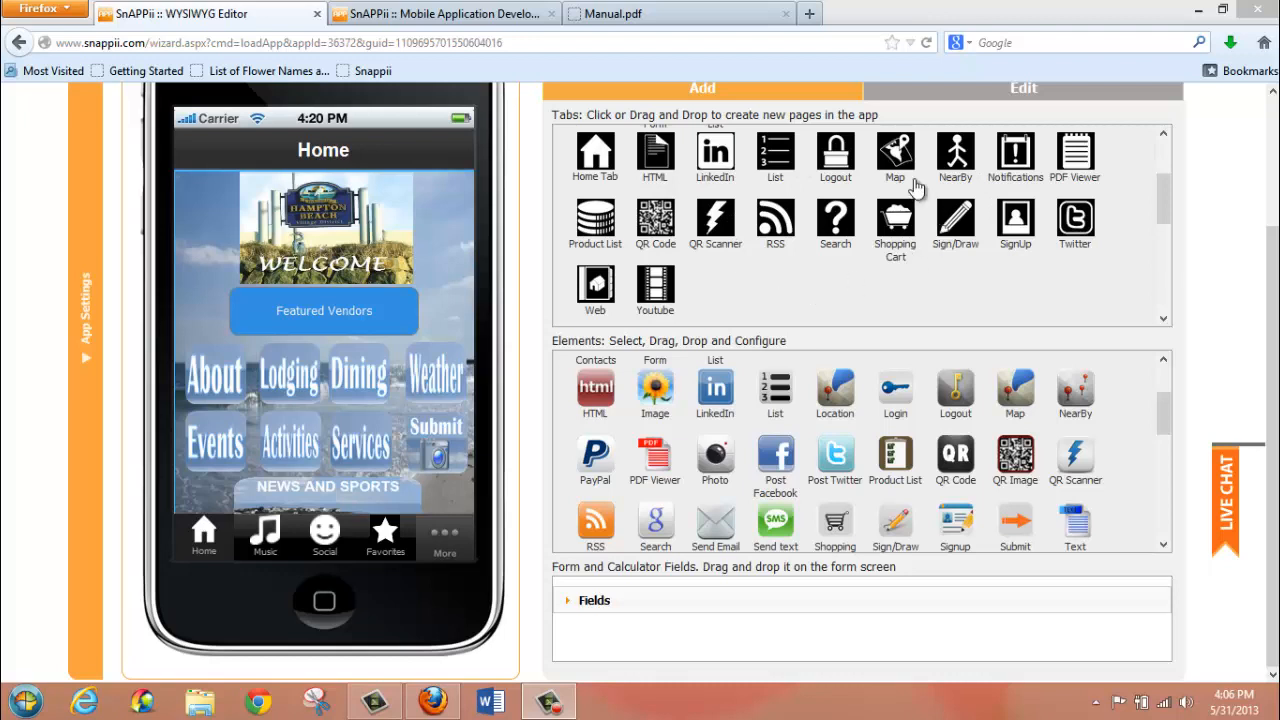
mouse_move(596, 248)
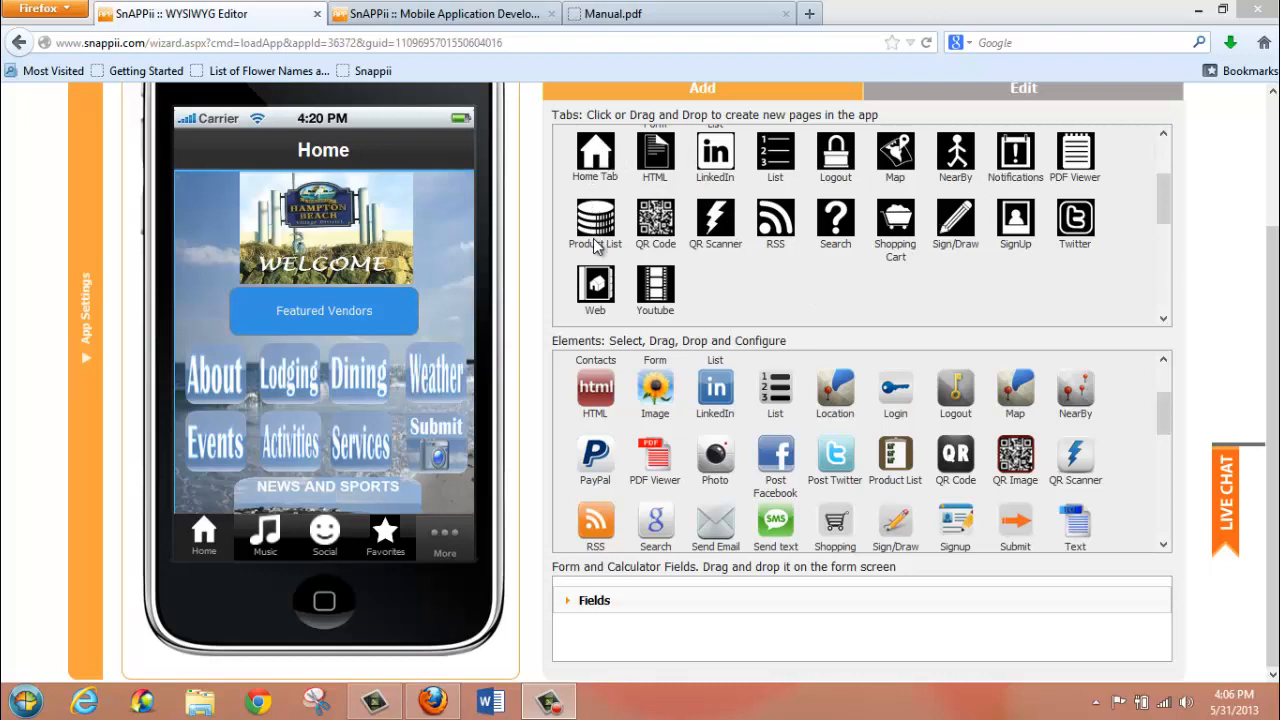
mouse_move(708, 510)
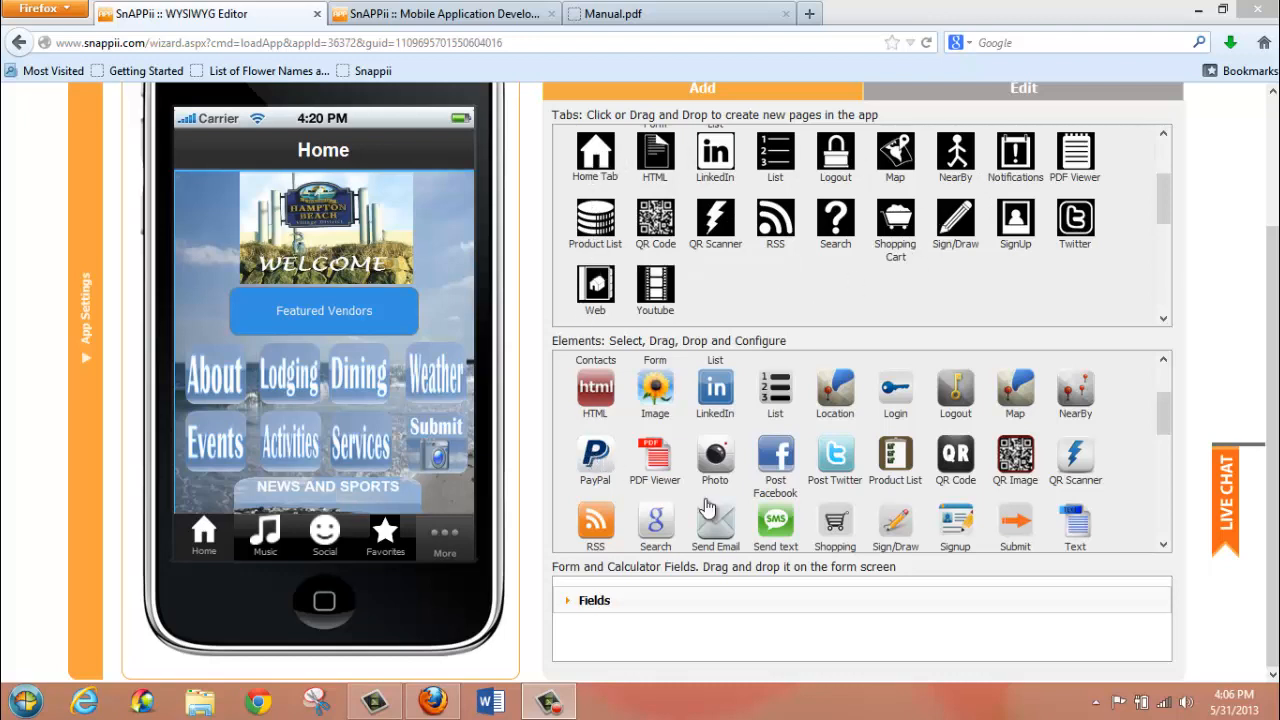
mouse_move(692, 516)
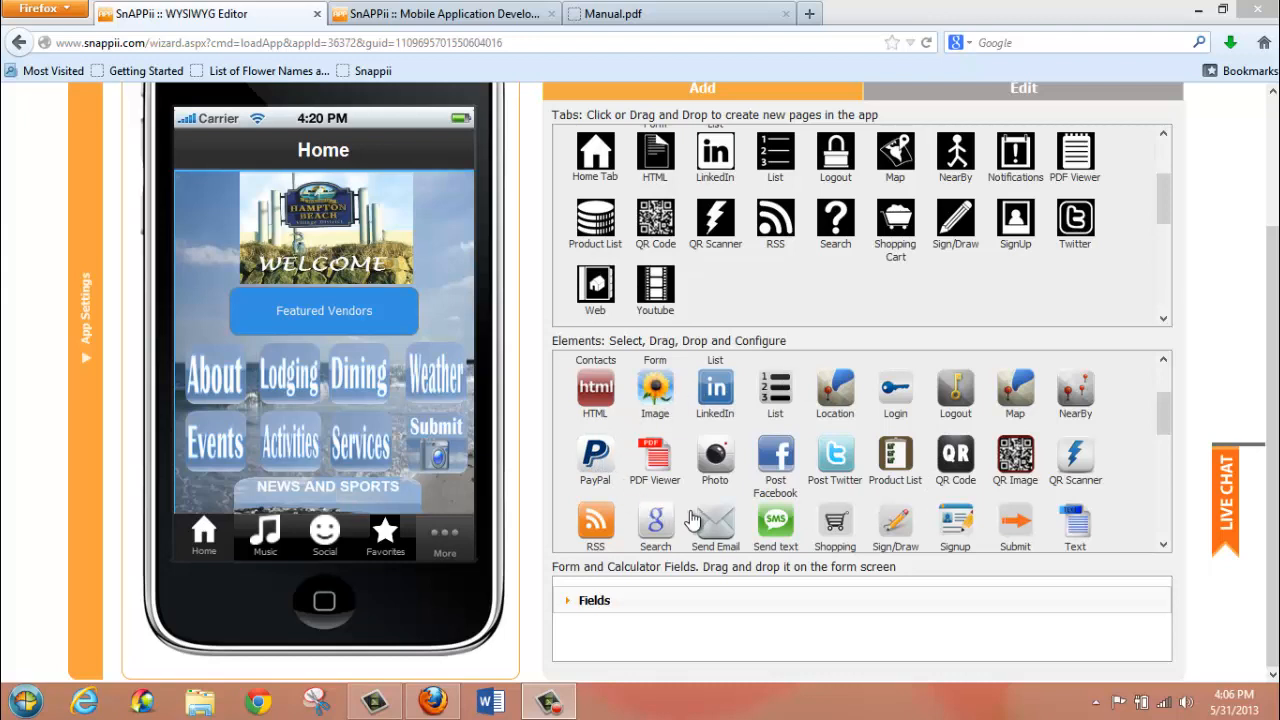
mouse_move(716, 520)
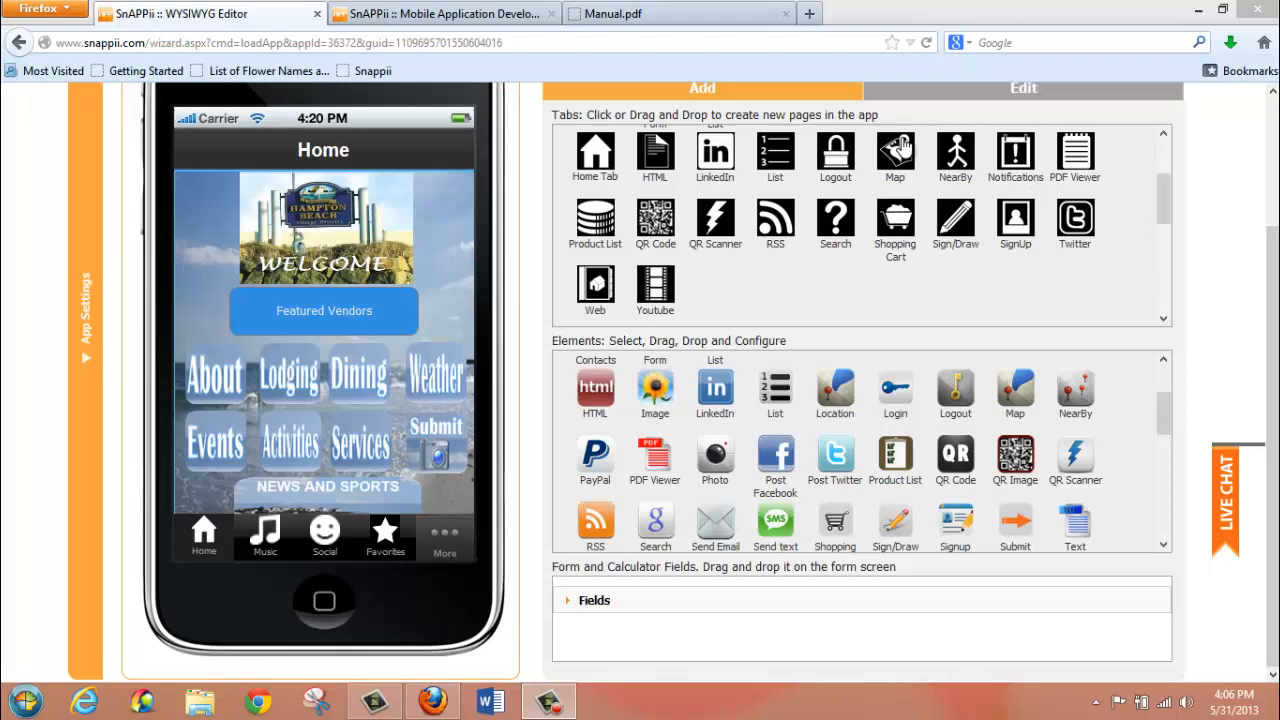
Drag a Map tab from the Tabs palette onto the app preview, opening its settings
drag(896, 156, 452, 470)
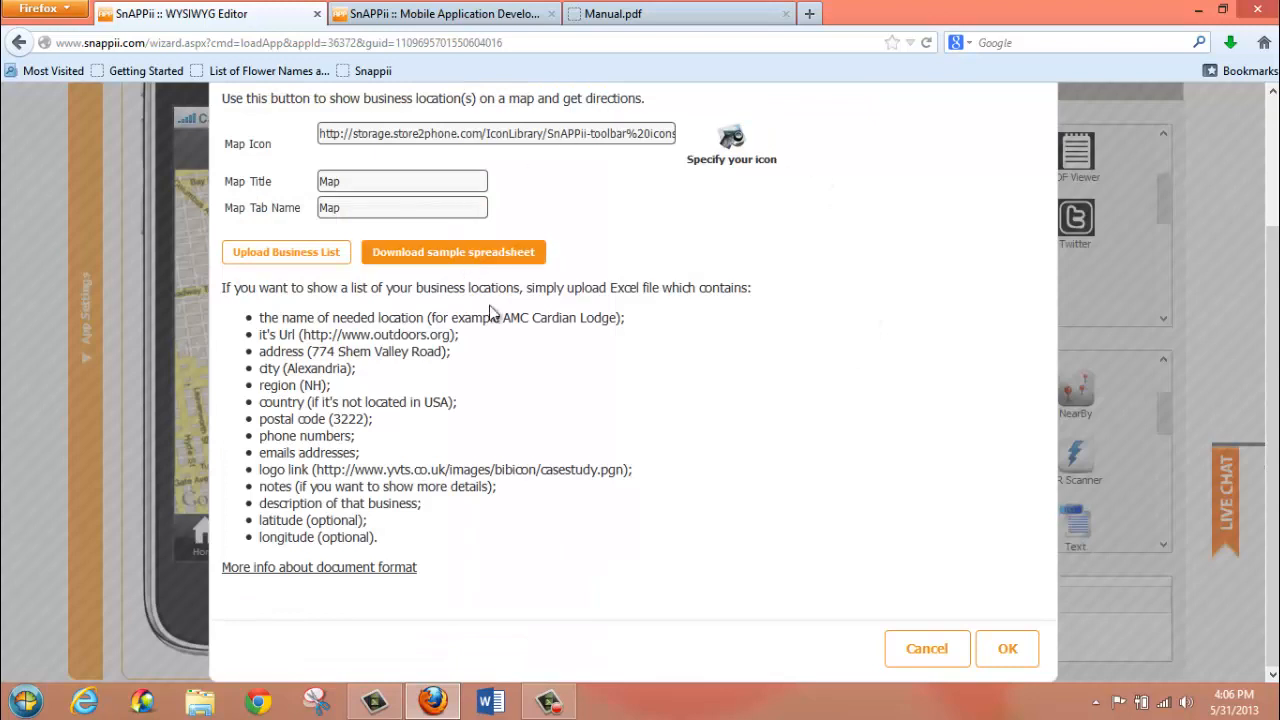
mouse_move(564, 392)
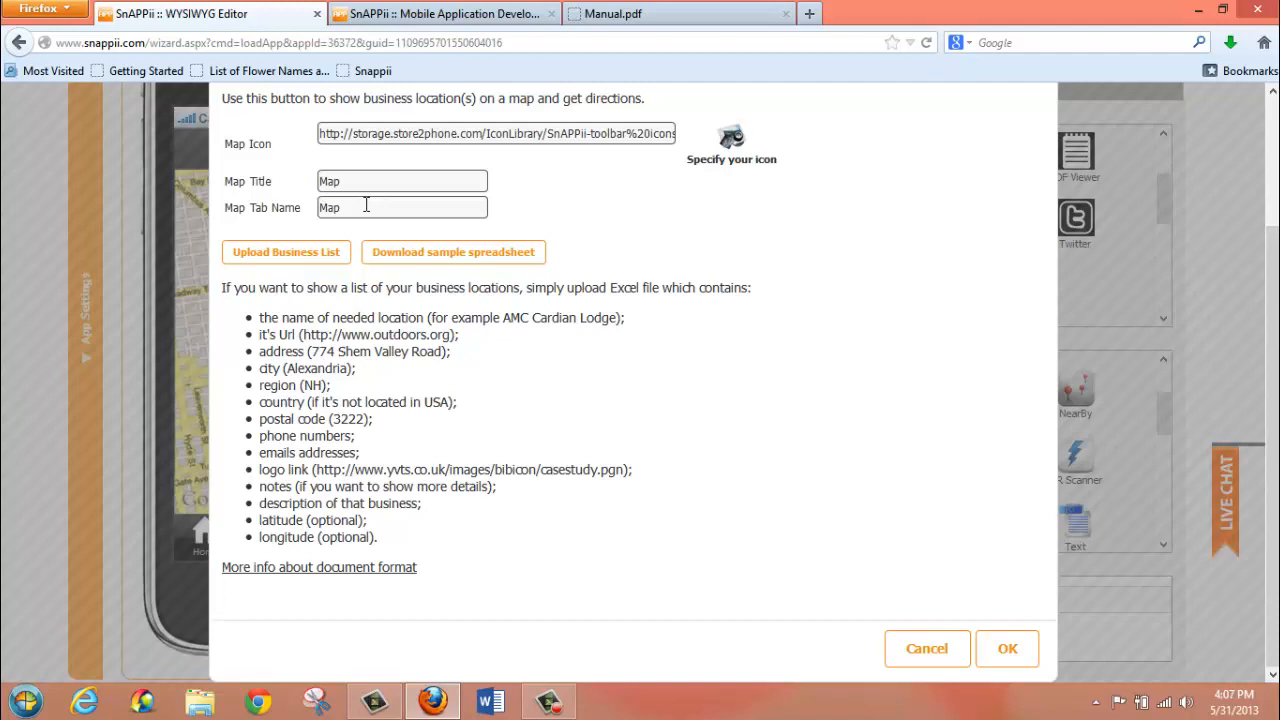
mouse_move(196, 532)
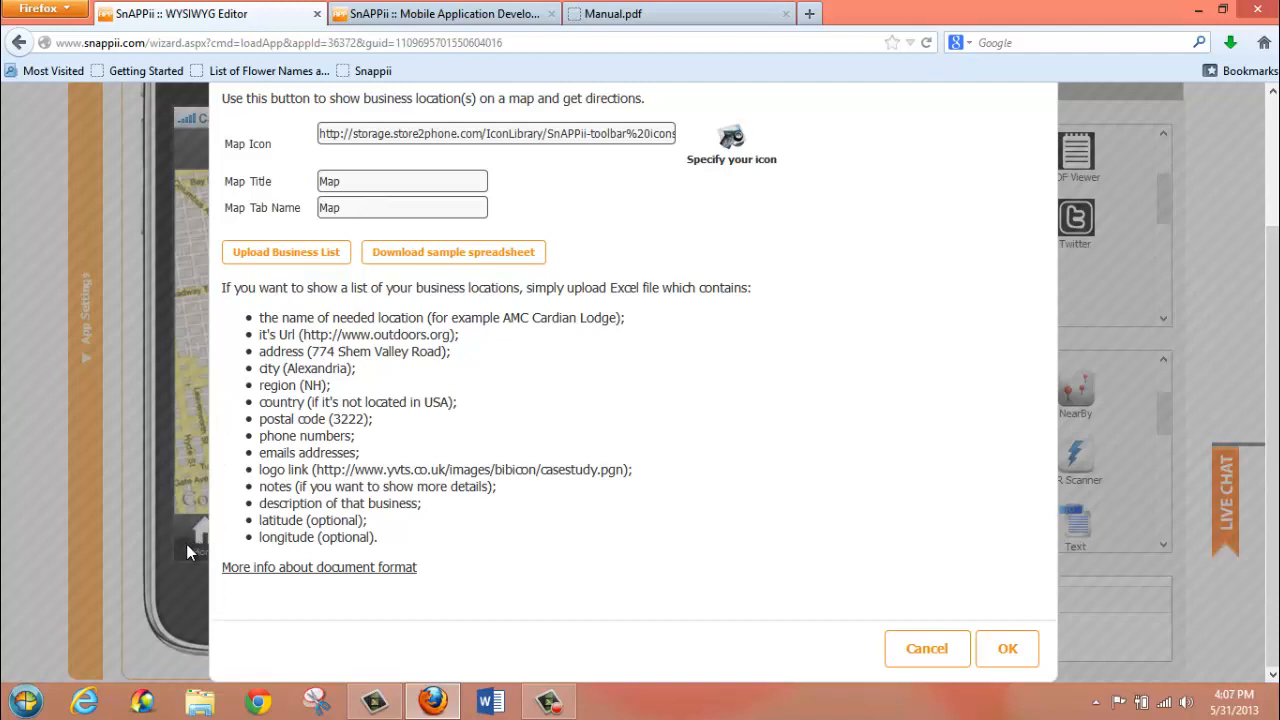
mouse_move(732, 144)
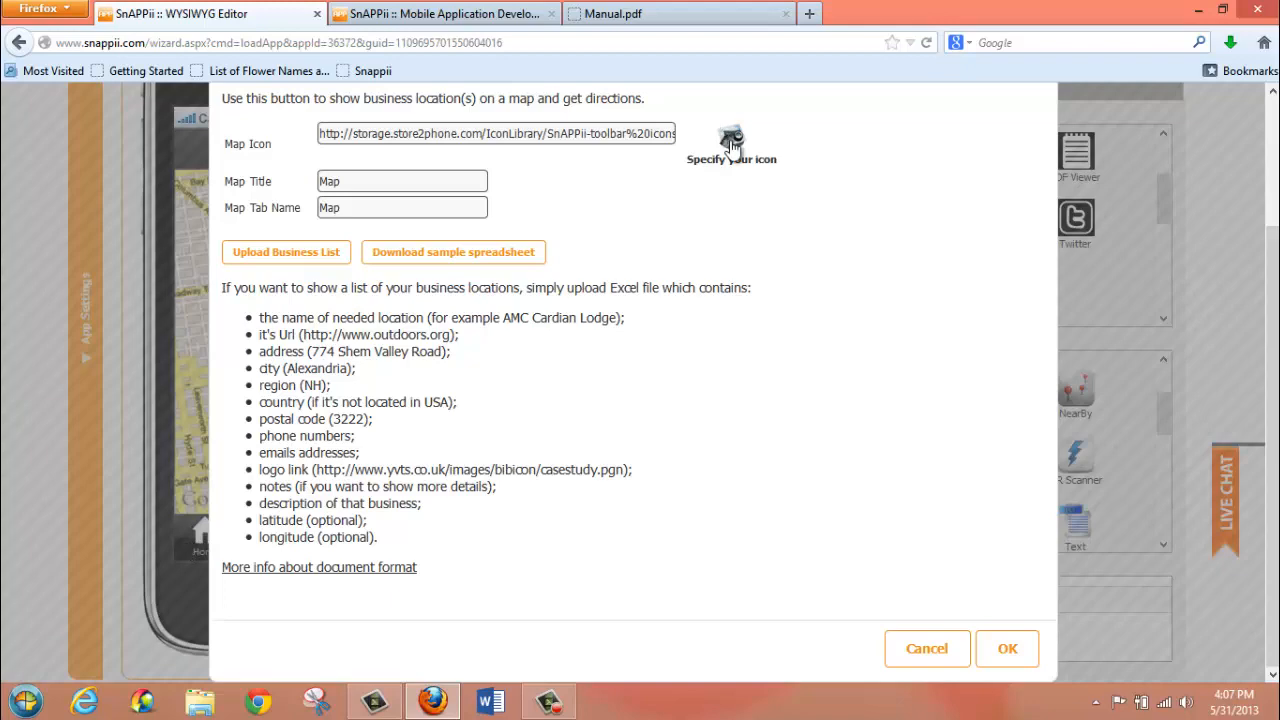
Bring up the icon library via 'Specify your icon' and browse the available icons
click(732, 140)
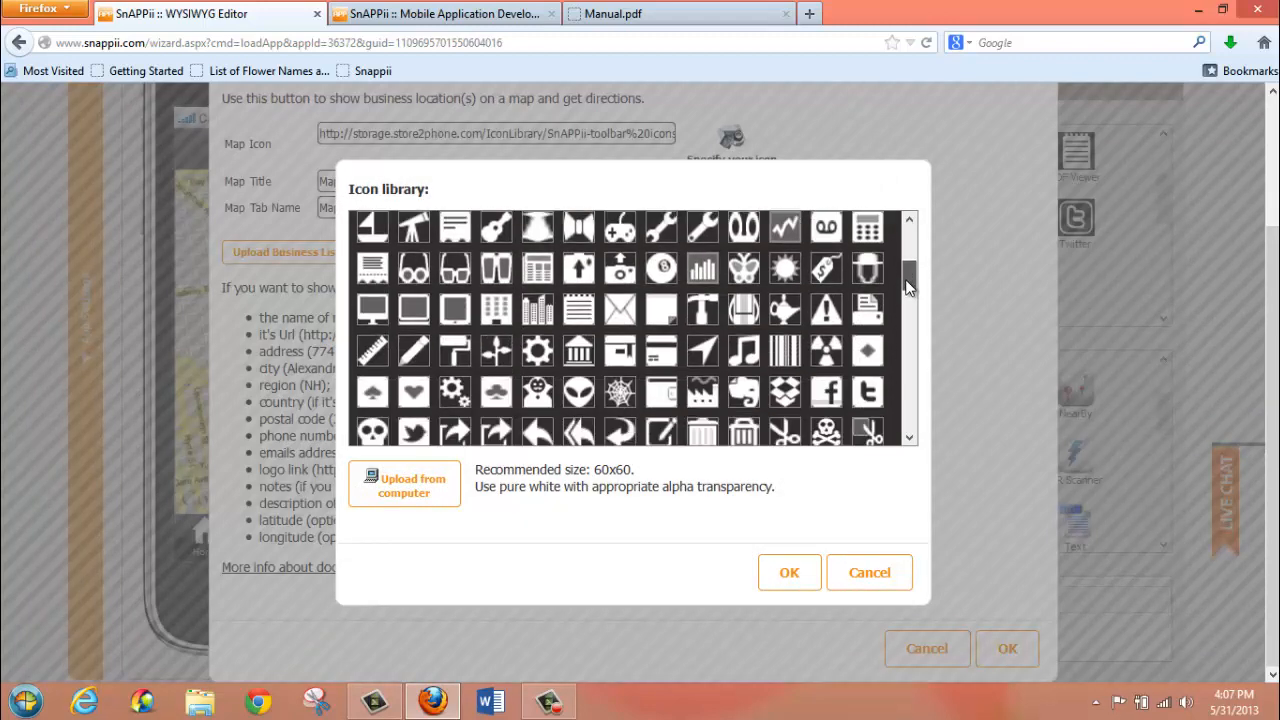
scroll(down, 3)
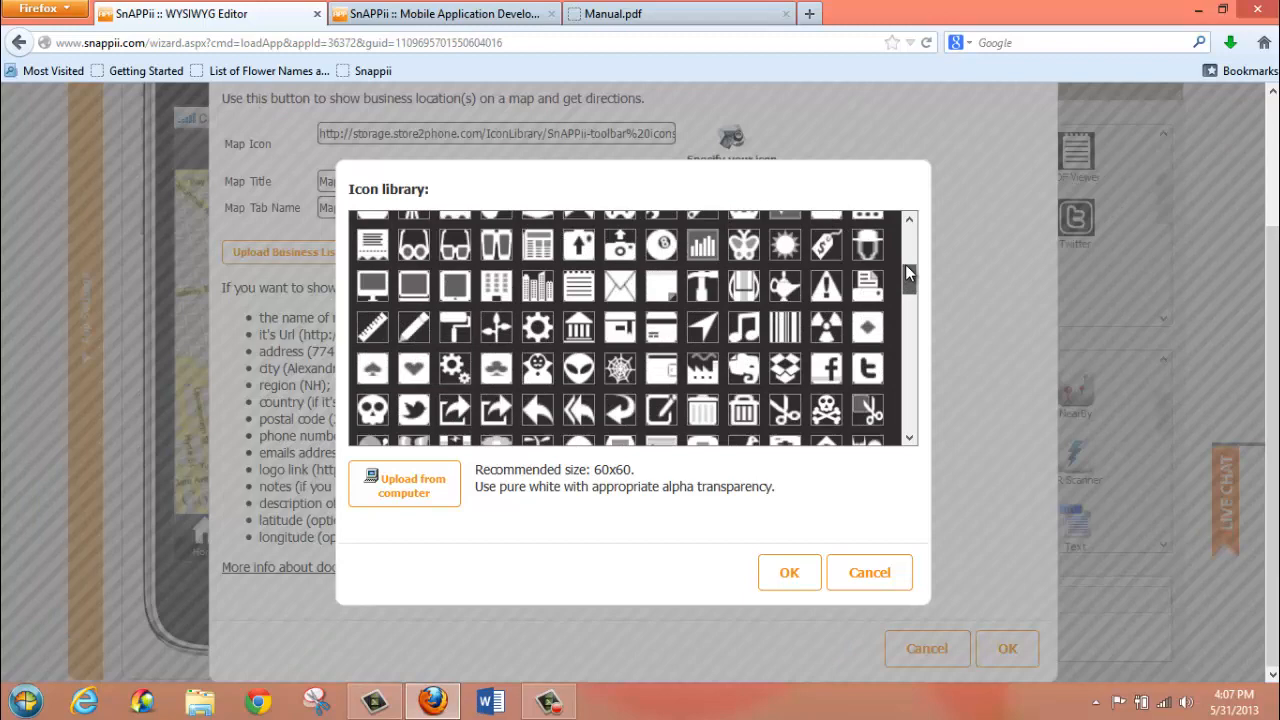
scroll(up, 3)
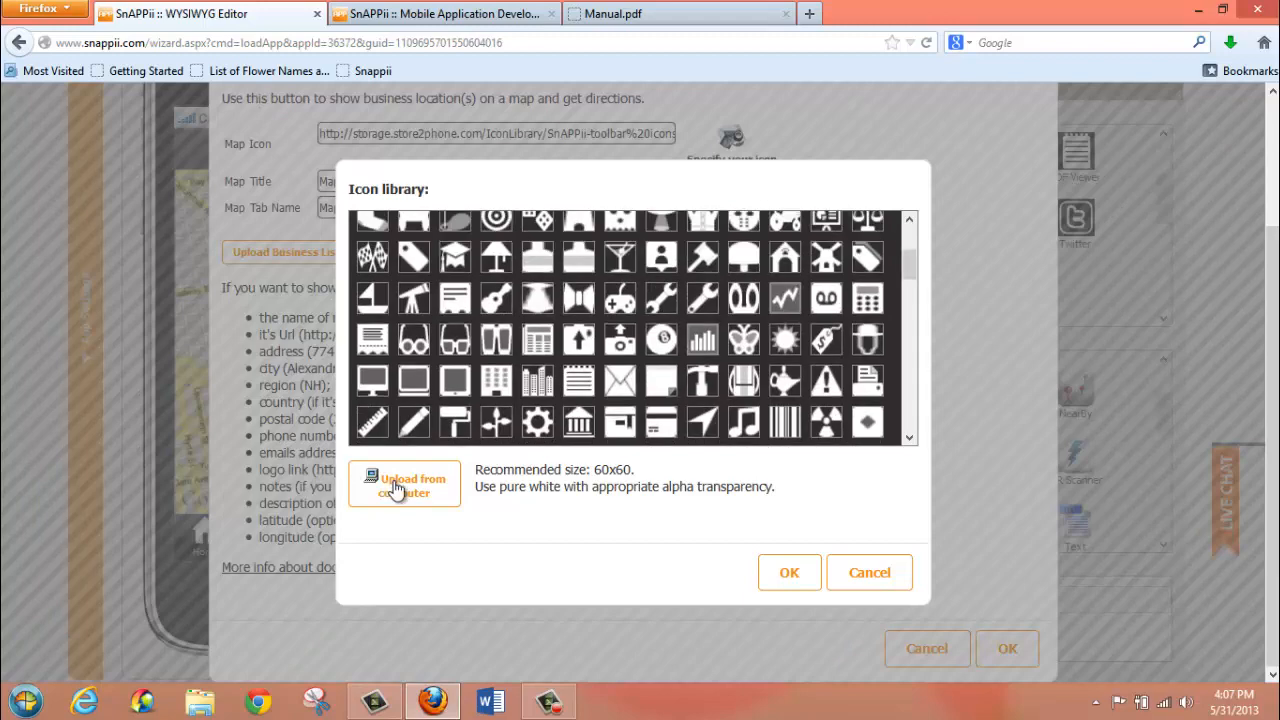
mouse_move(898, 266)
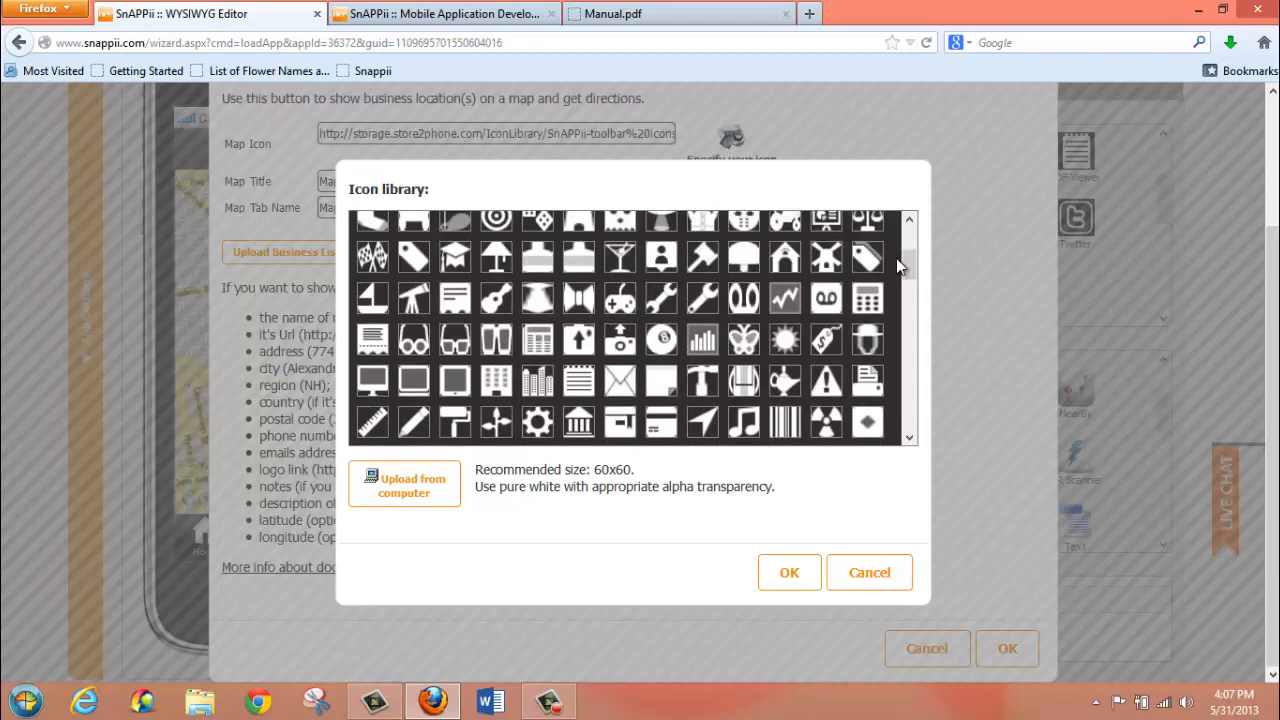
scroll(up, 3)
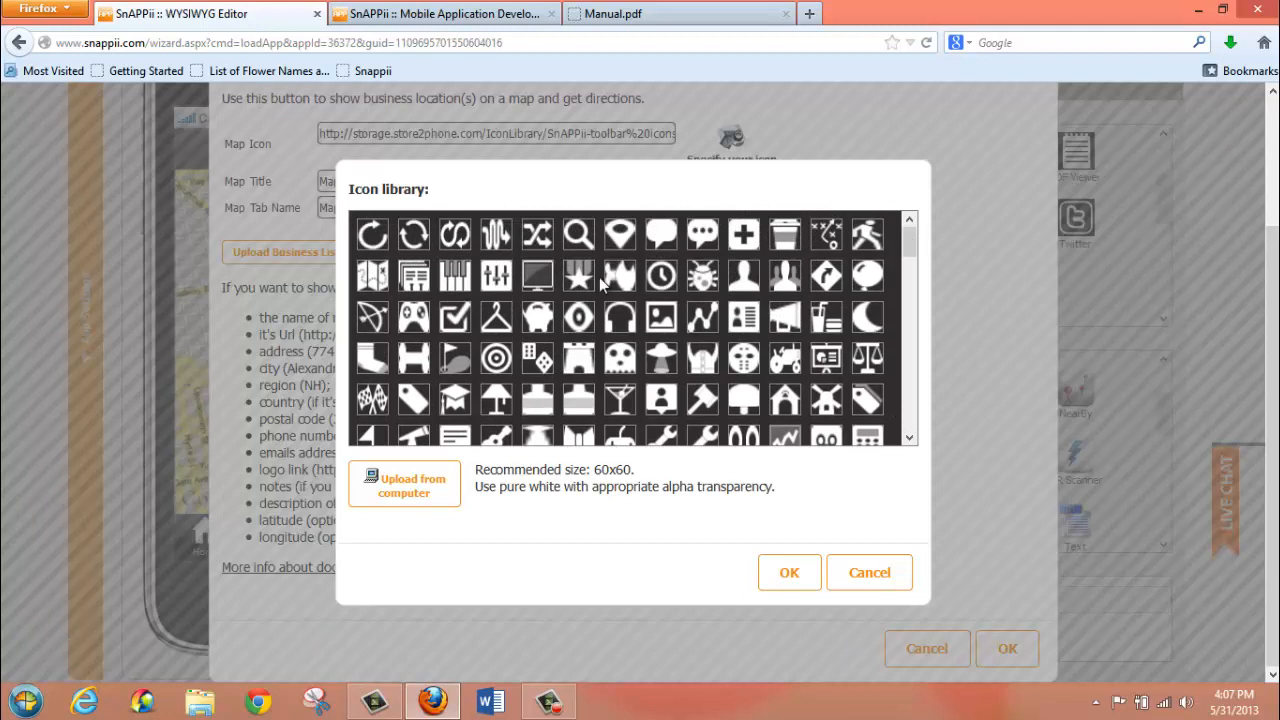
mouse_move(812, 468)
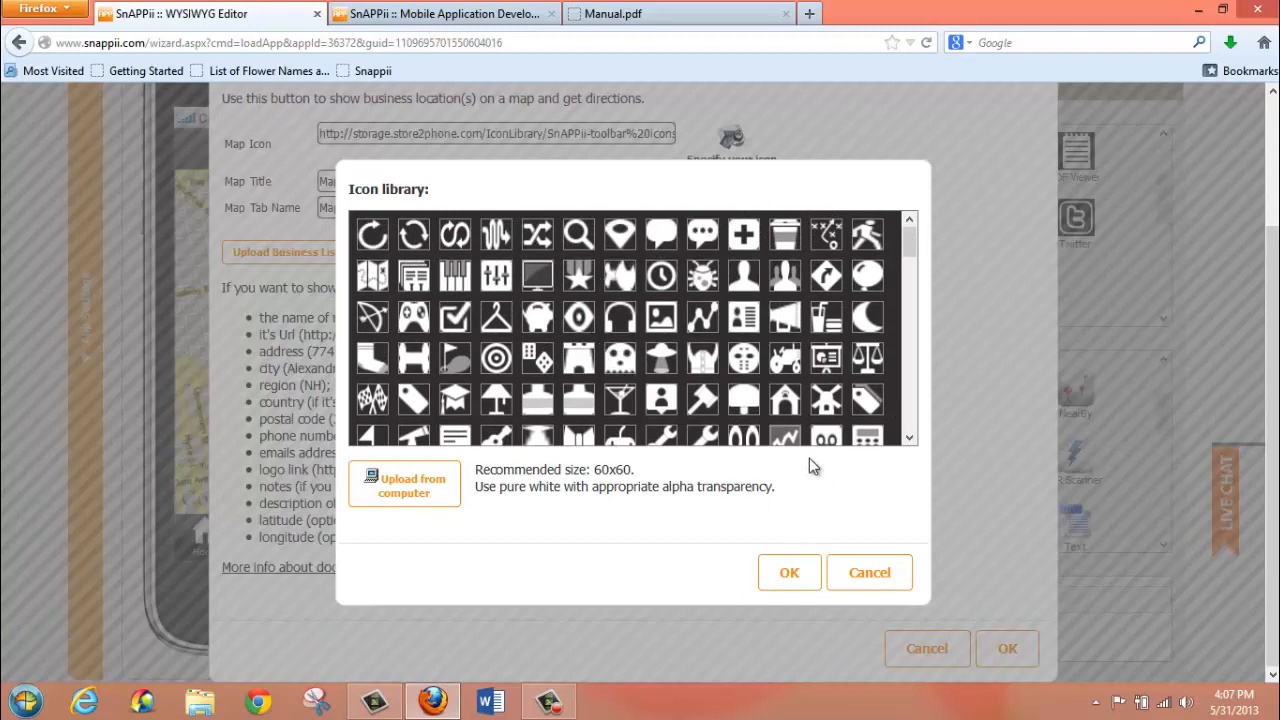
mouse_move(556, 488)
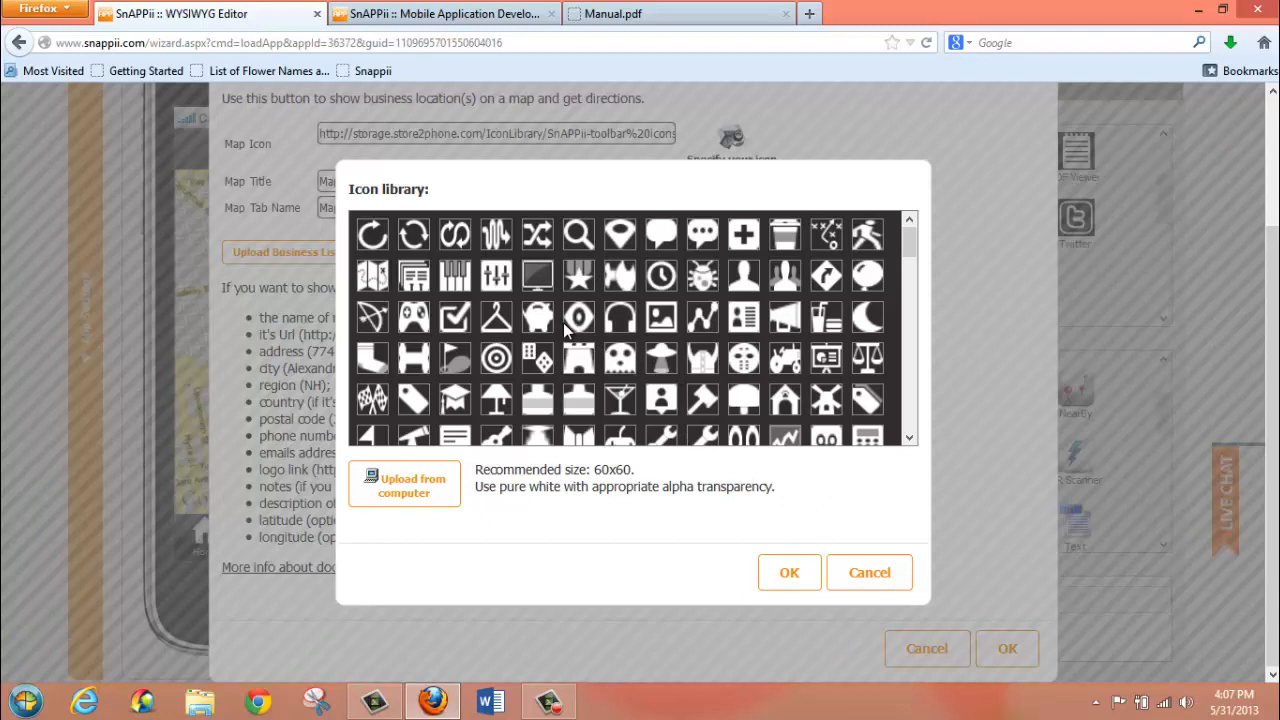
Leave the icon library, review the Excel format notes, and start the Upload Business List
click(868, 572)
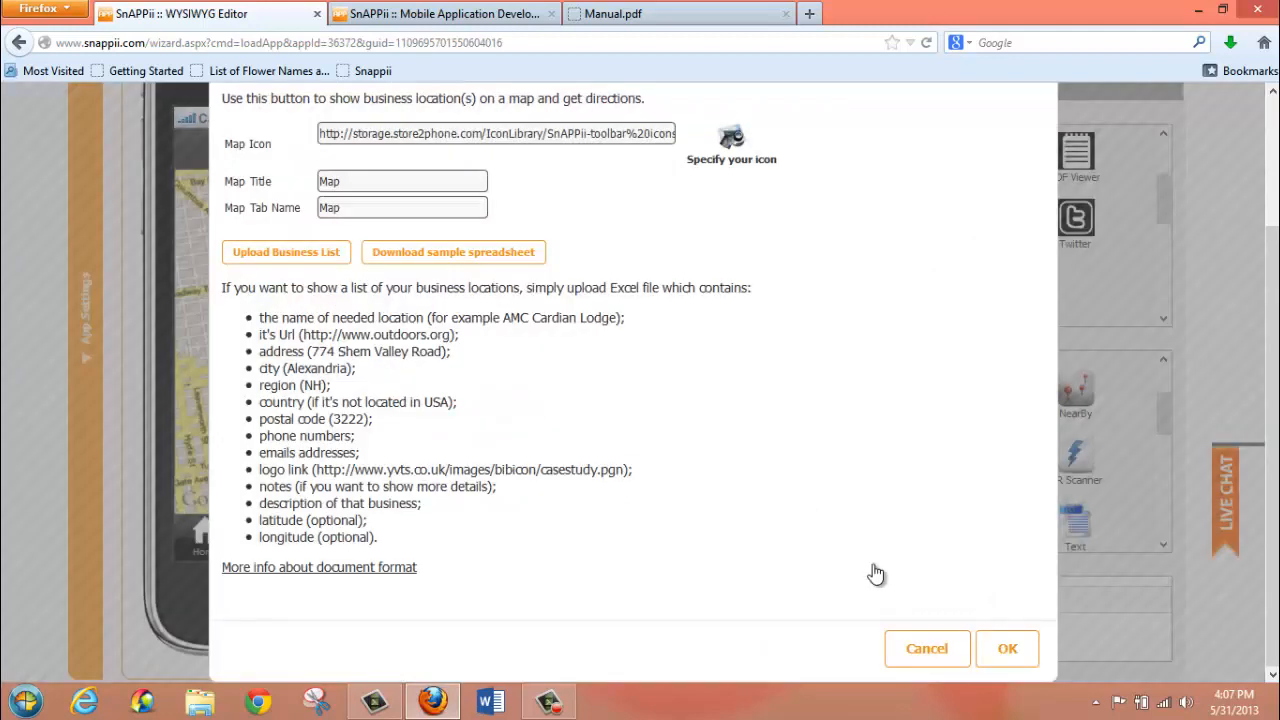
mouse_move(724, 330)
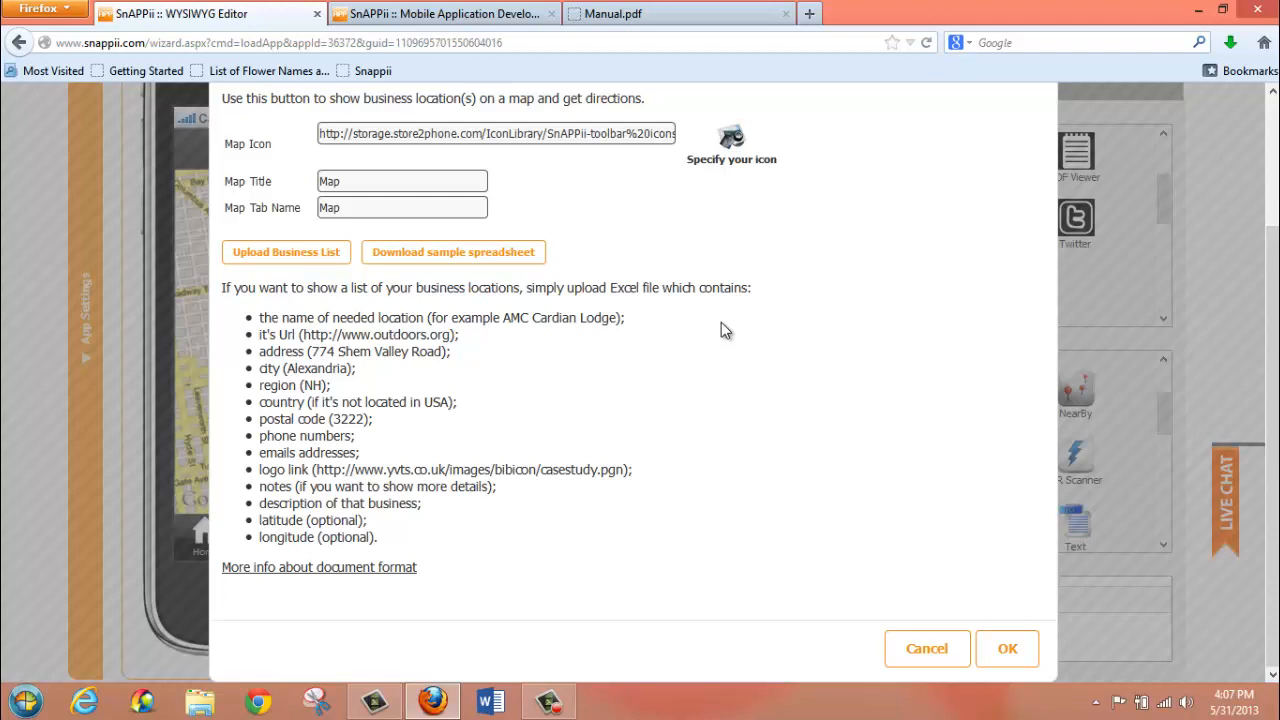
mouse_move(488, 448)
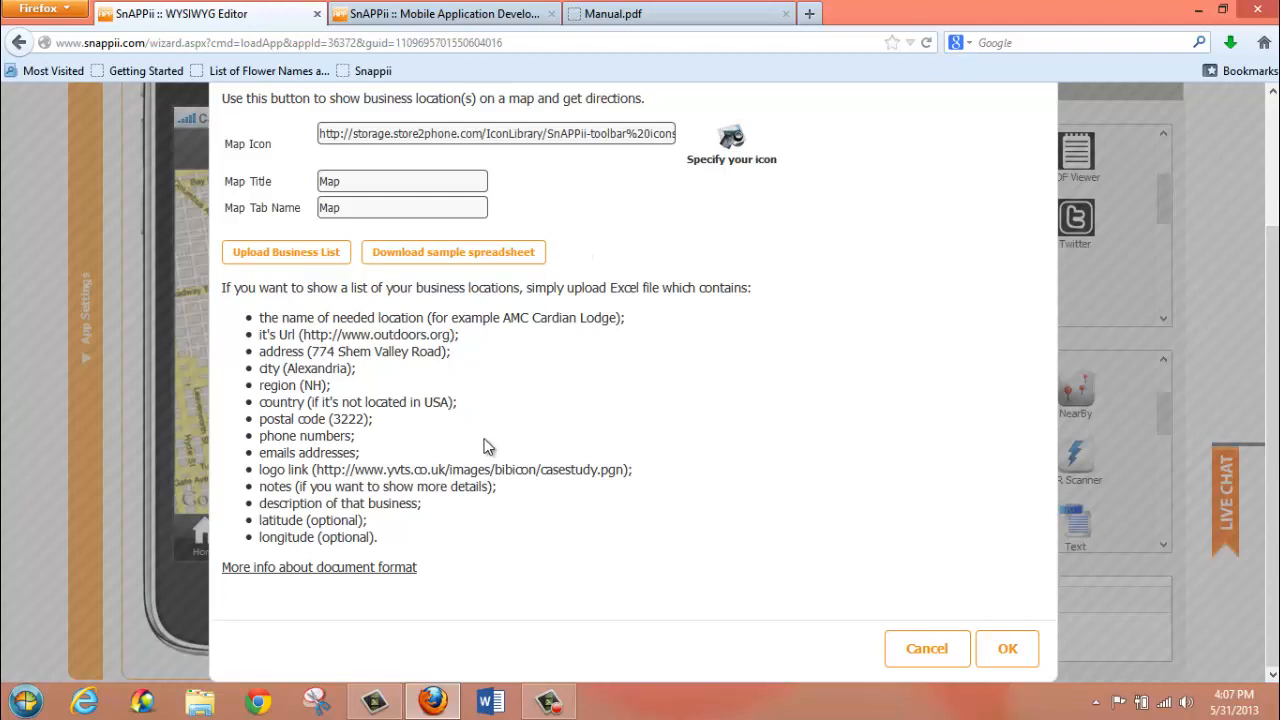
mouse_move(234, 268)
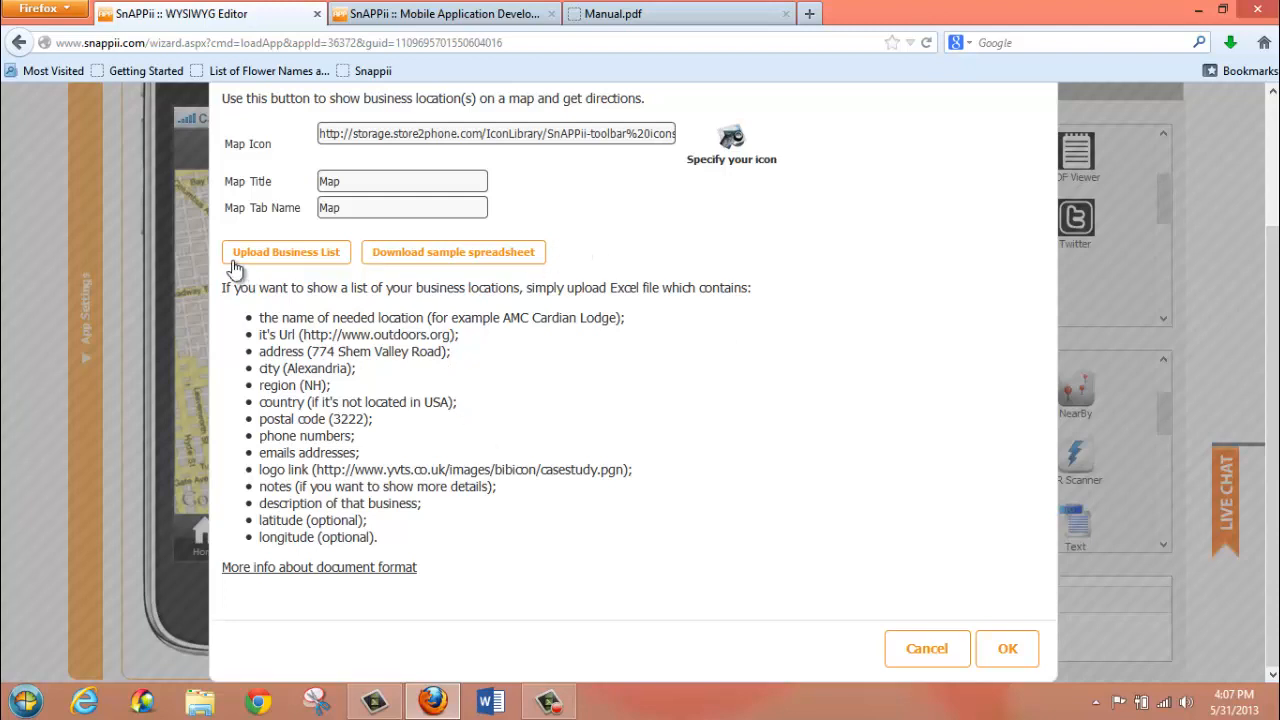
mouse_move(388, 316)
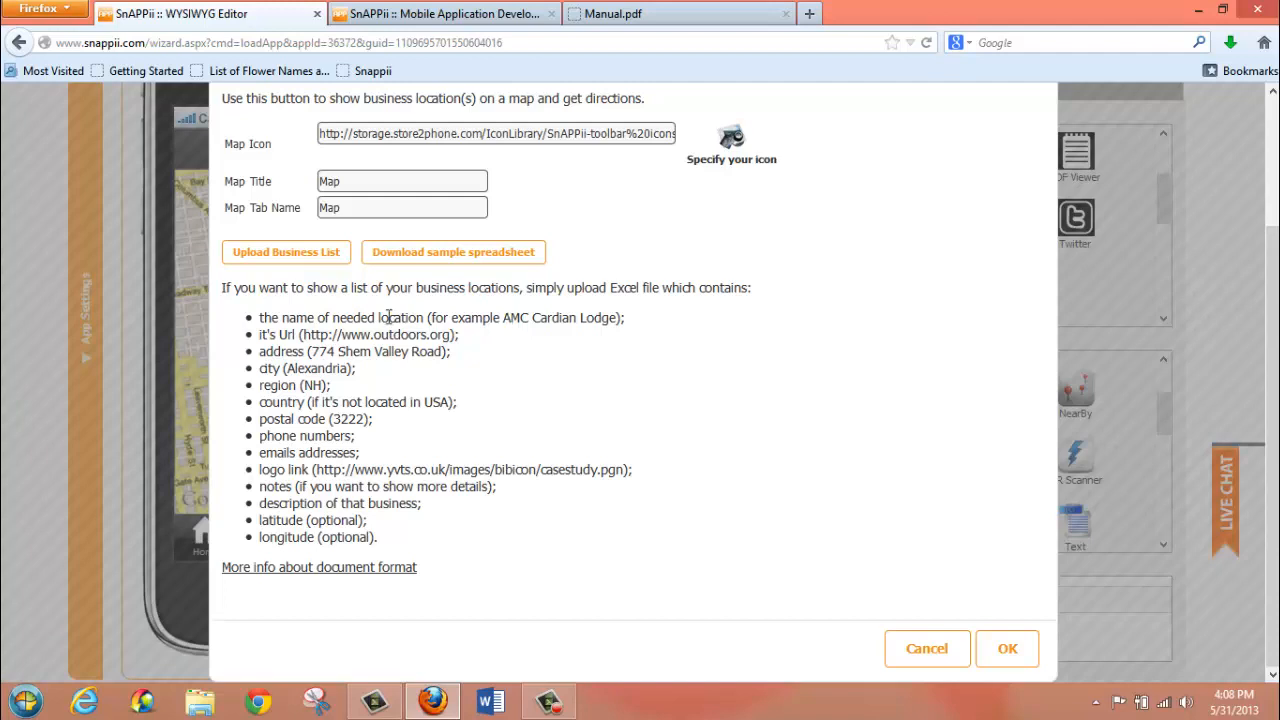
mouse_move(262, 456)
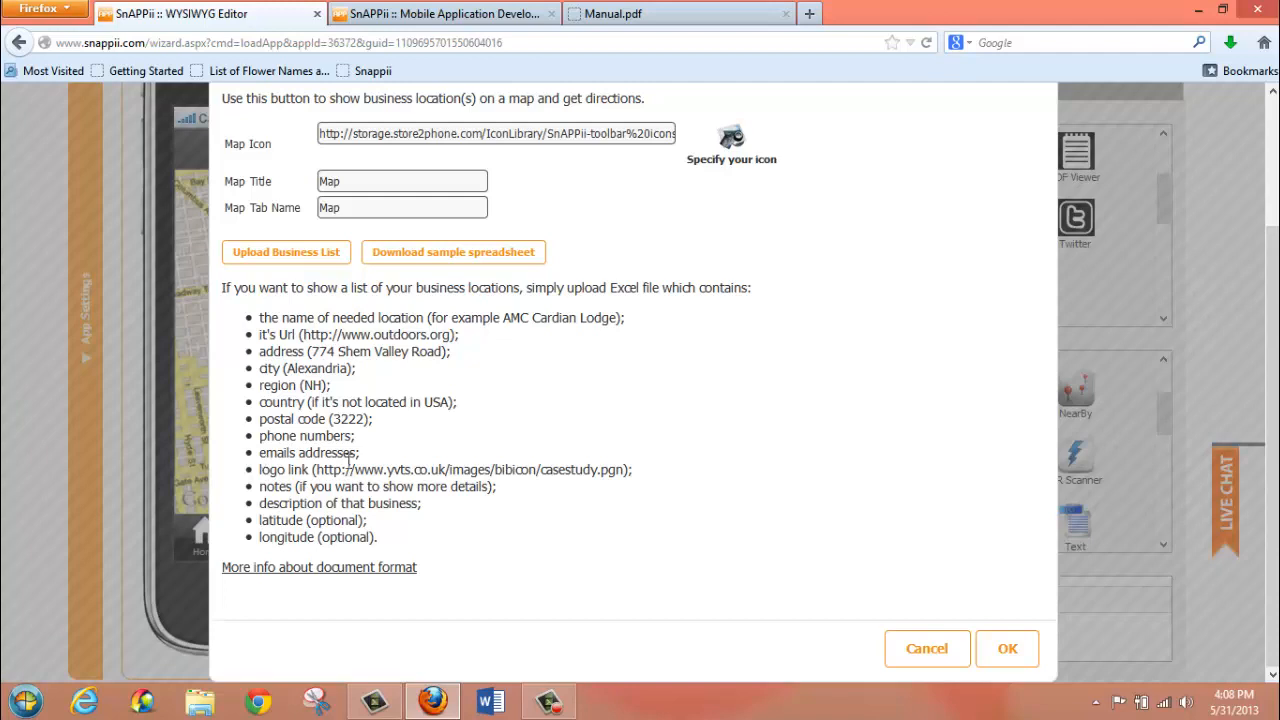
mouse_move(378, 538)
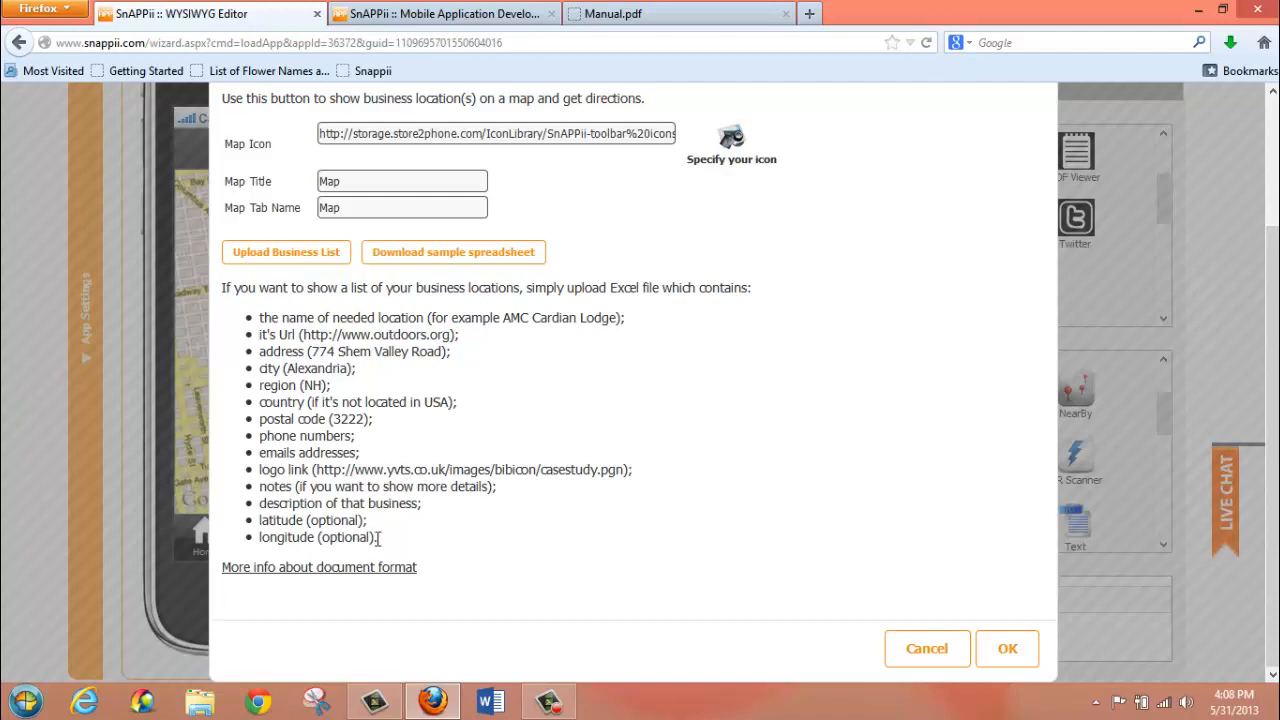
mouse_move(348, 536)
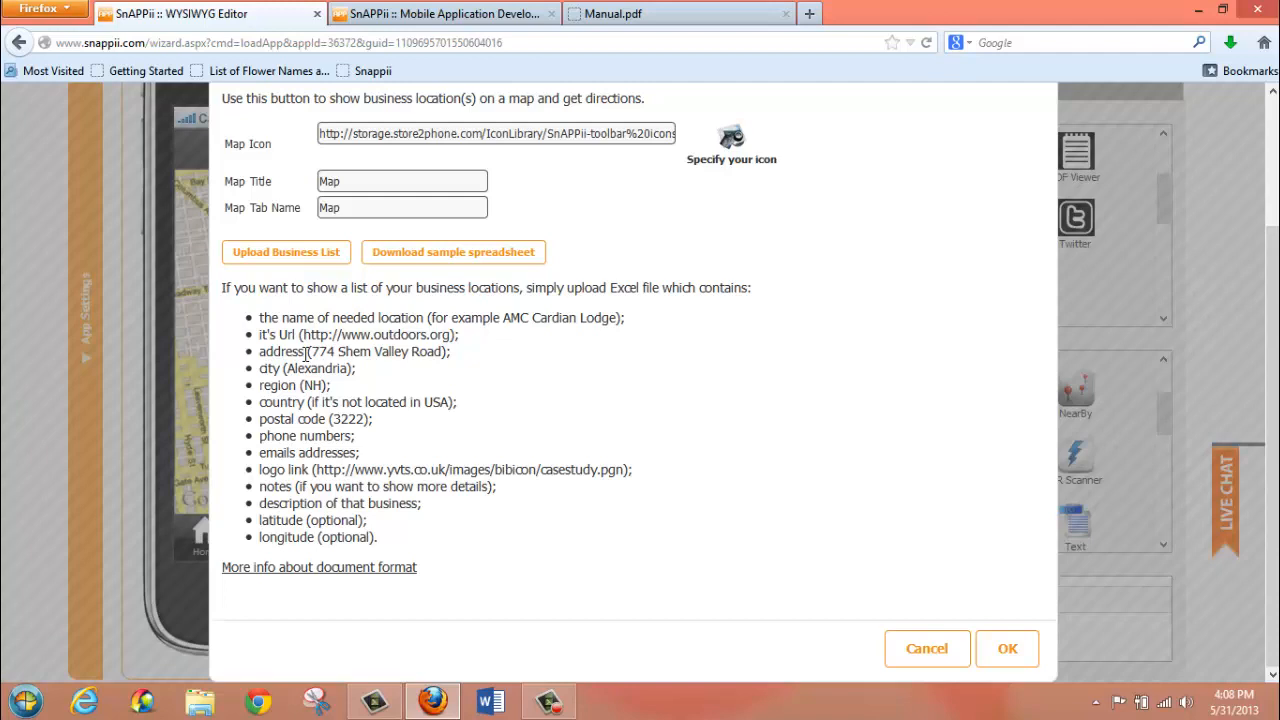
mouse_move(374, 444)
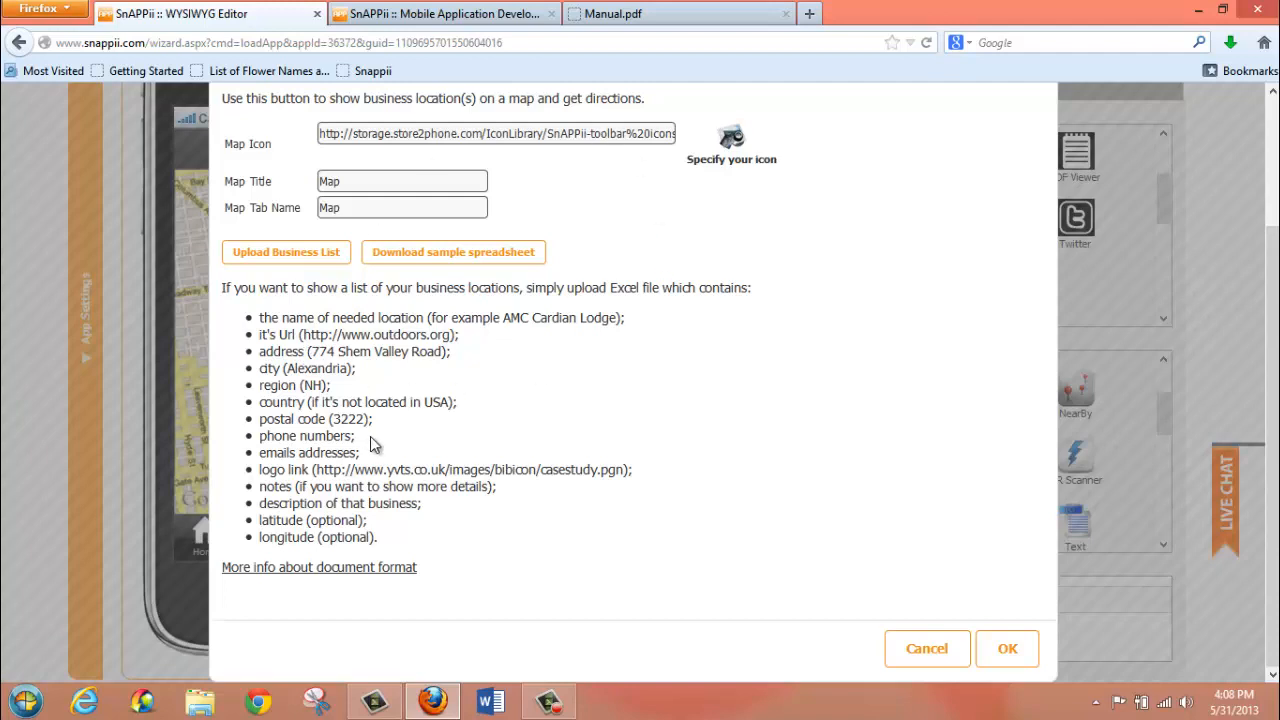
mouse_move(300, 438)
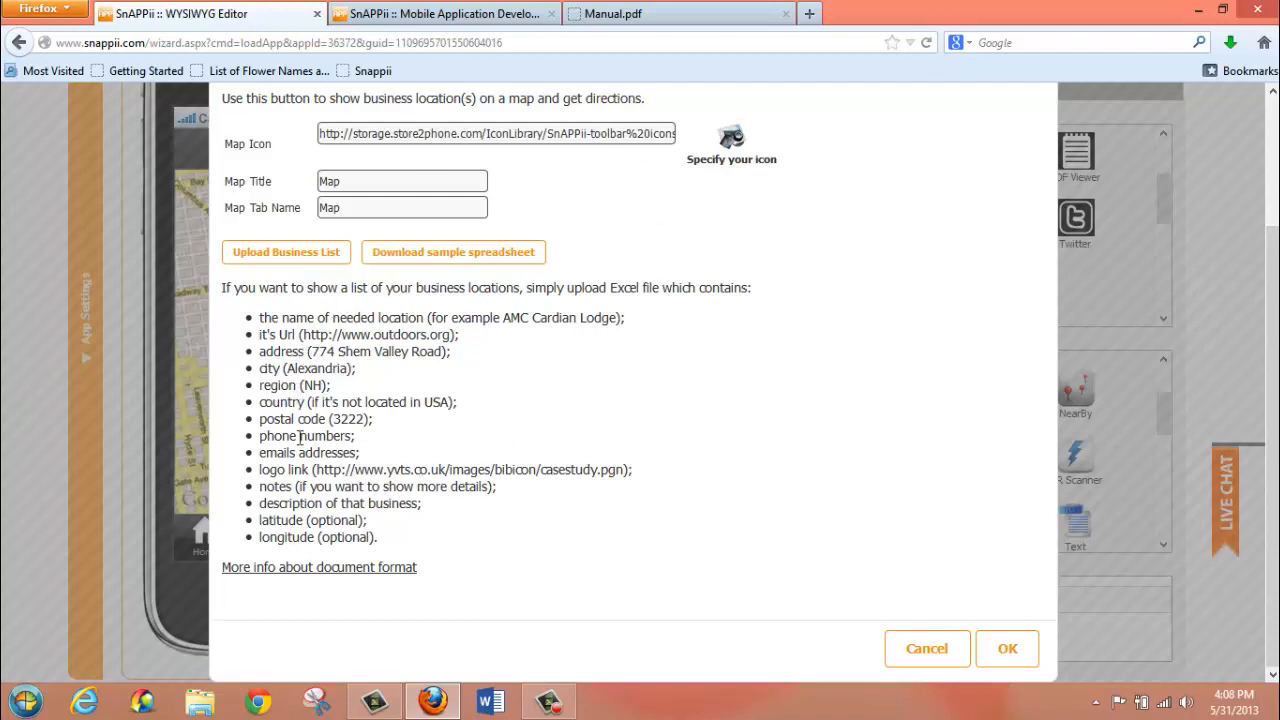
mouse_move(316, 410)
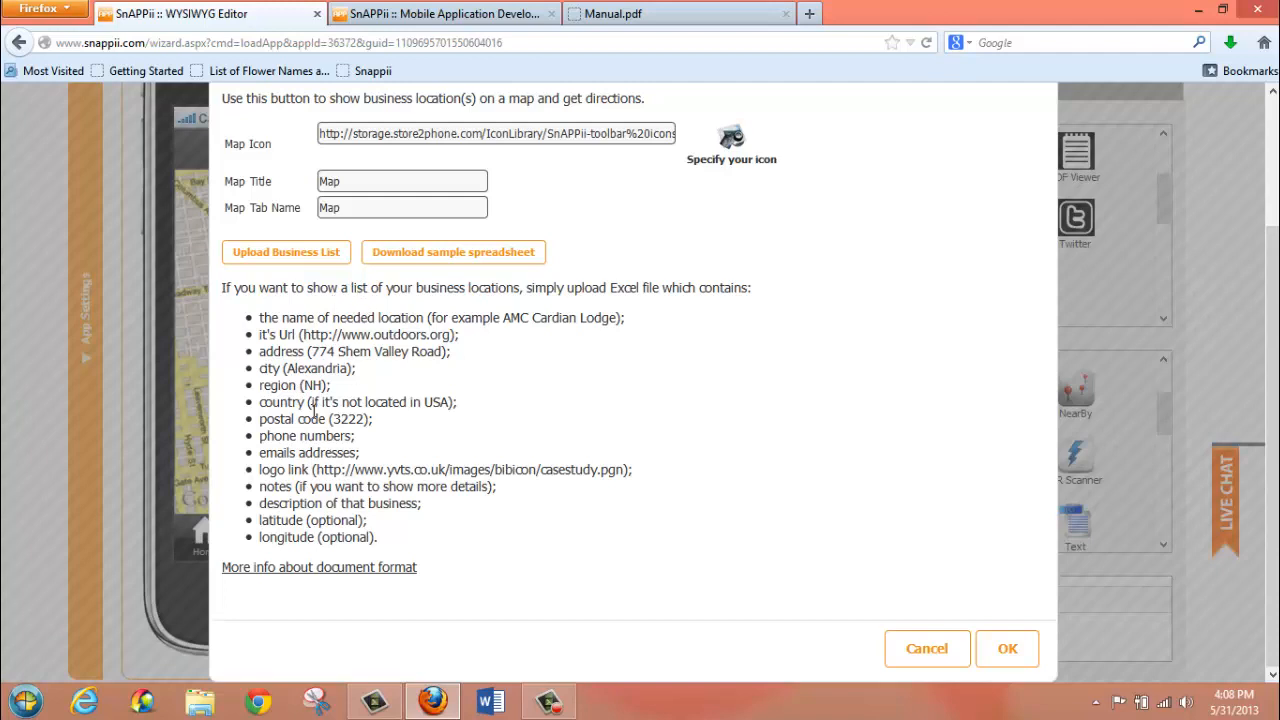
mouse_move(584, 432)
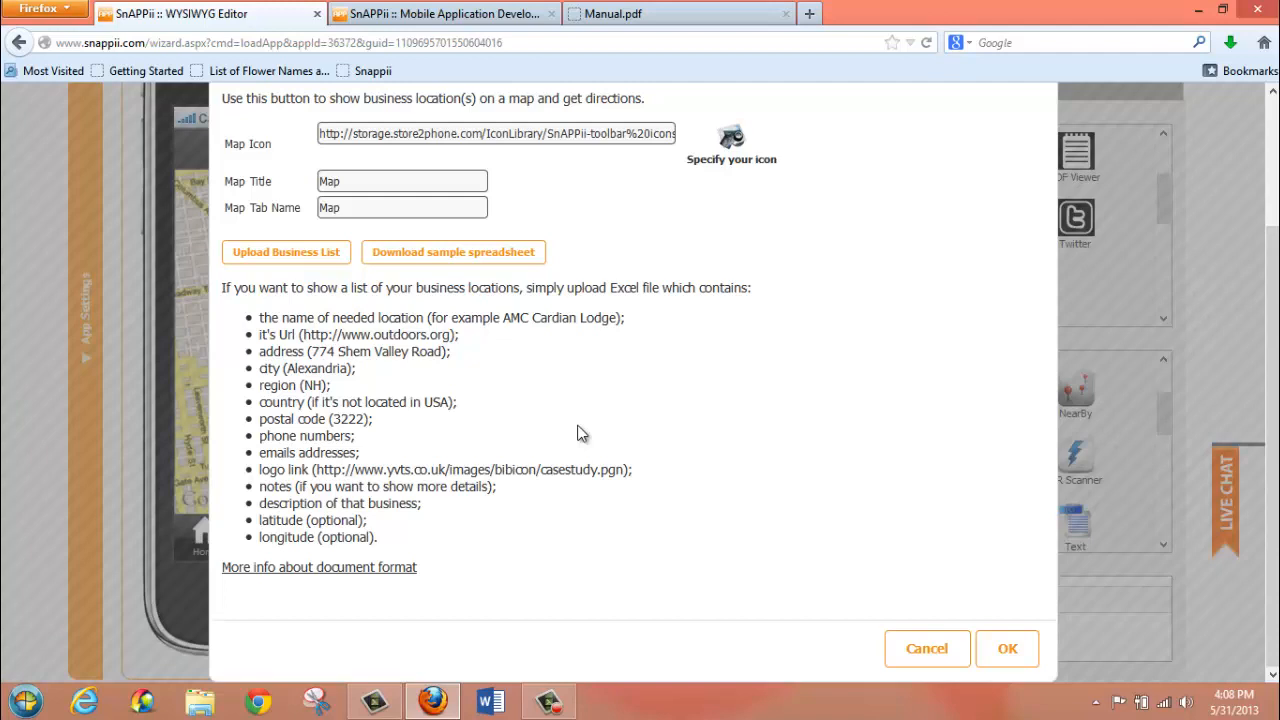
mouse_move(452, 252)
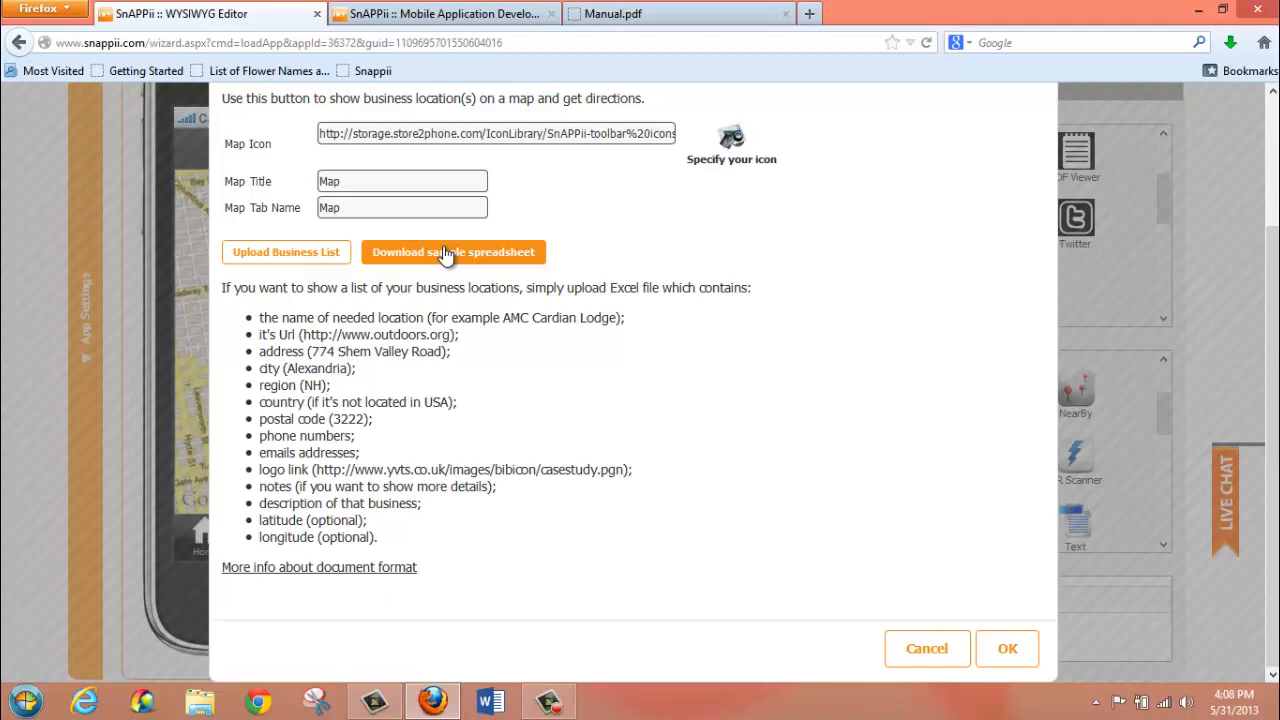
mouse_move(340, 256)
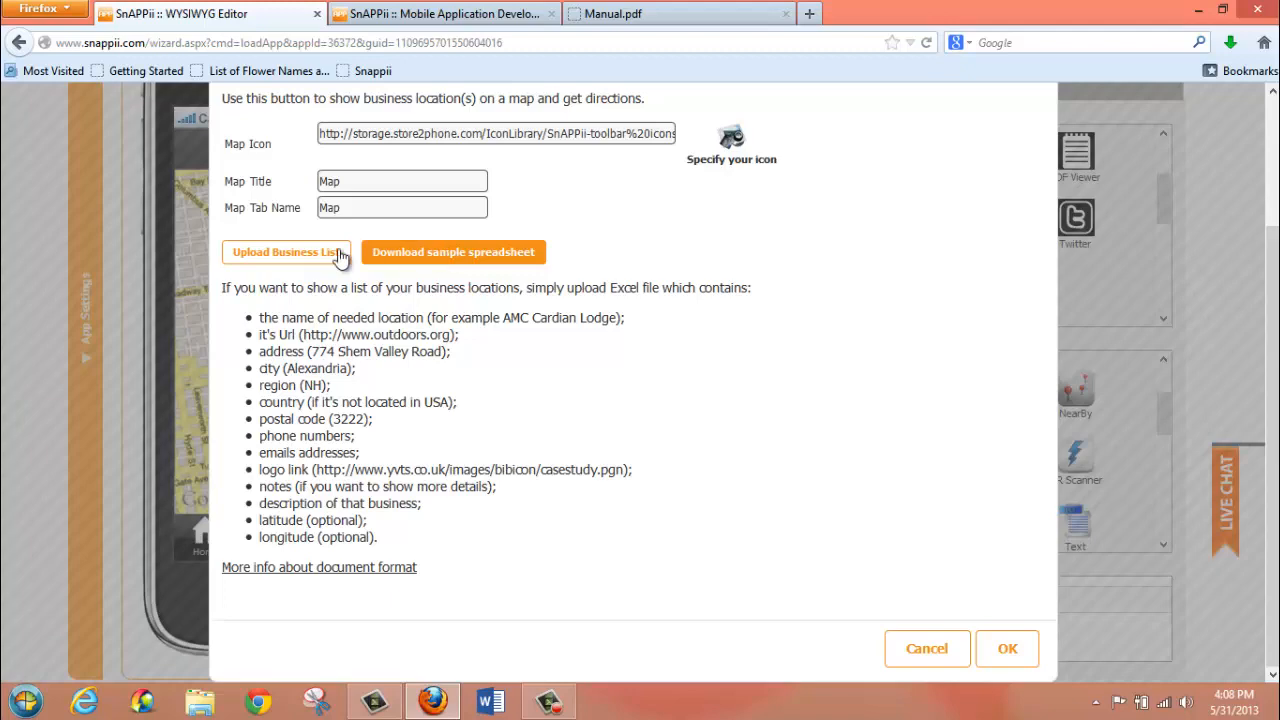
click(288, 252)
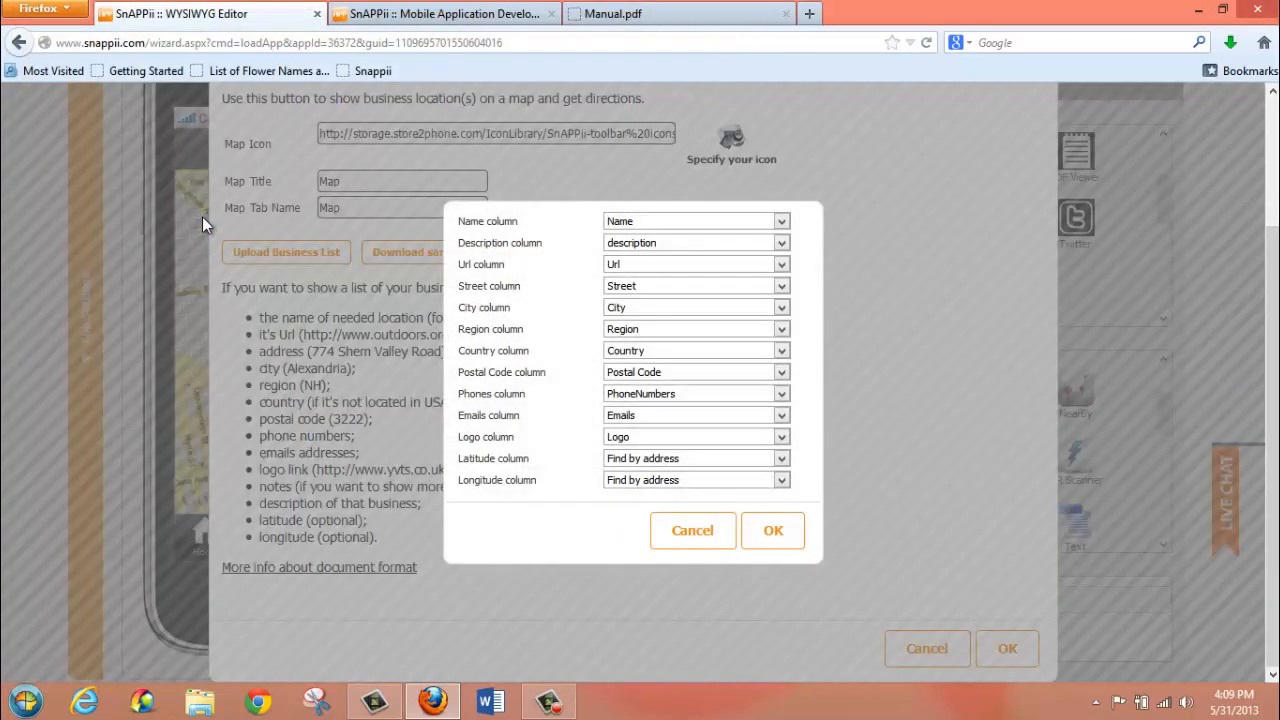
mouse_move(796, 212)
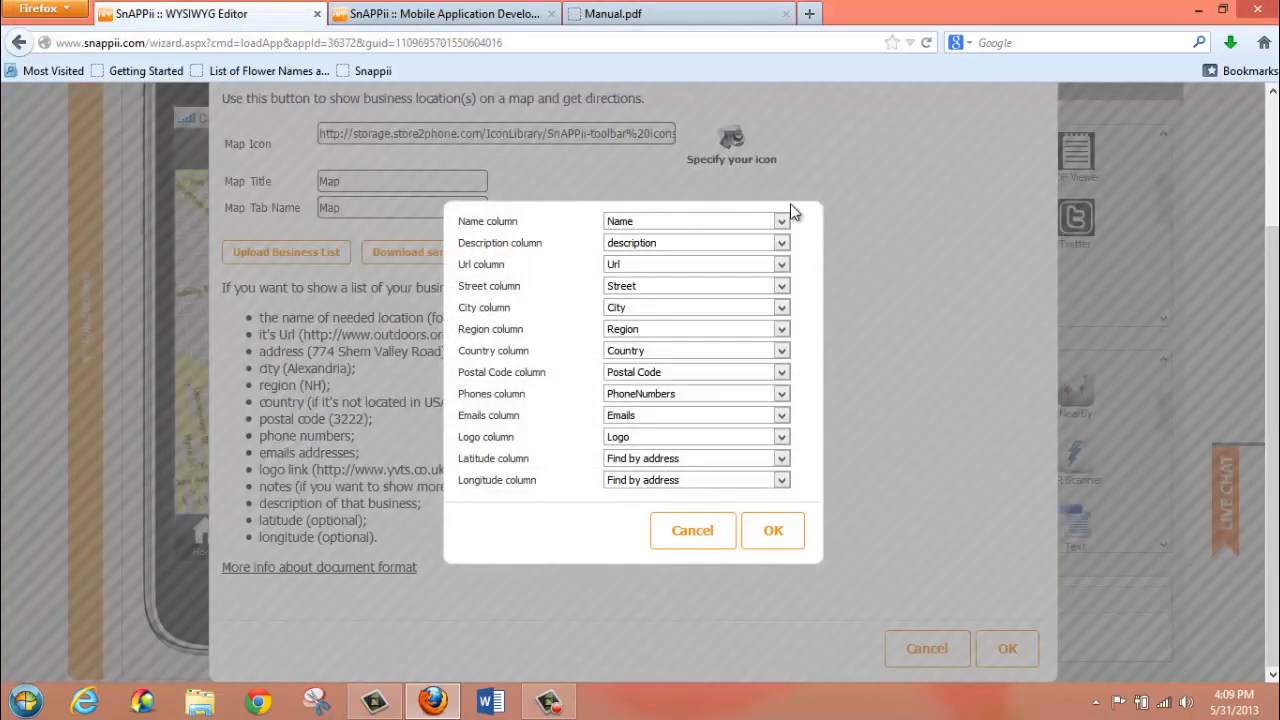
Check the Name and other column matches and expand the Latitude column choices
click(780, 220)
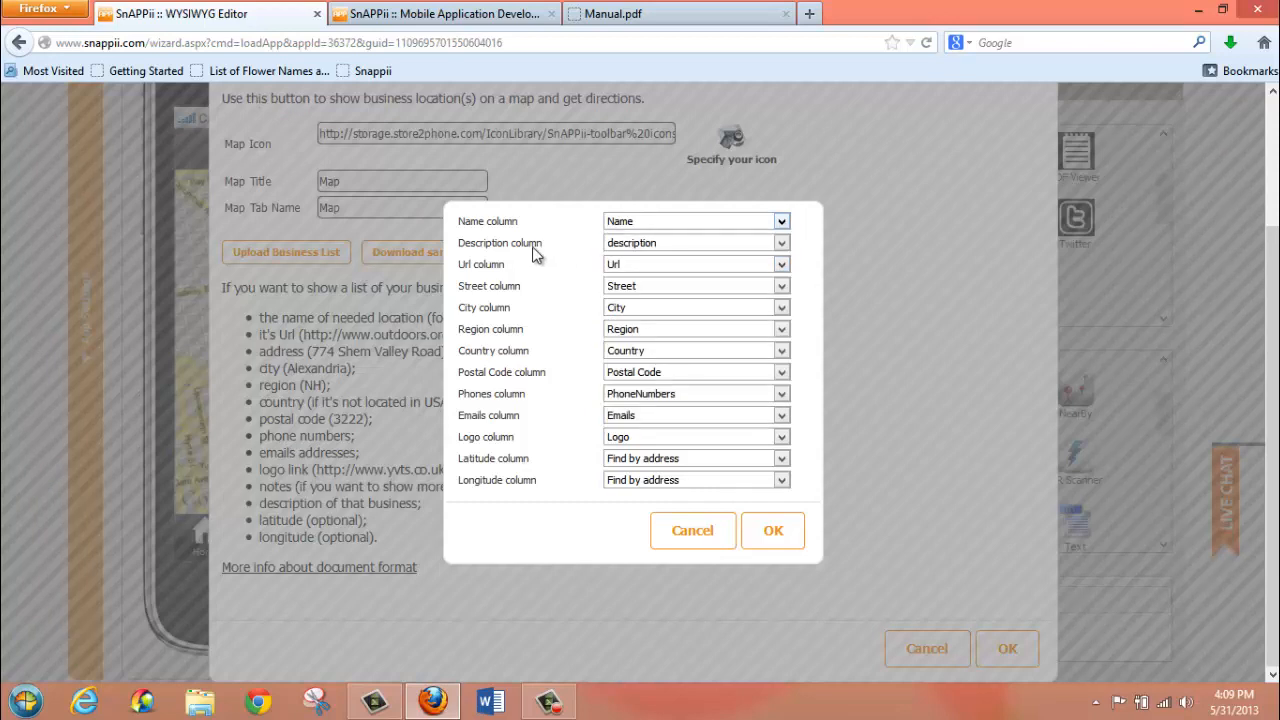
mouse_move(652, 240)
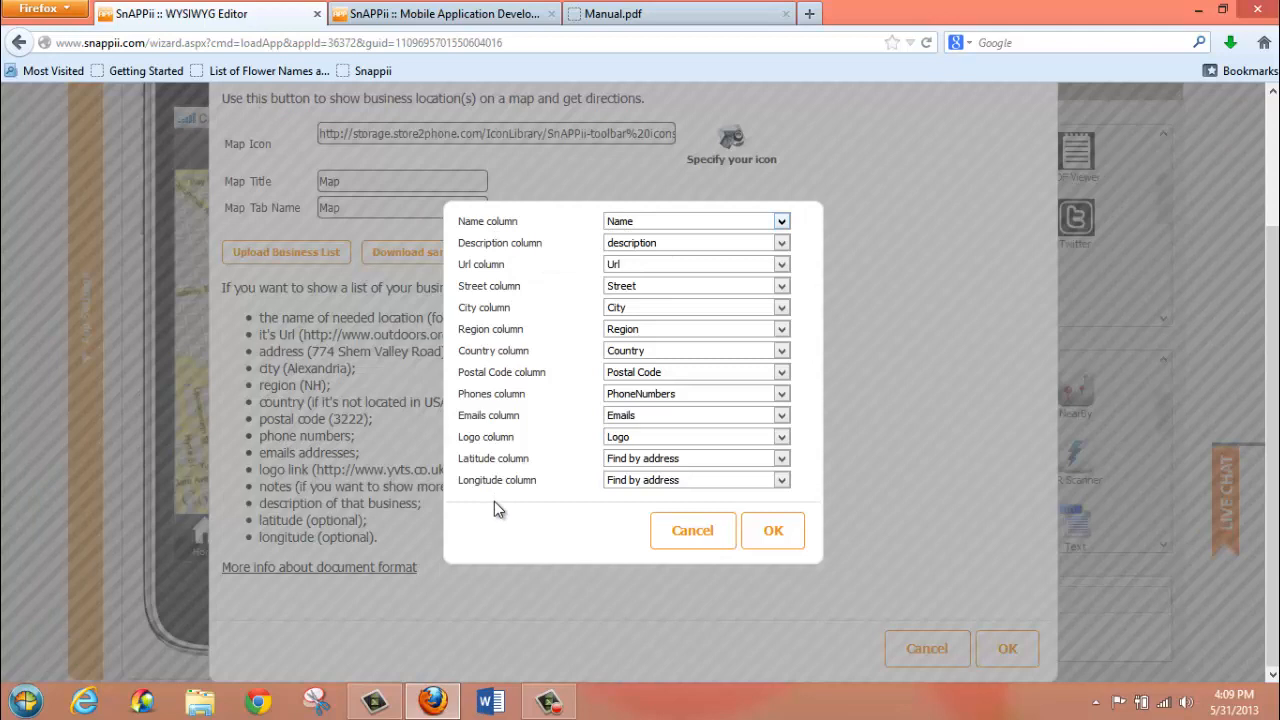
mouse_move(496, 392)
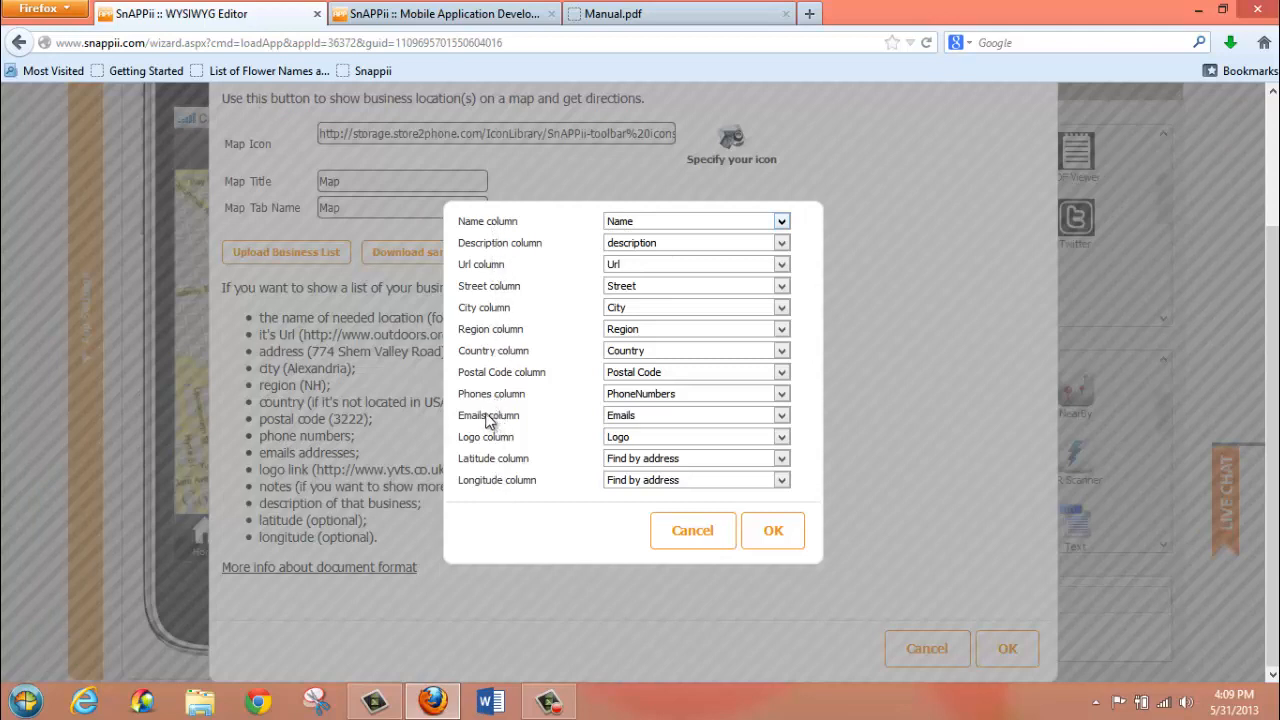
mouse_move(496, 398)
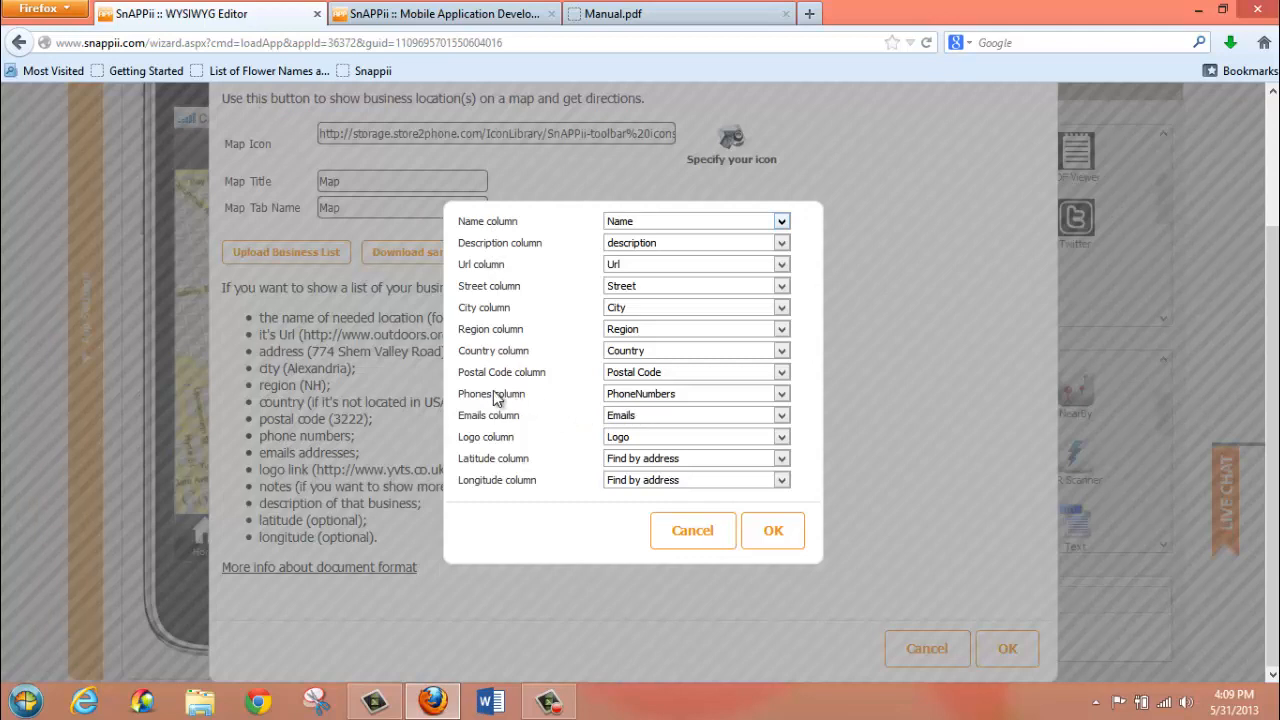
mouse_move(636, 392)
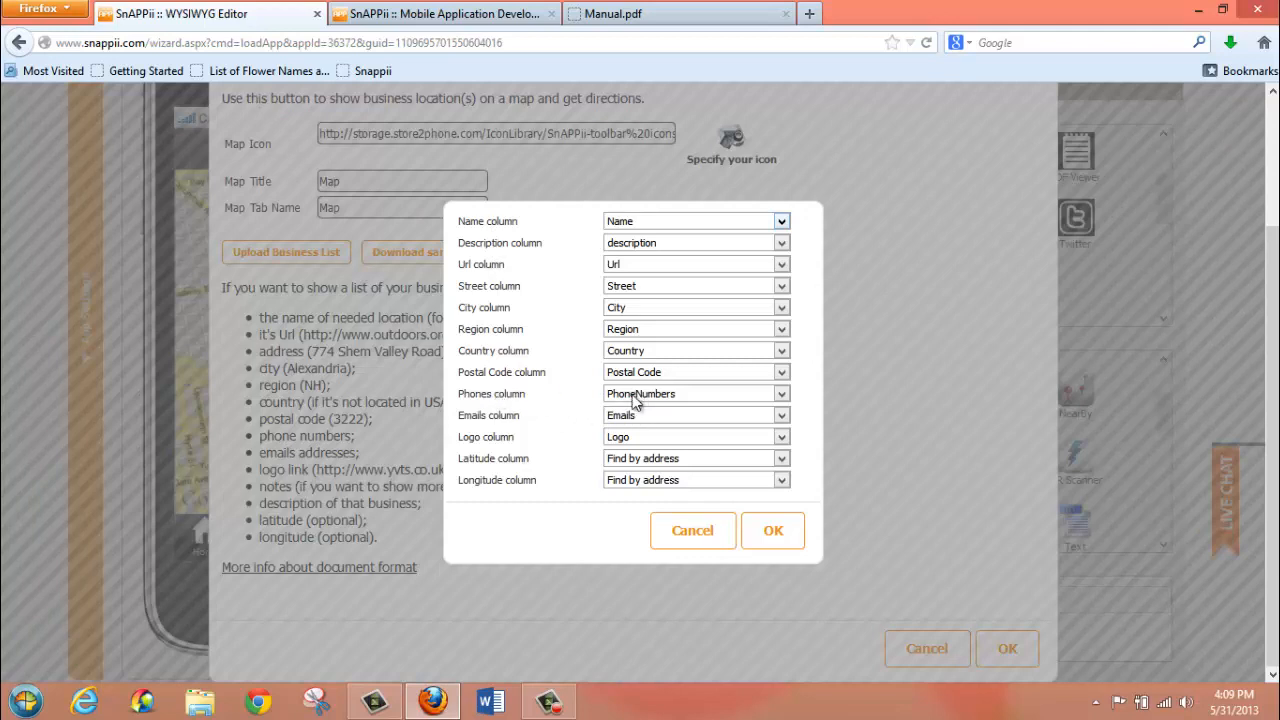
mouse_move(544, 488)
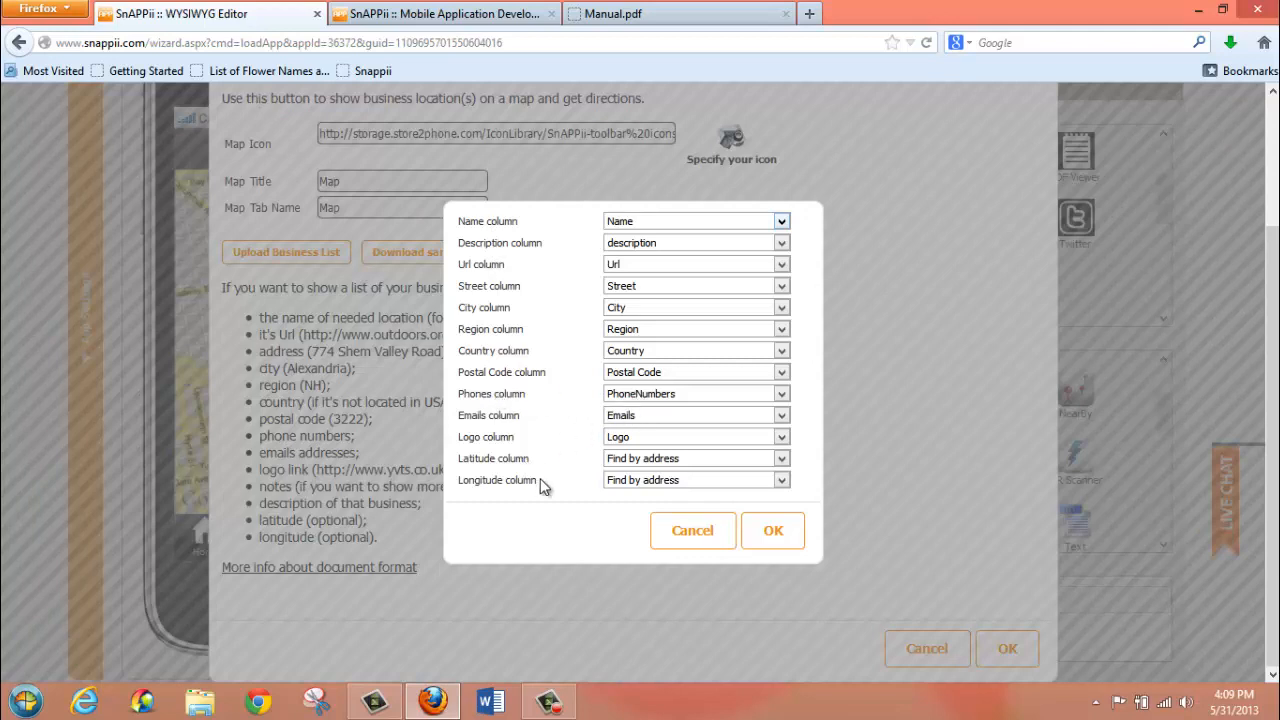
mouse_move(792, 468)
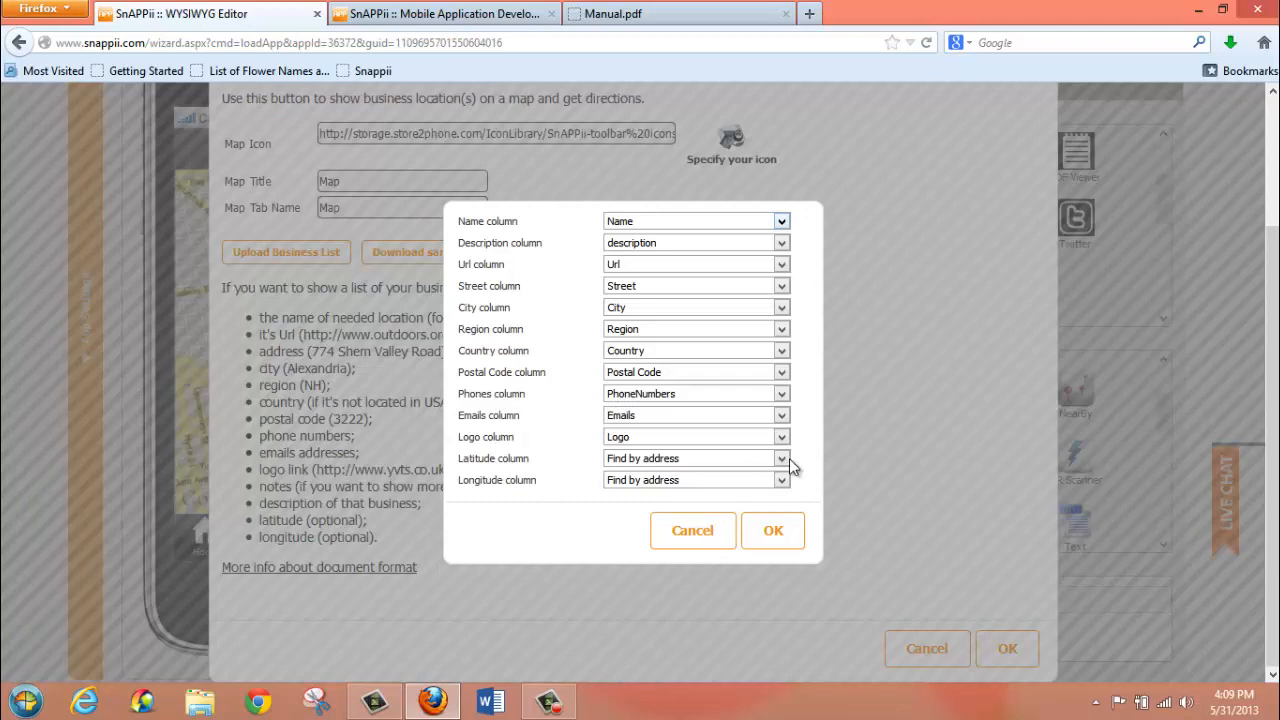
click(780, 458)
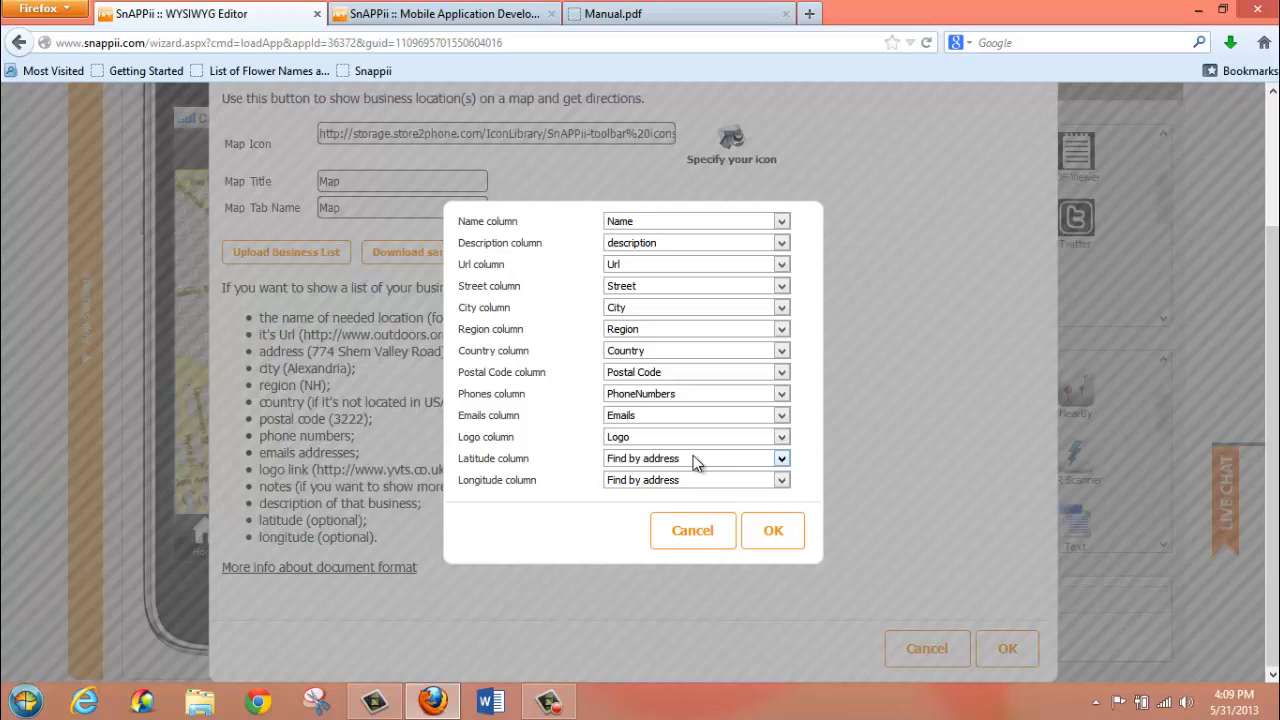
click(780, 458)
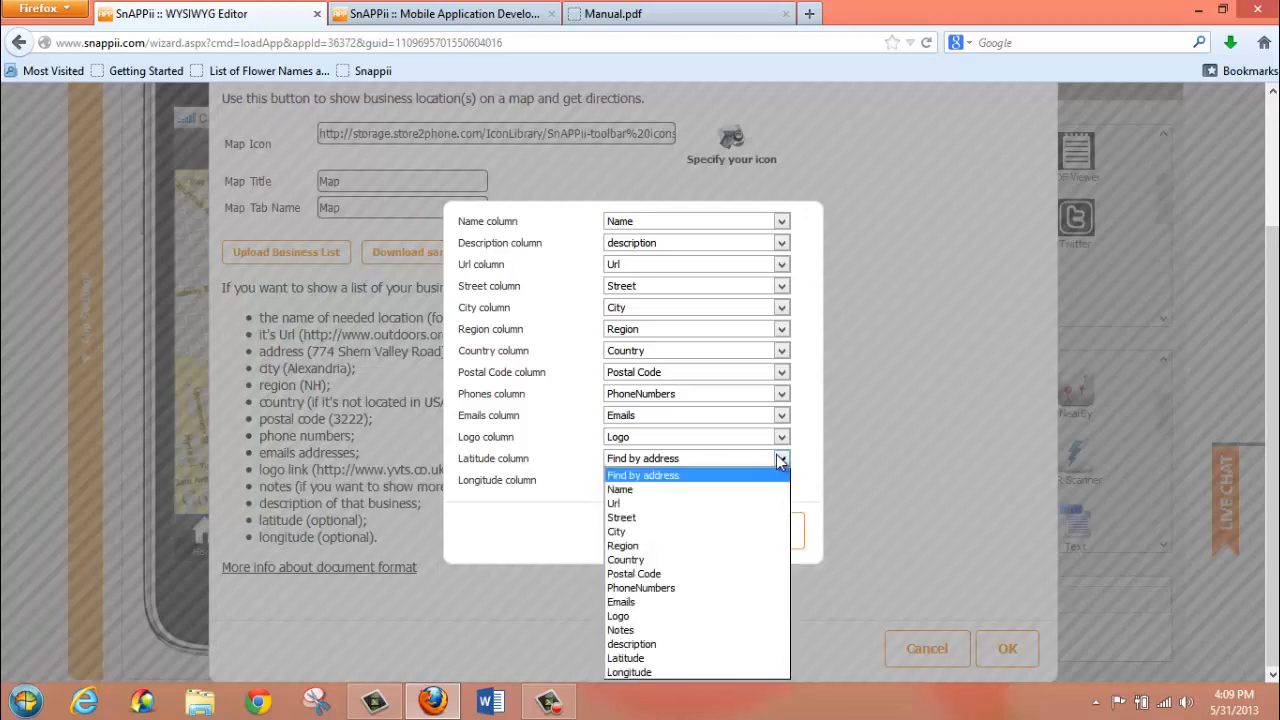
Try the Latitude column, return it to Find by address, confirm the mapping and save the map settings
click(624, 656)
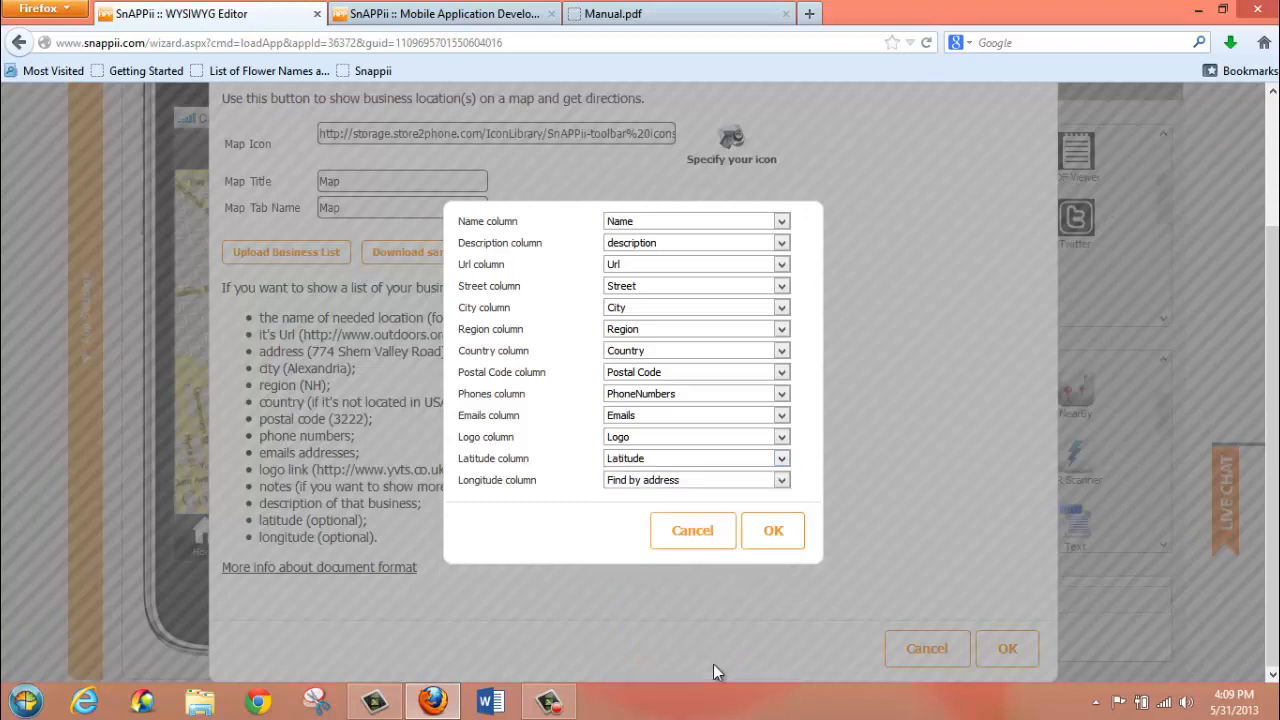
mouse_move(784, 464)
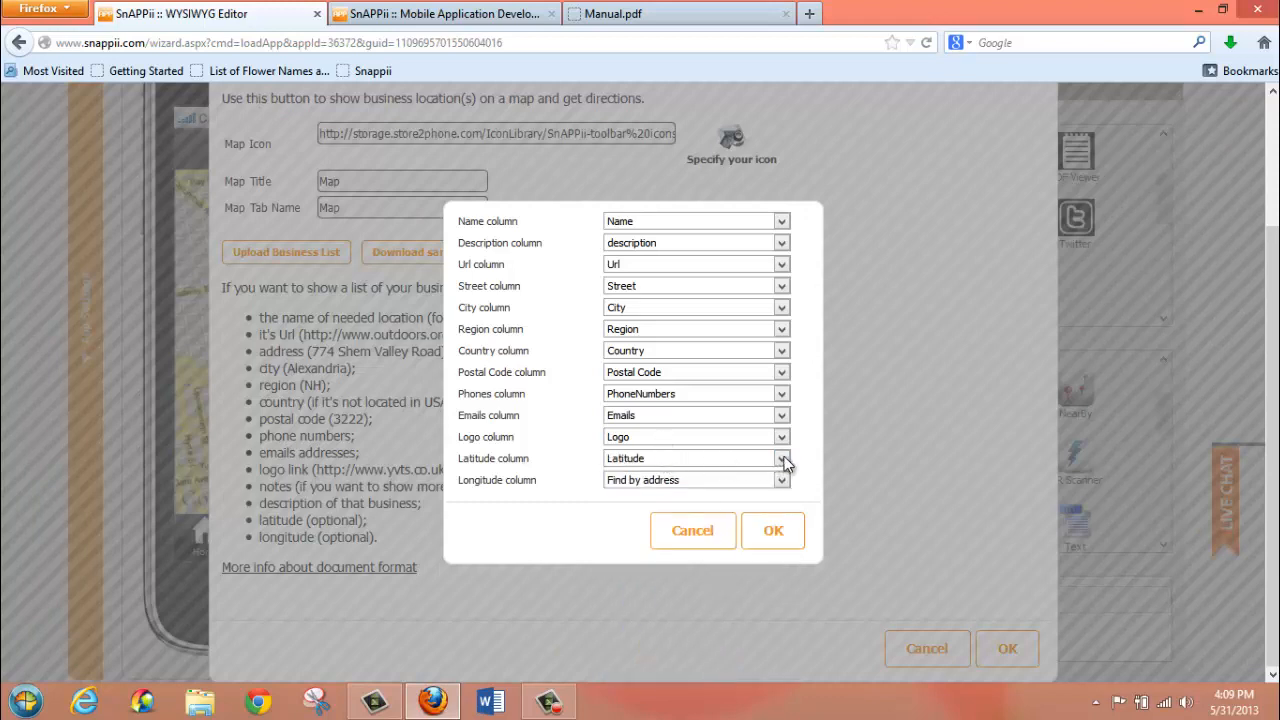
click(780, 458)
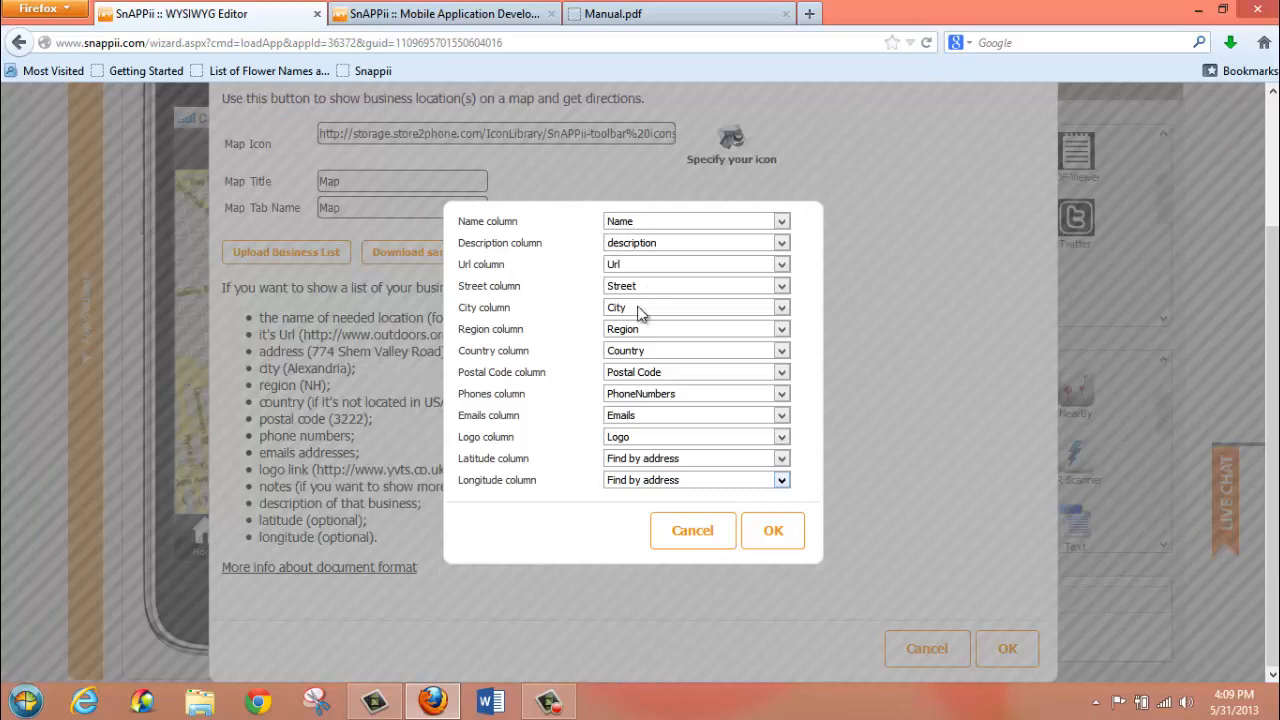
mouse_move(492, 458)
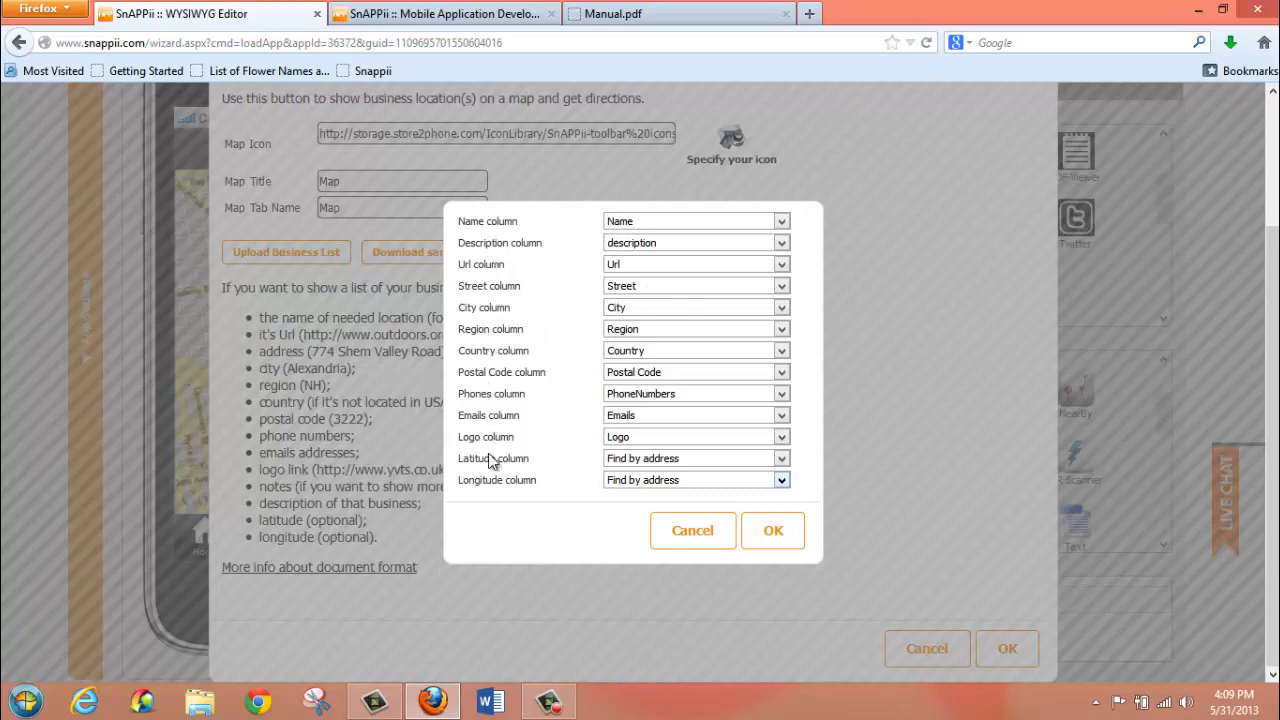
mouse_move(532, 504)
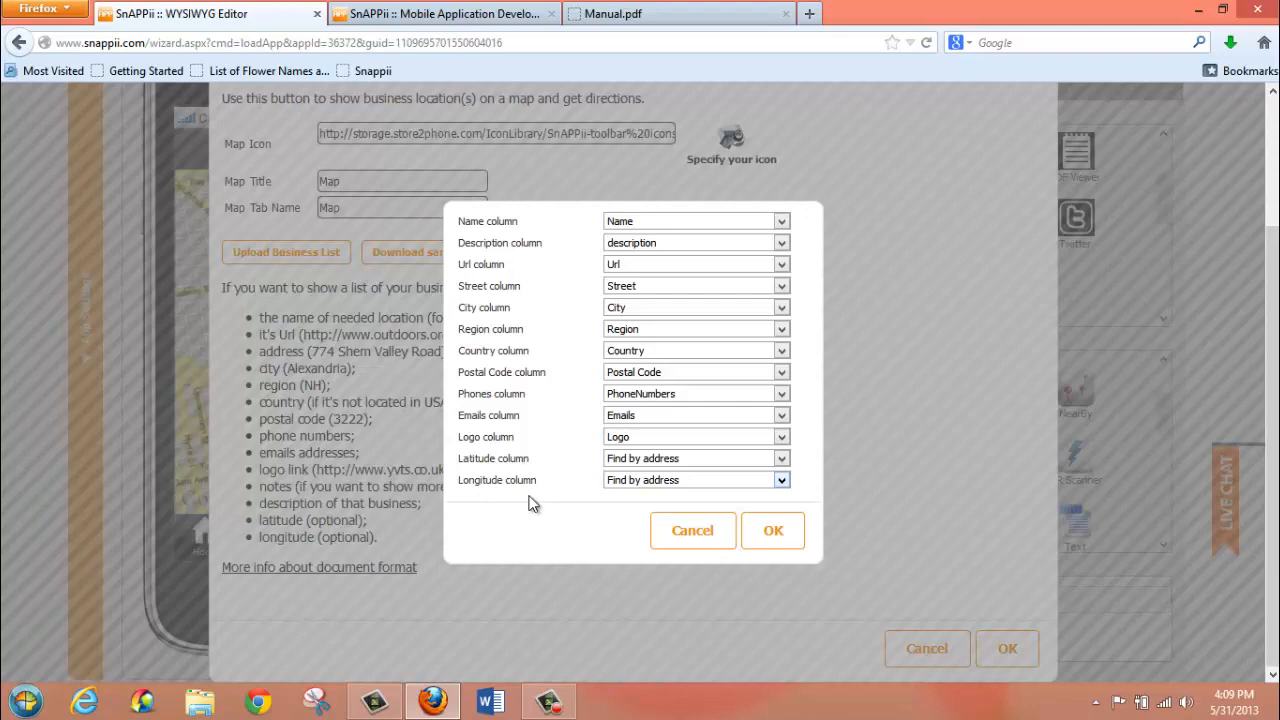
click(772, 530)
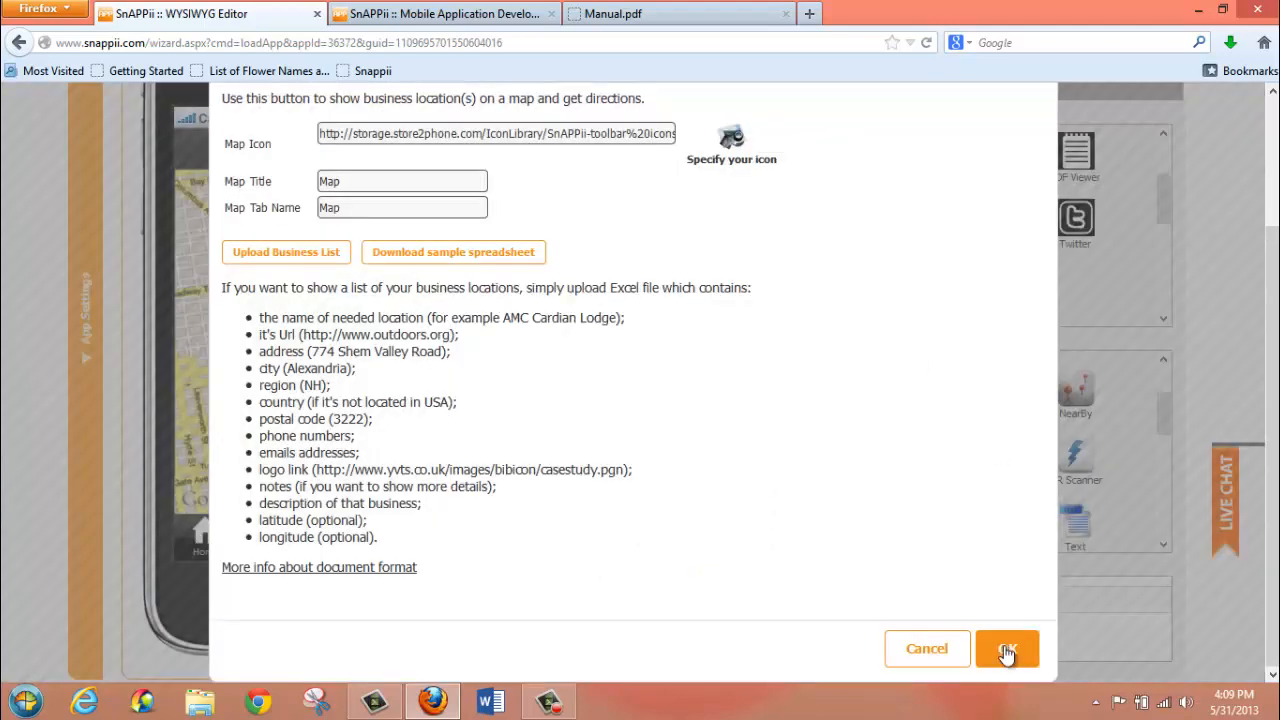
click(1008, 648)
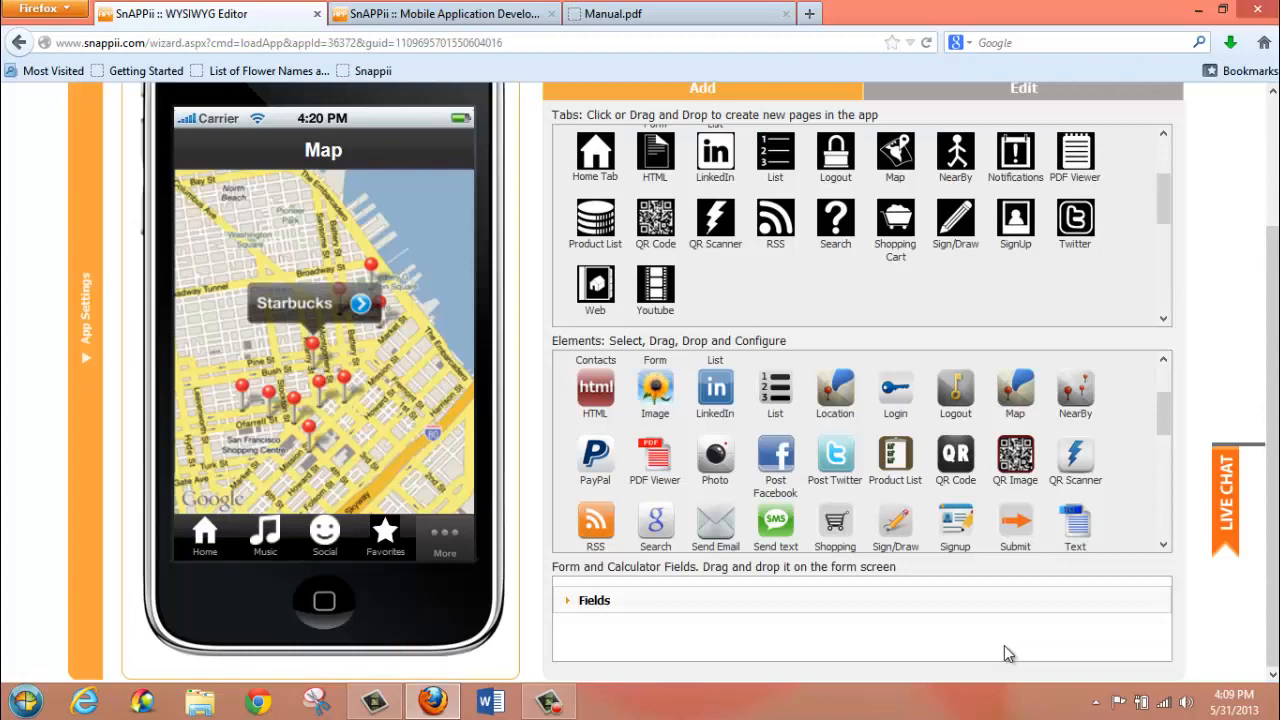
mouse_move(252, 170)
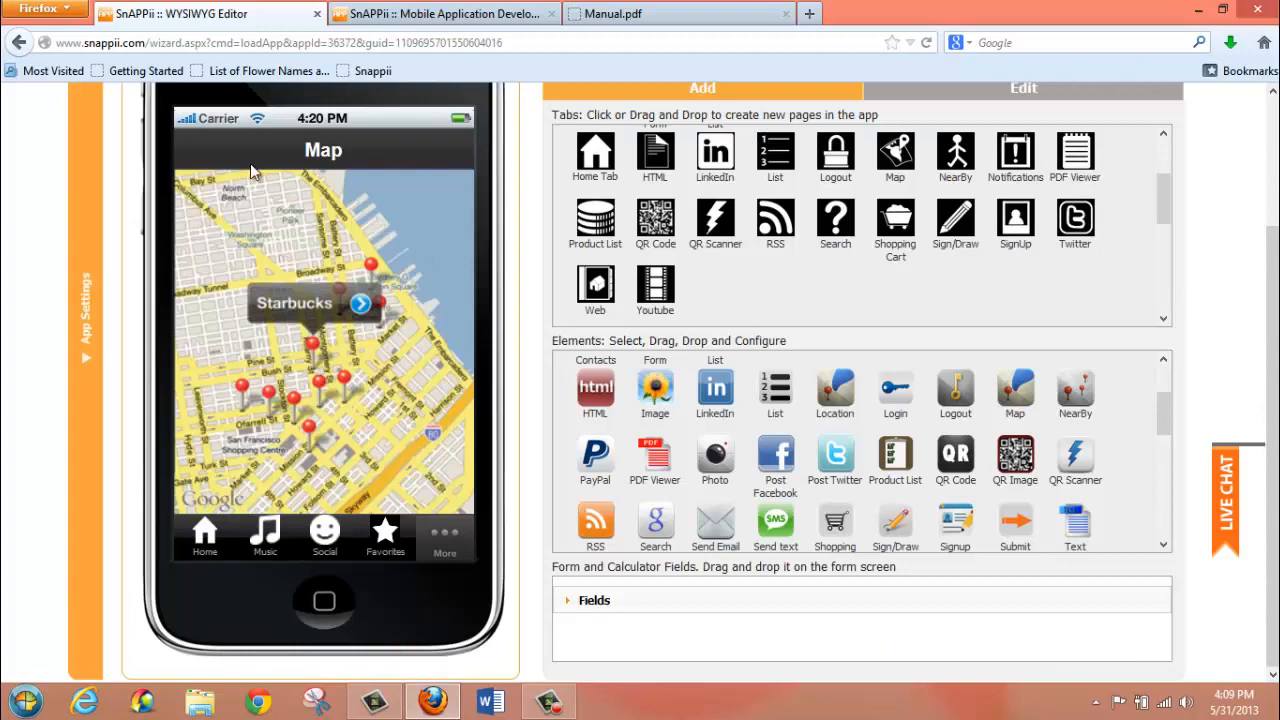
mouse_move(336, 390)
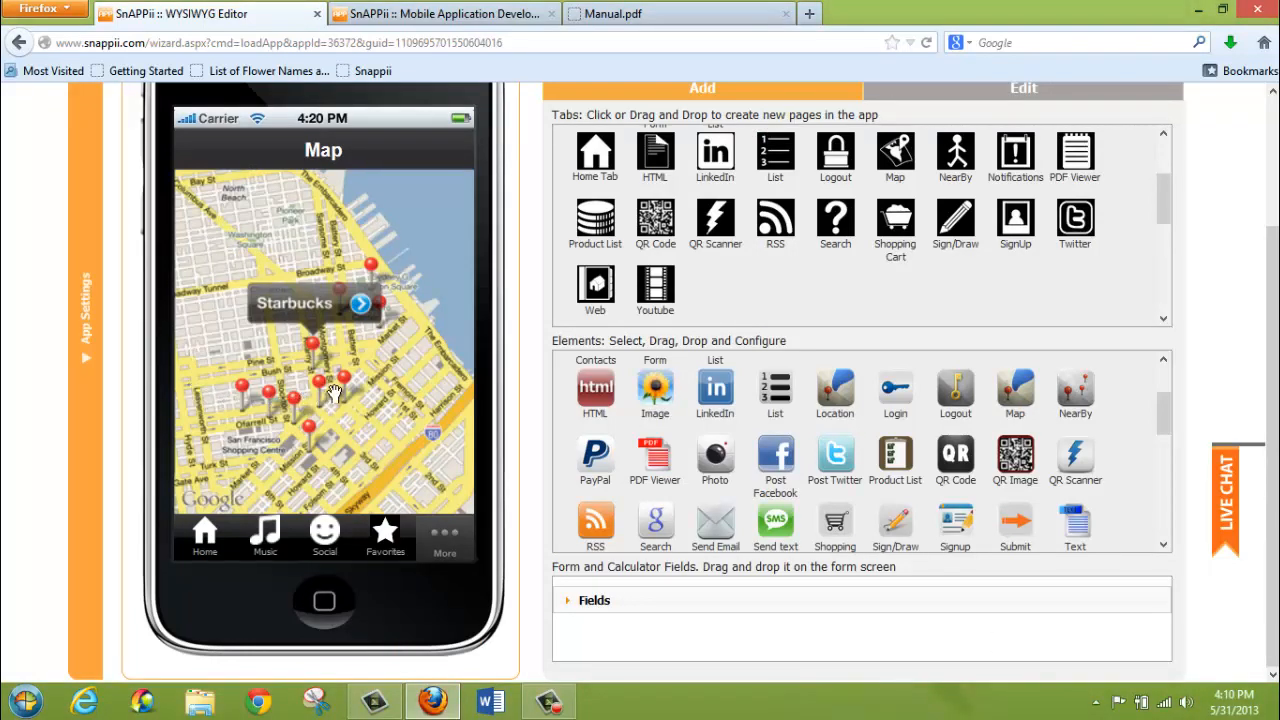
mouse_move(204, 332)
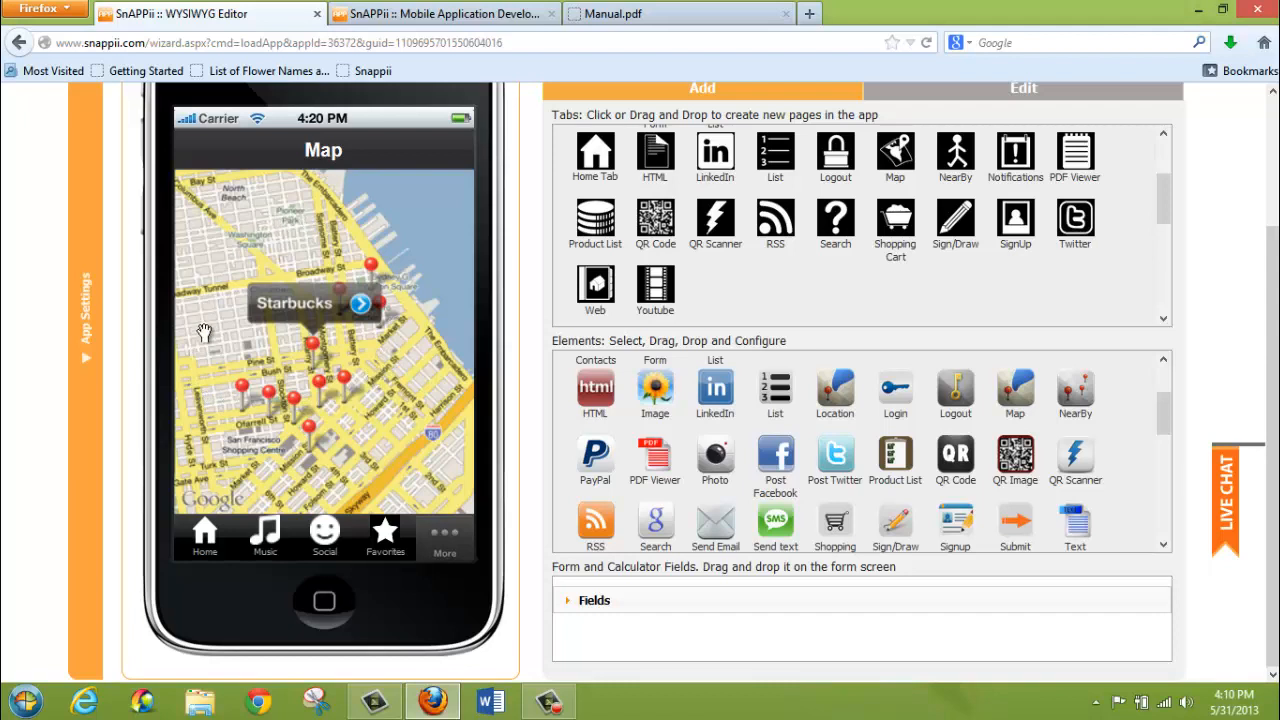
mouse_move(370, 310)
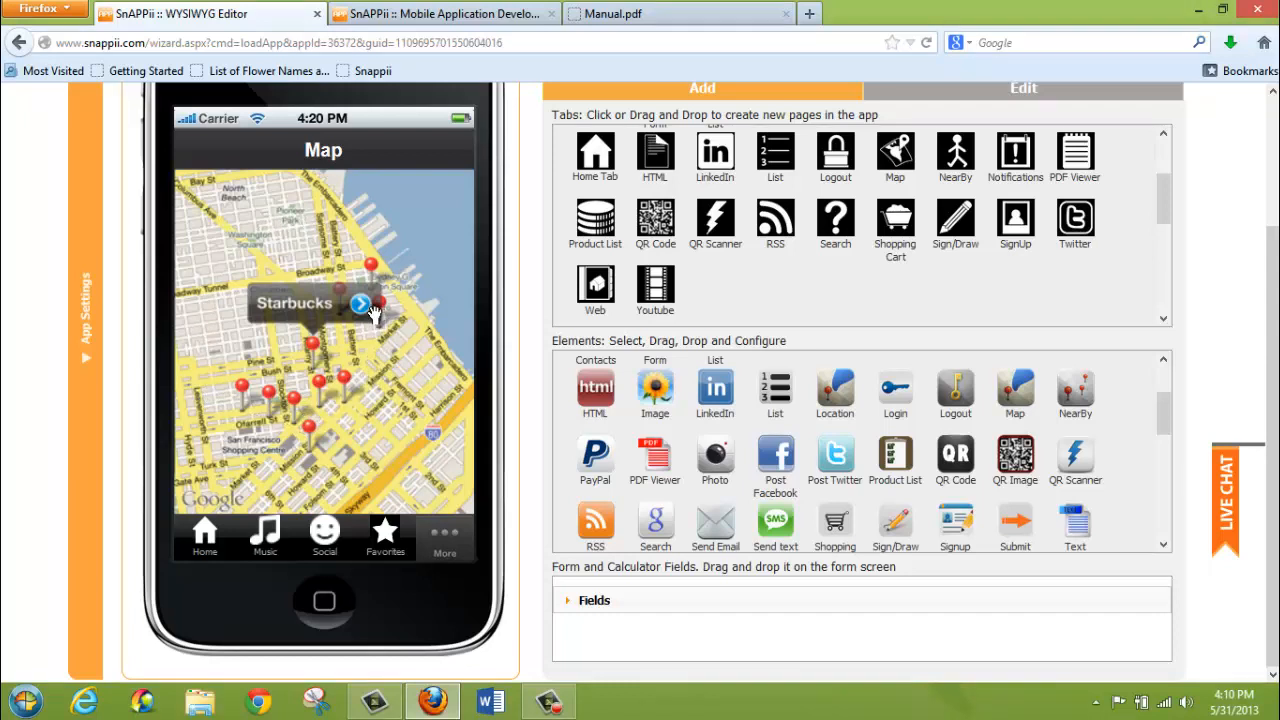
mouse_move(1270, 324)
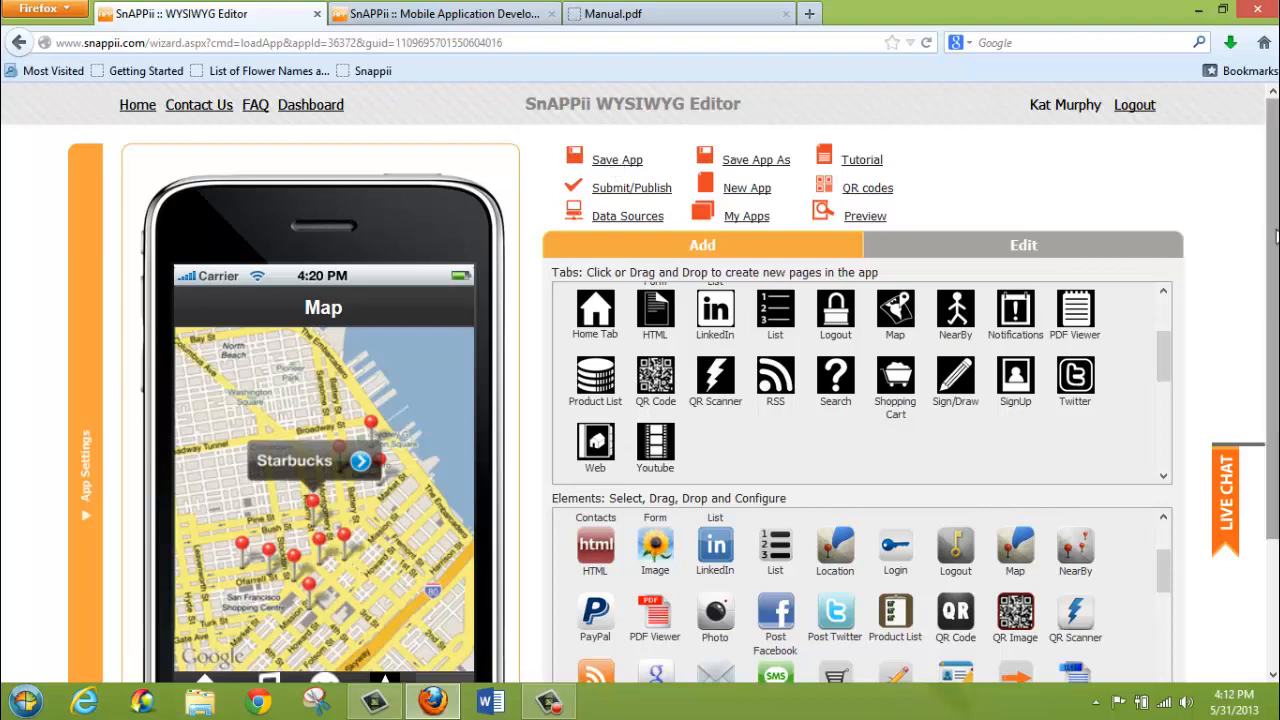
Switch the phone preview to the Home page via the bottom tab bar
scroll(down, 3)
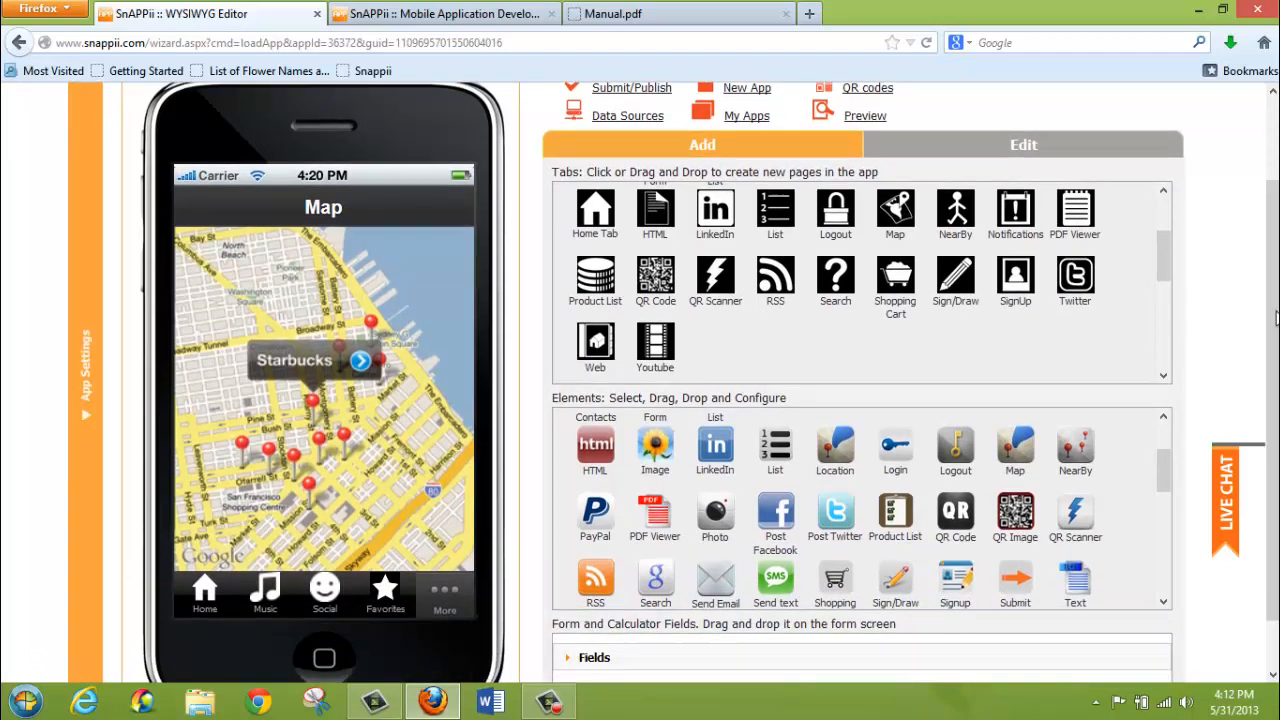
mouse_move(714, 550)
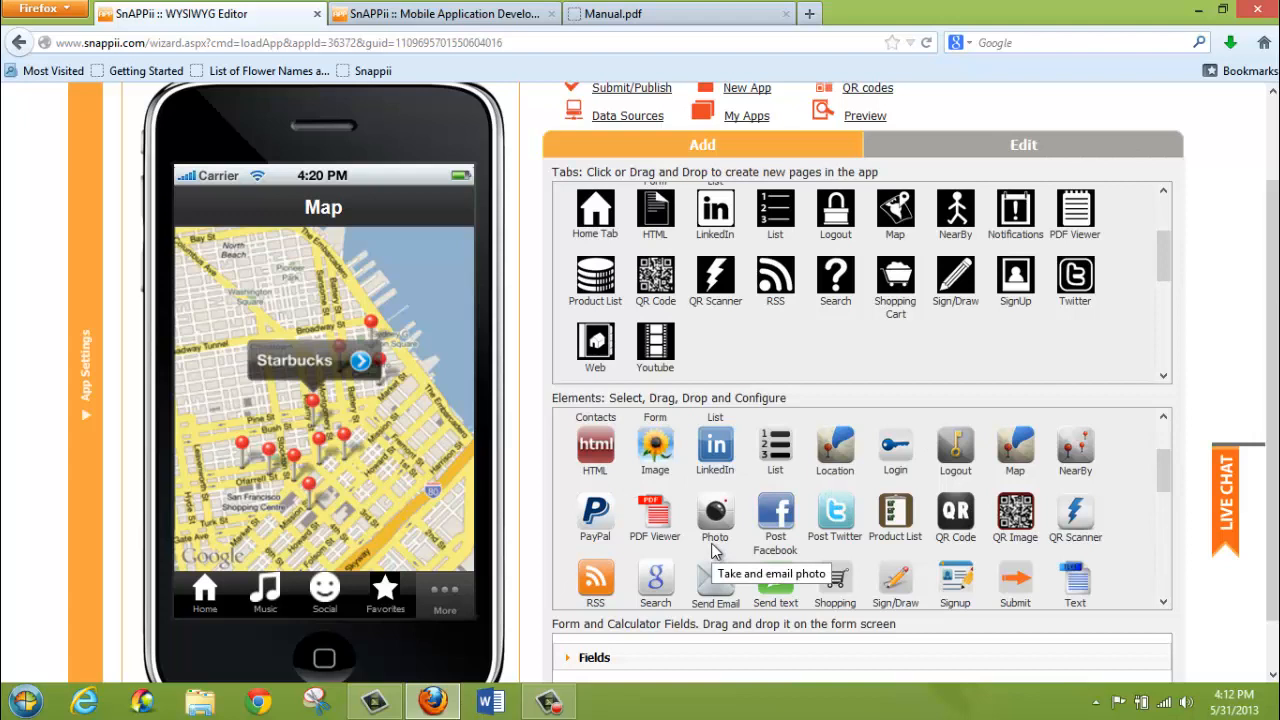
mouse_move(750, 250)
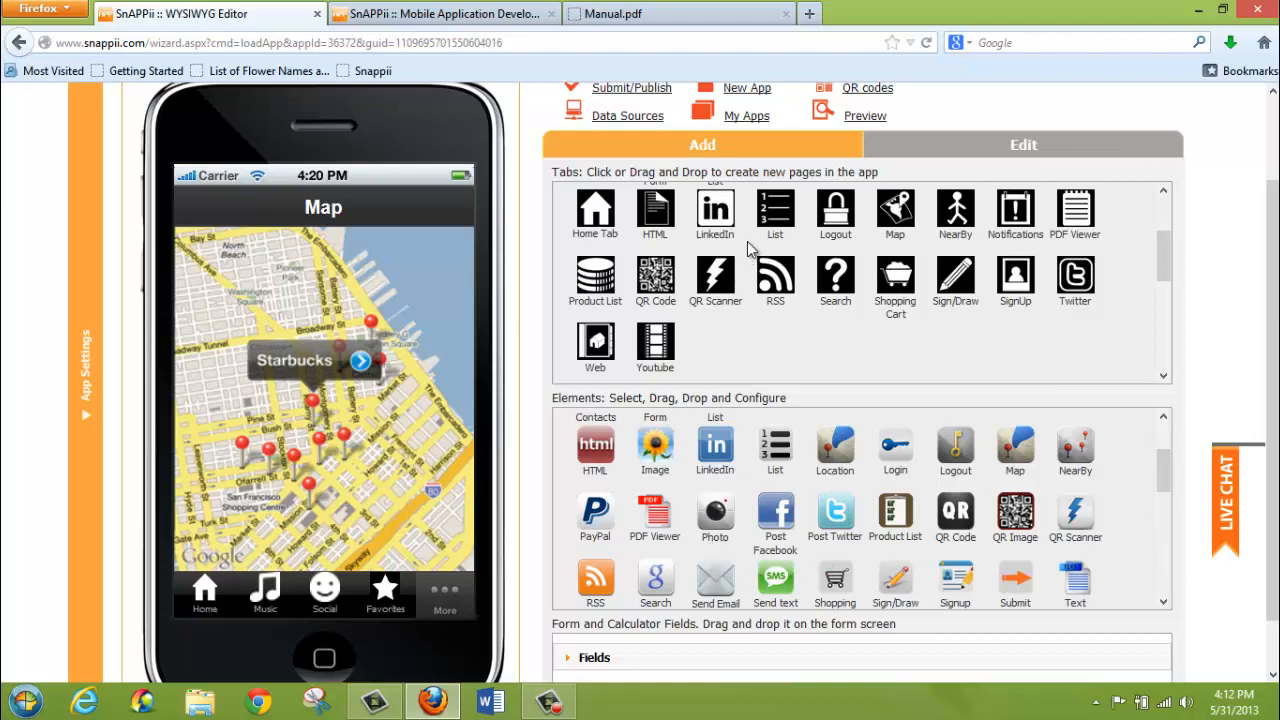
mouse_move(444, 612)
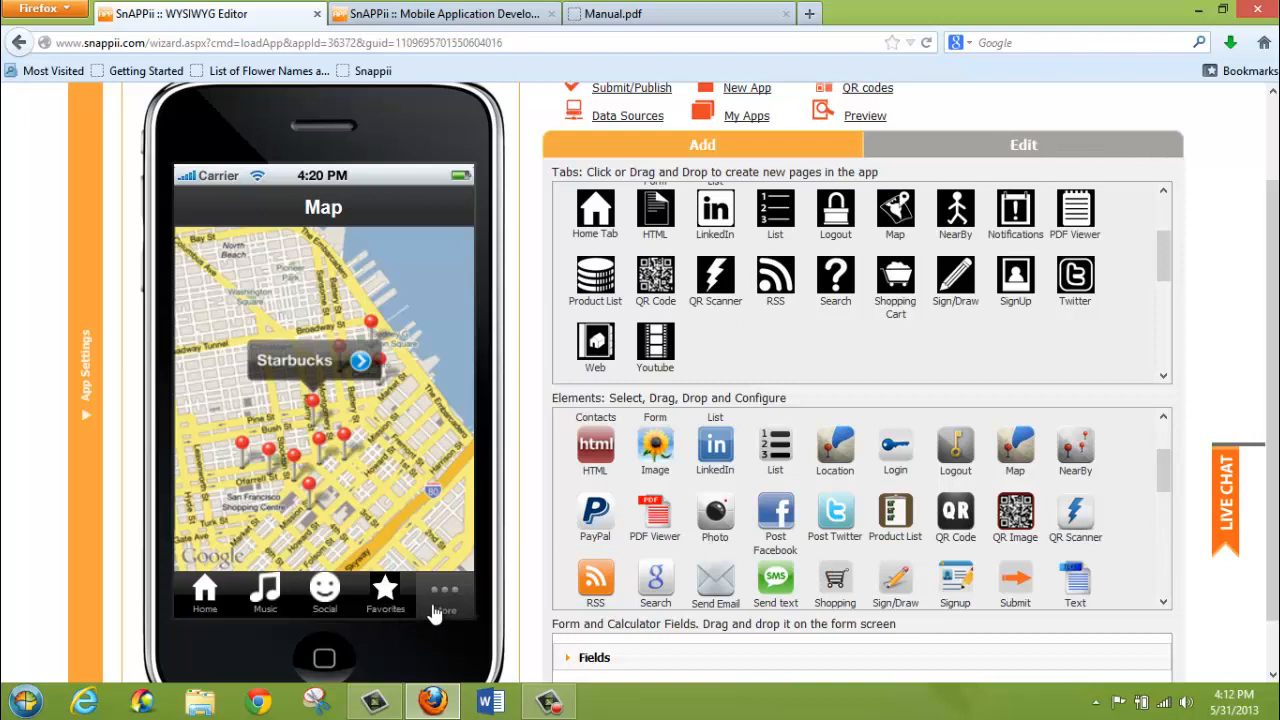
mouse_move(460, 580)
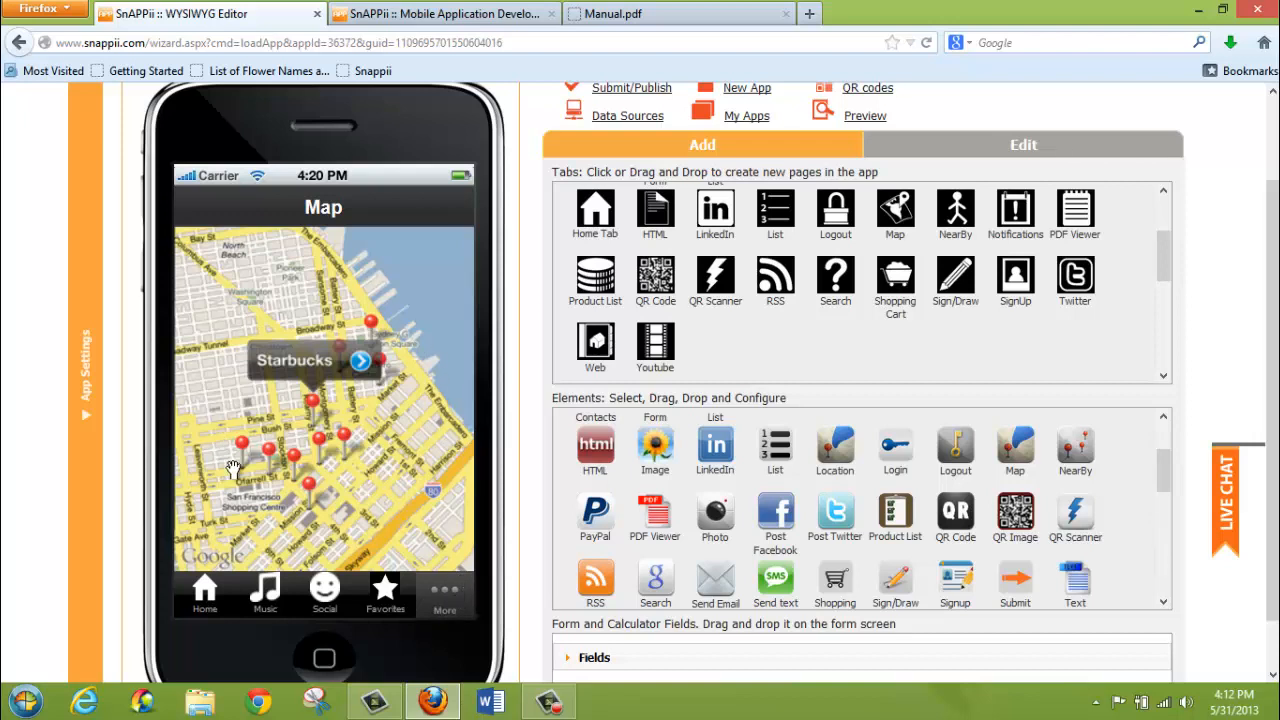
mouse_move(322, 296)
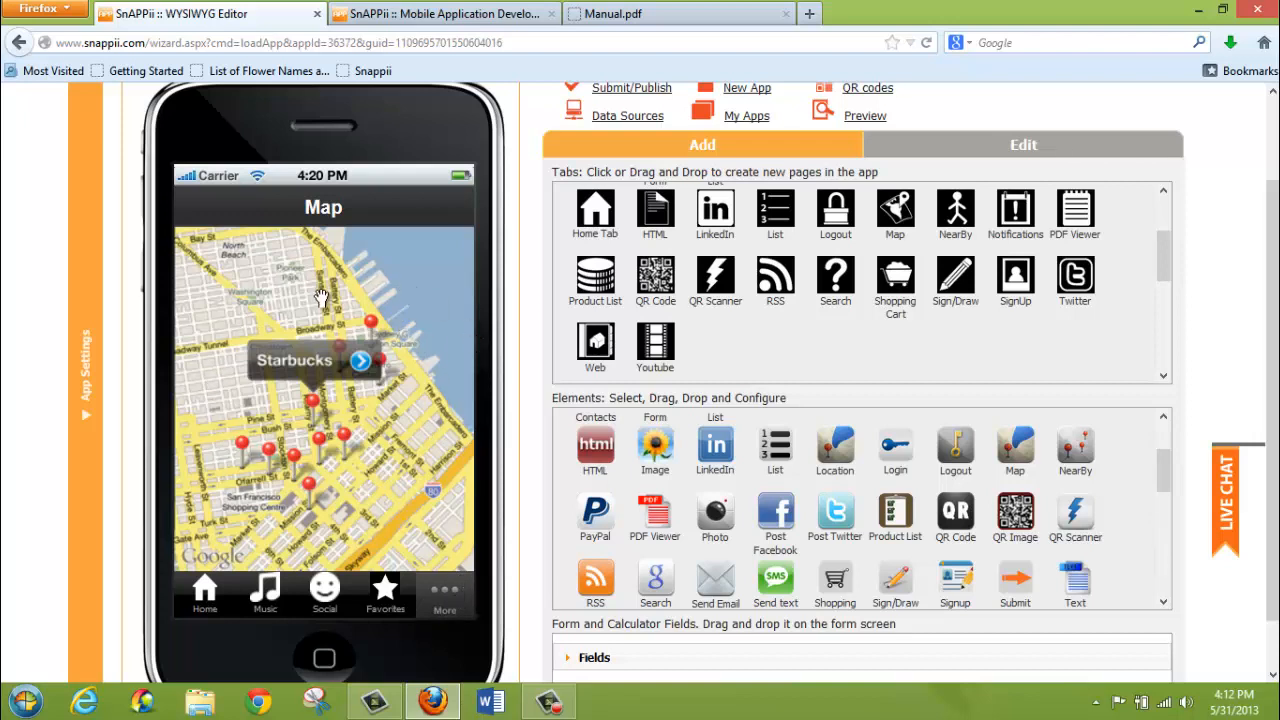
mouse_move(204, 600)
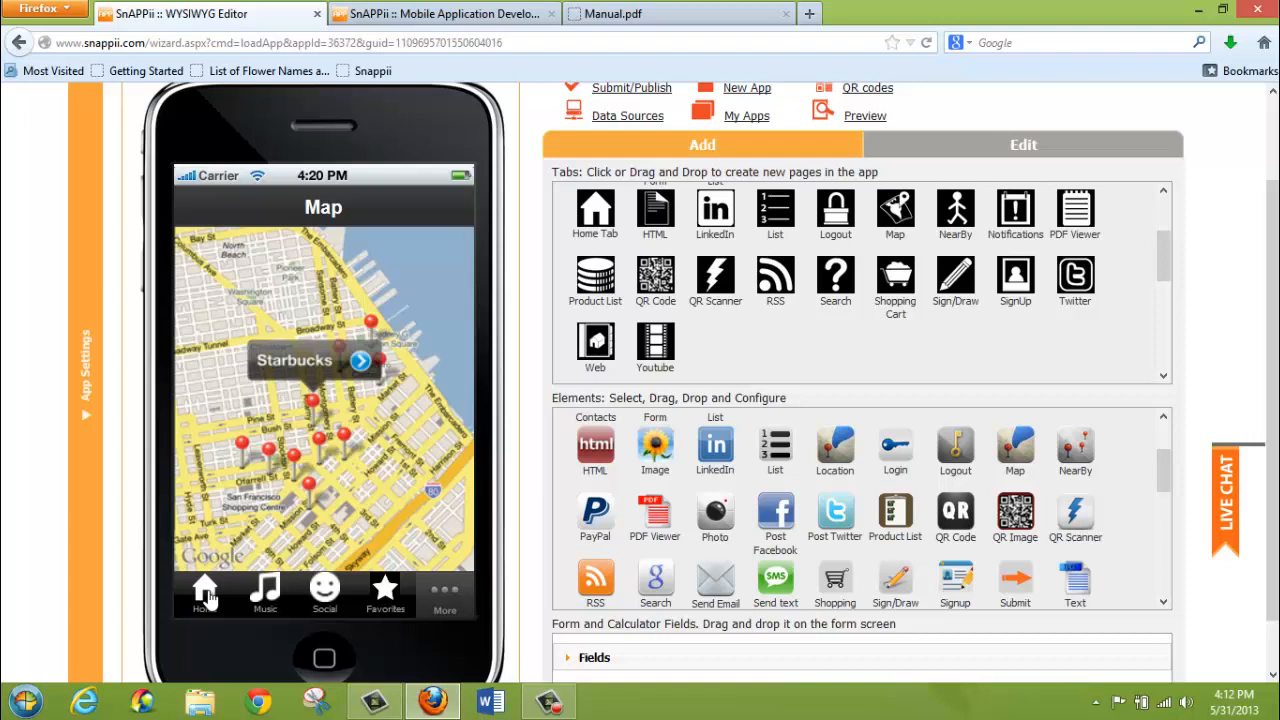
click(204, 592)
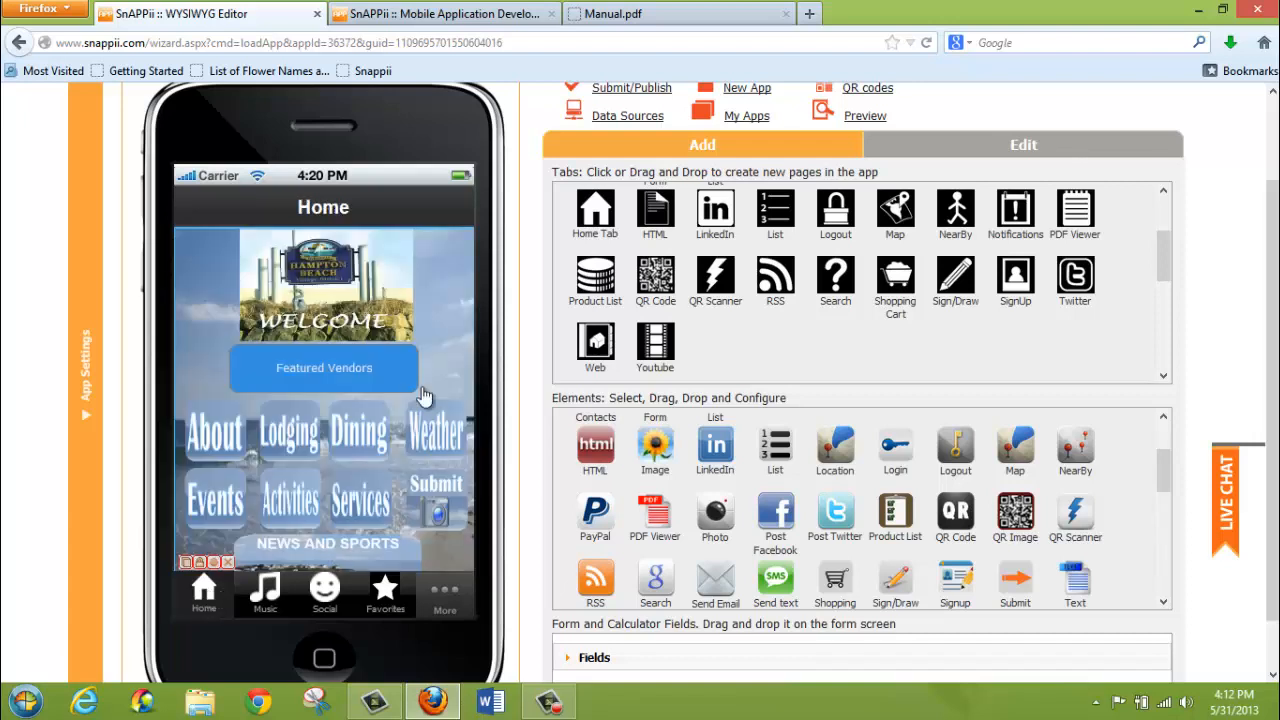
mouse_move(260, 536)
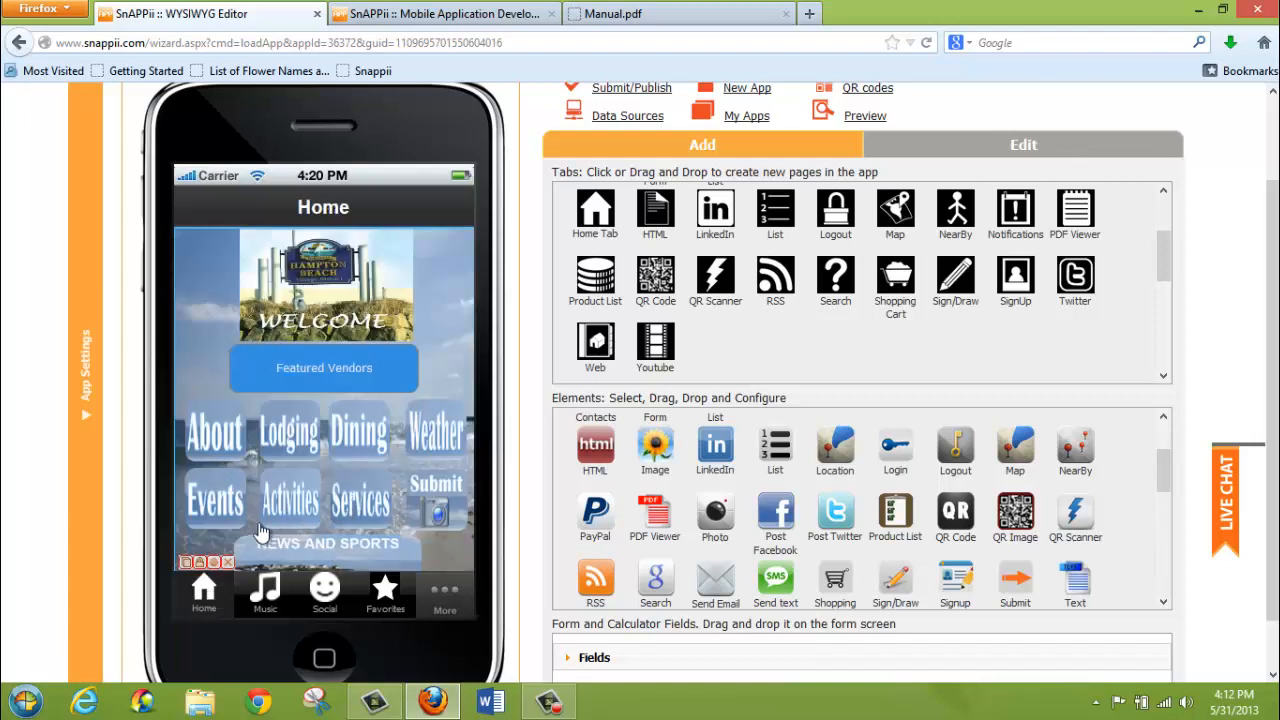
mouse_move(210, 460)
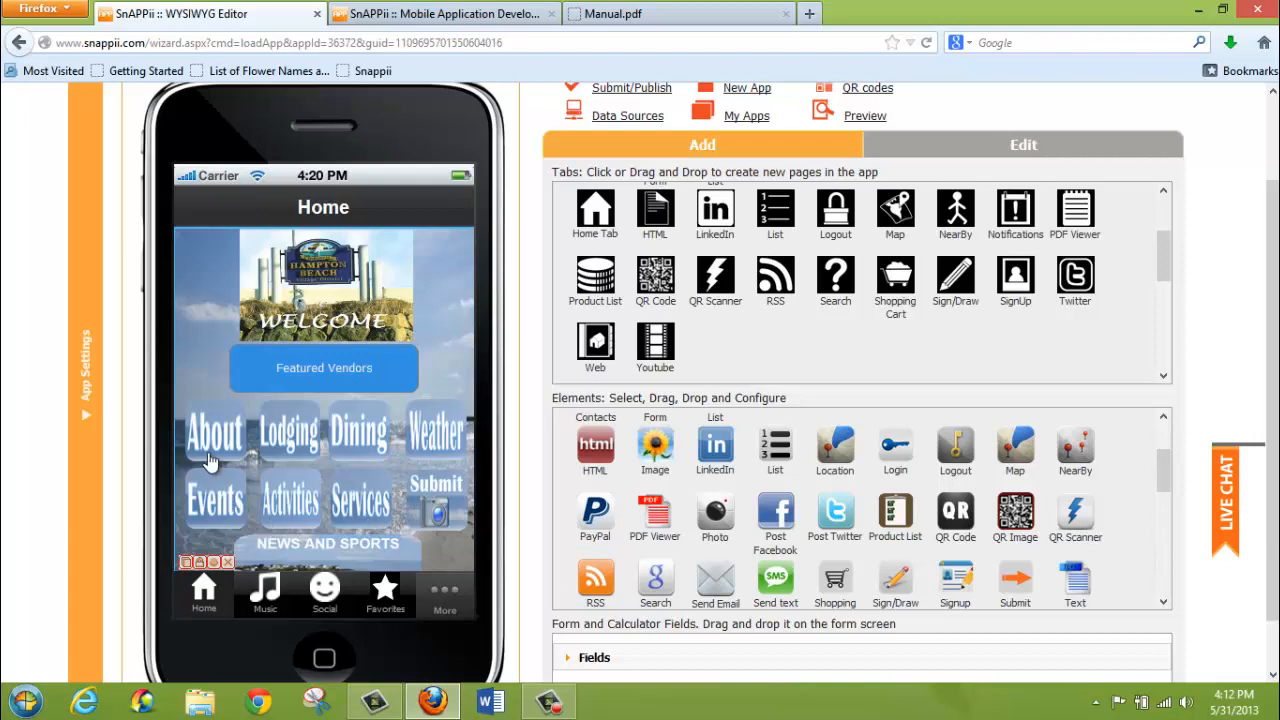
mouse_move(288, 332)
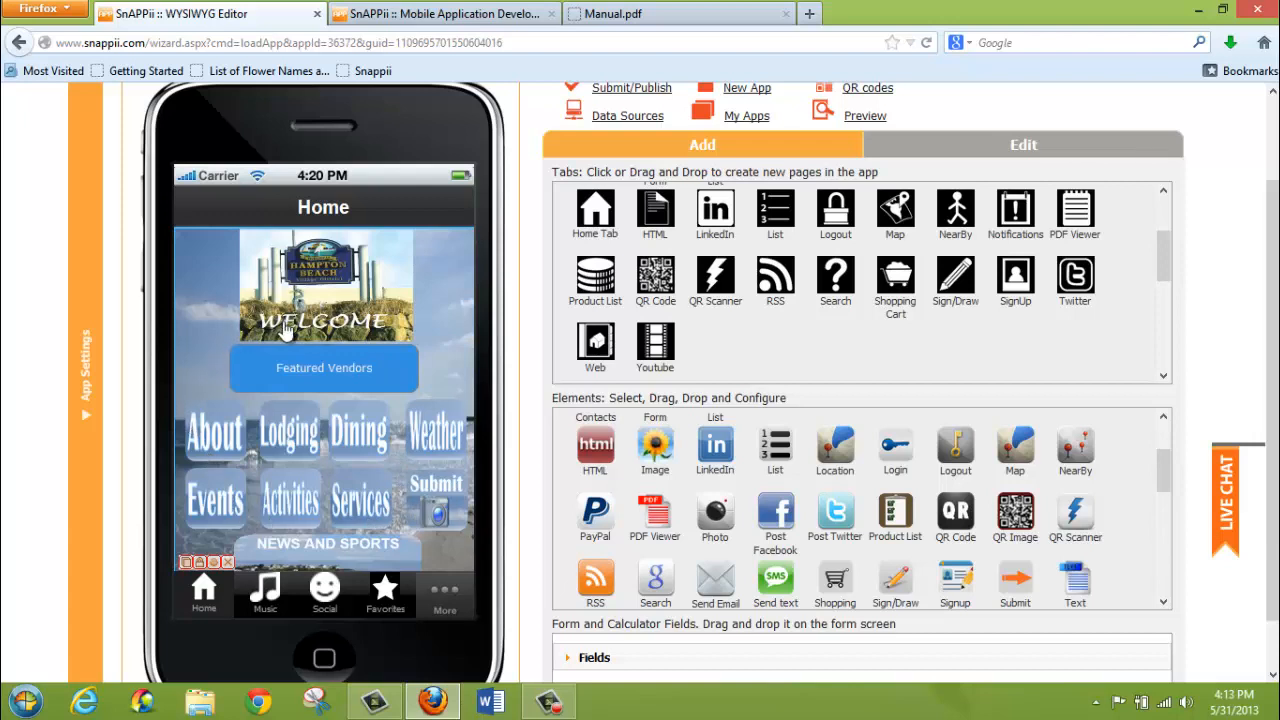
mouse_move(460, 356)
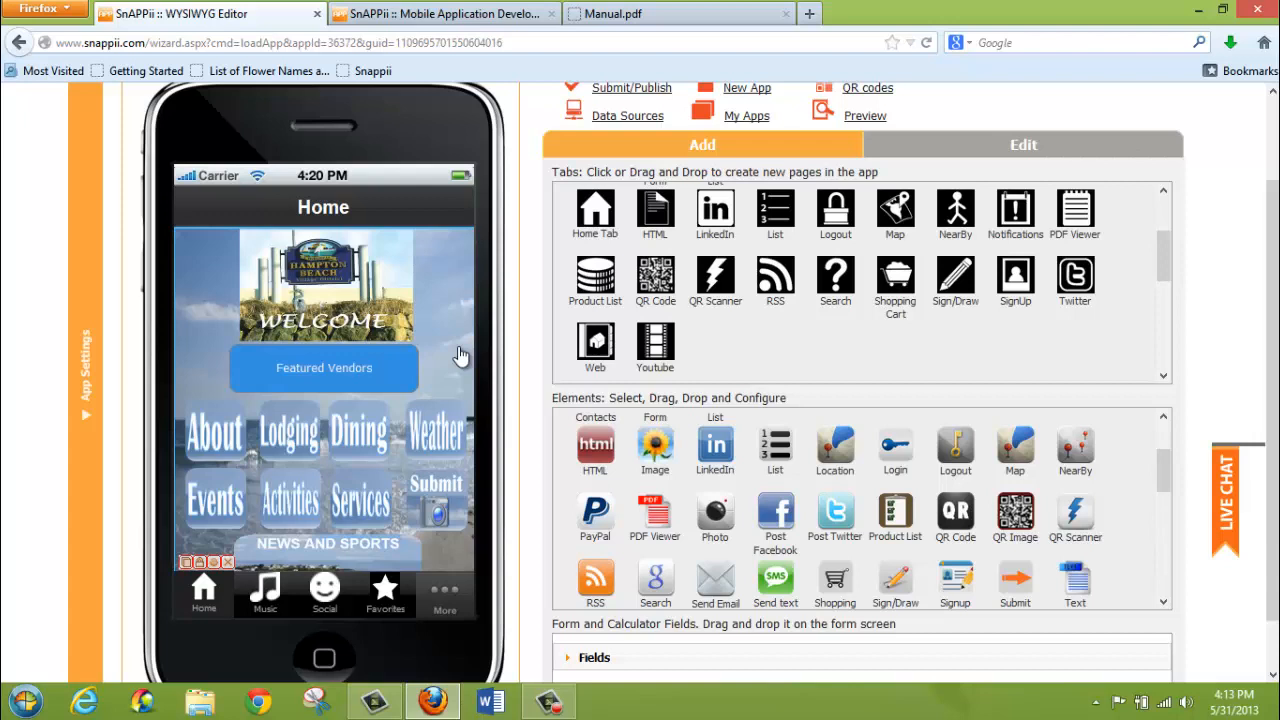
mouse_move(938, 478)
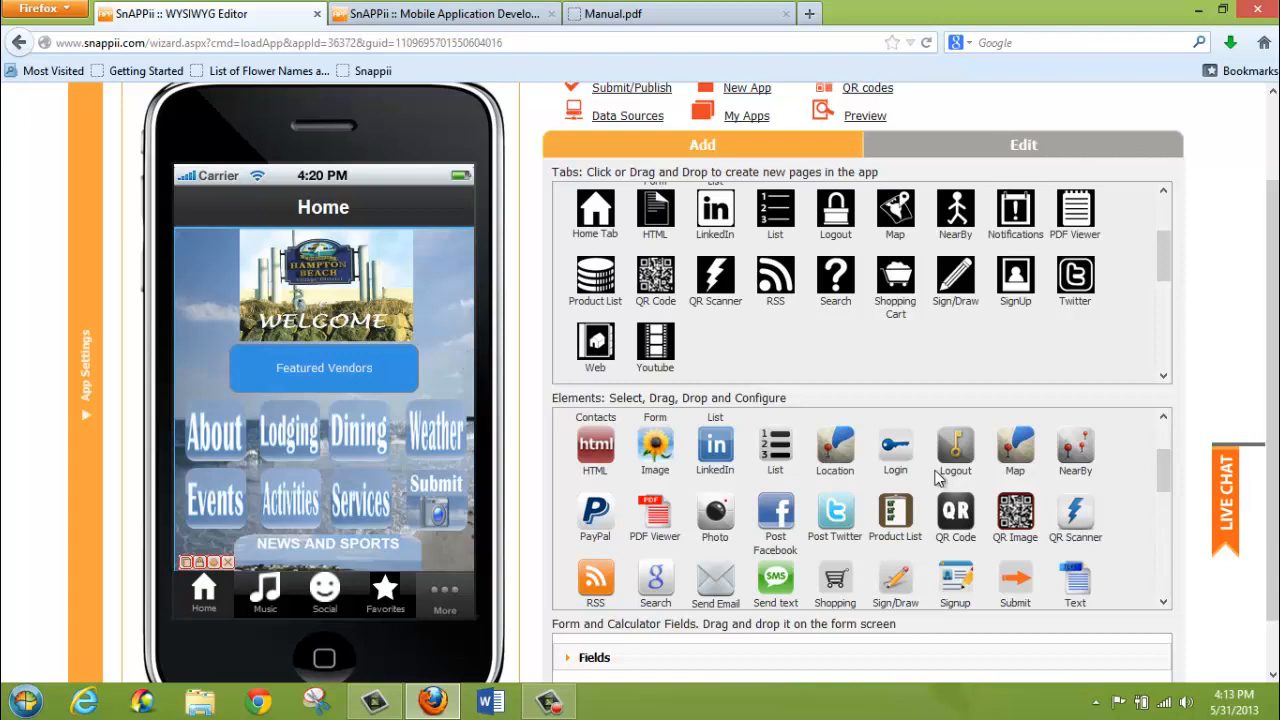
Drag a Map element from the Elements panel onto the Home page preview
drag(1016, 450, 464, 296)
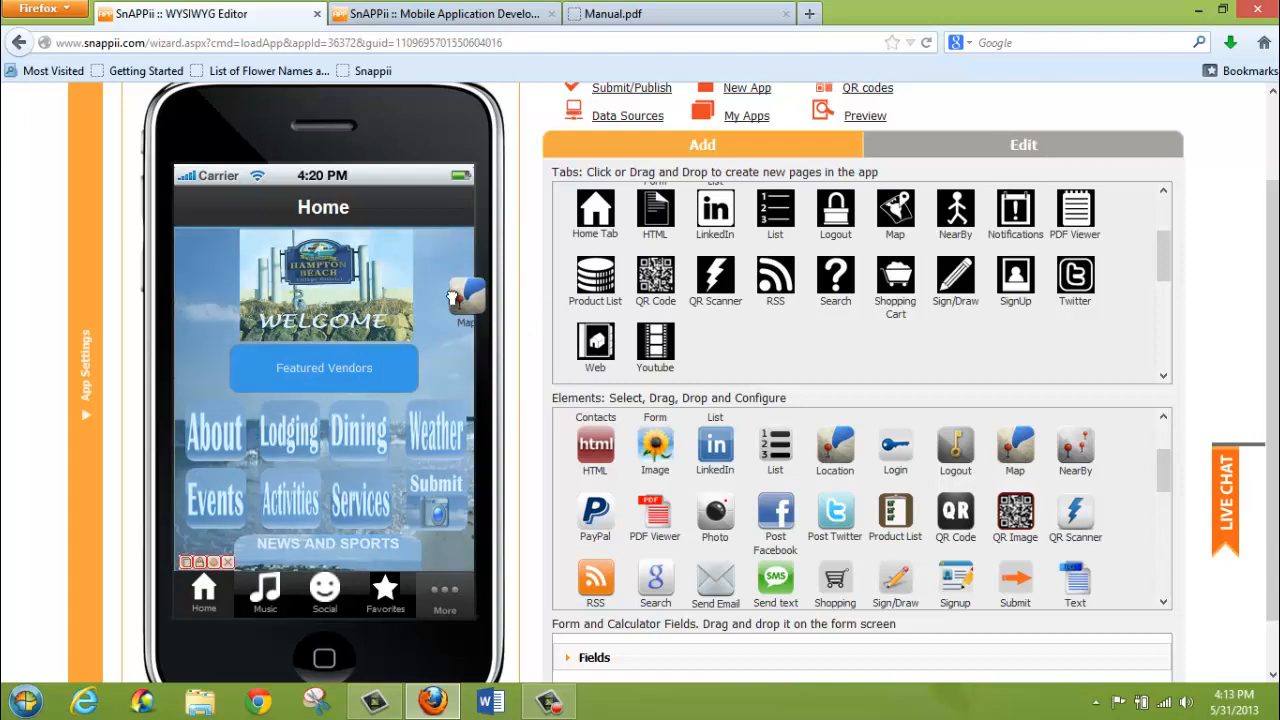
mouse_move(440, 284)
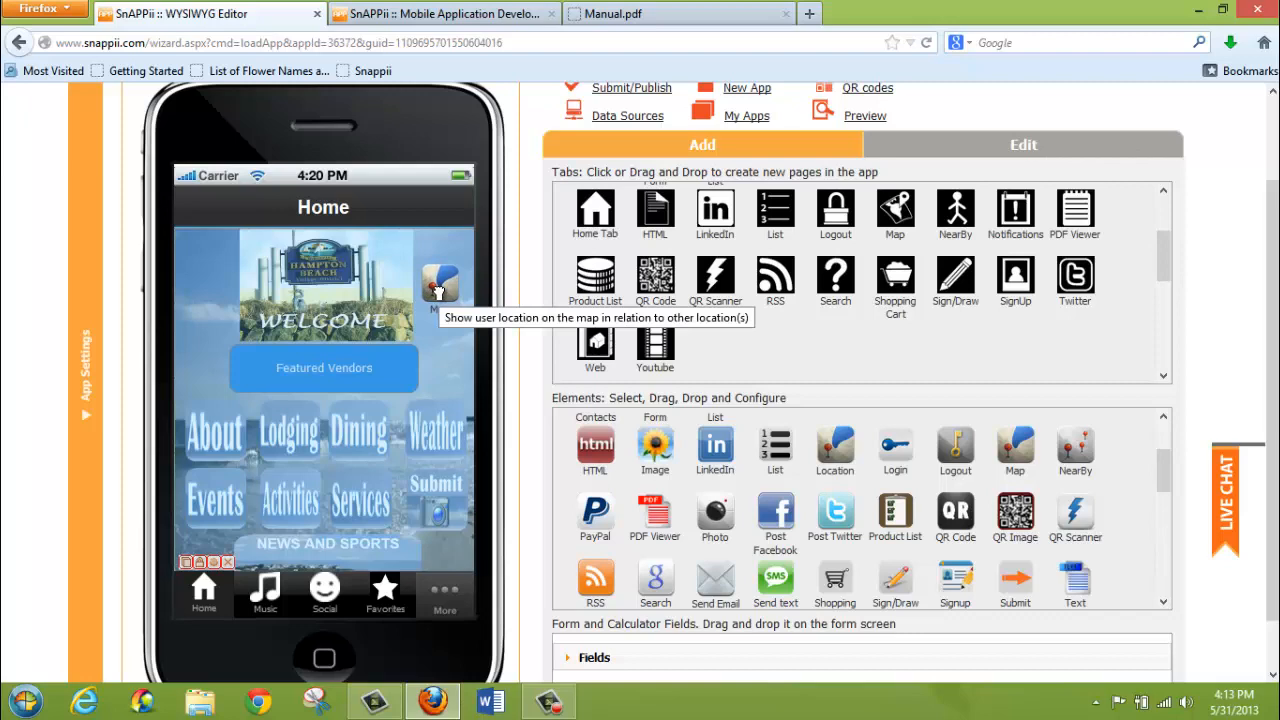
Bring up the new Map button's properties dialog with title, icon size and business-list options
click(896, 214)
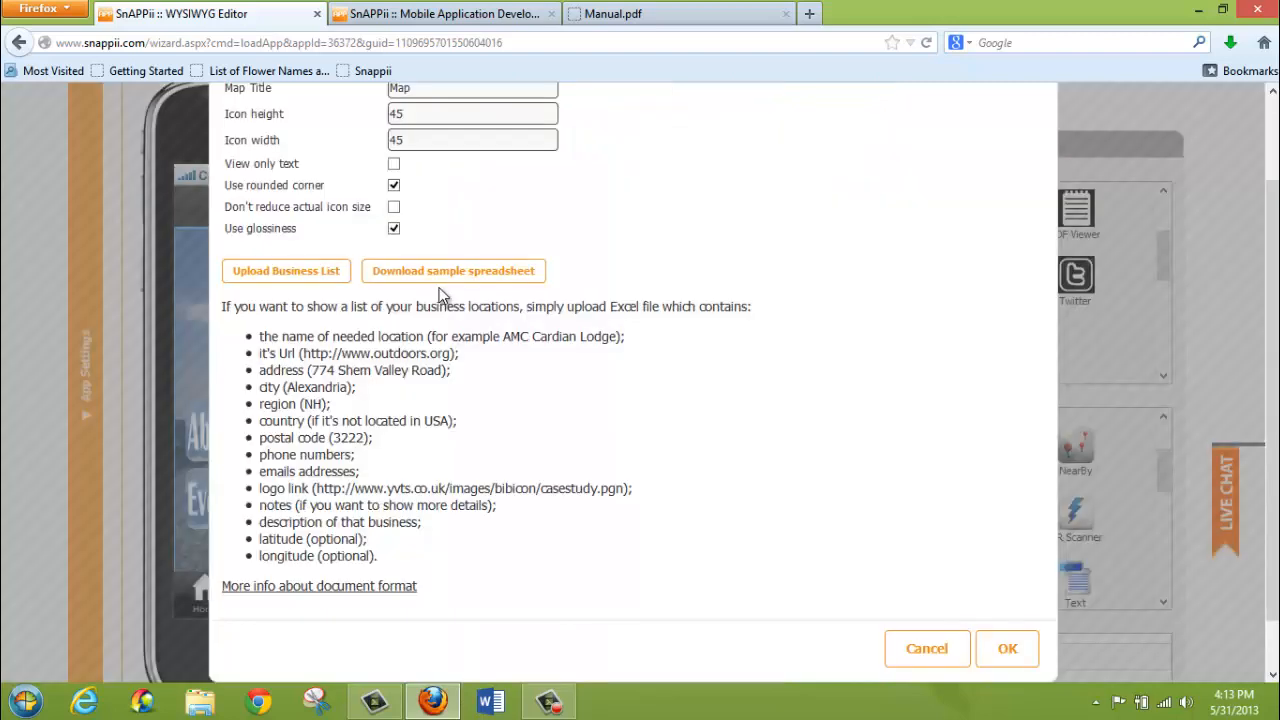
scroll(up, 3)
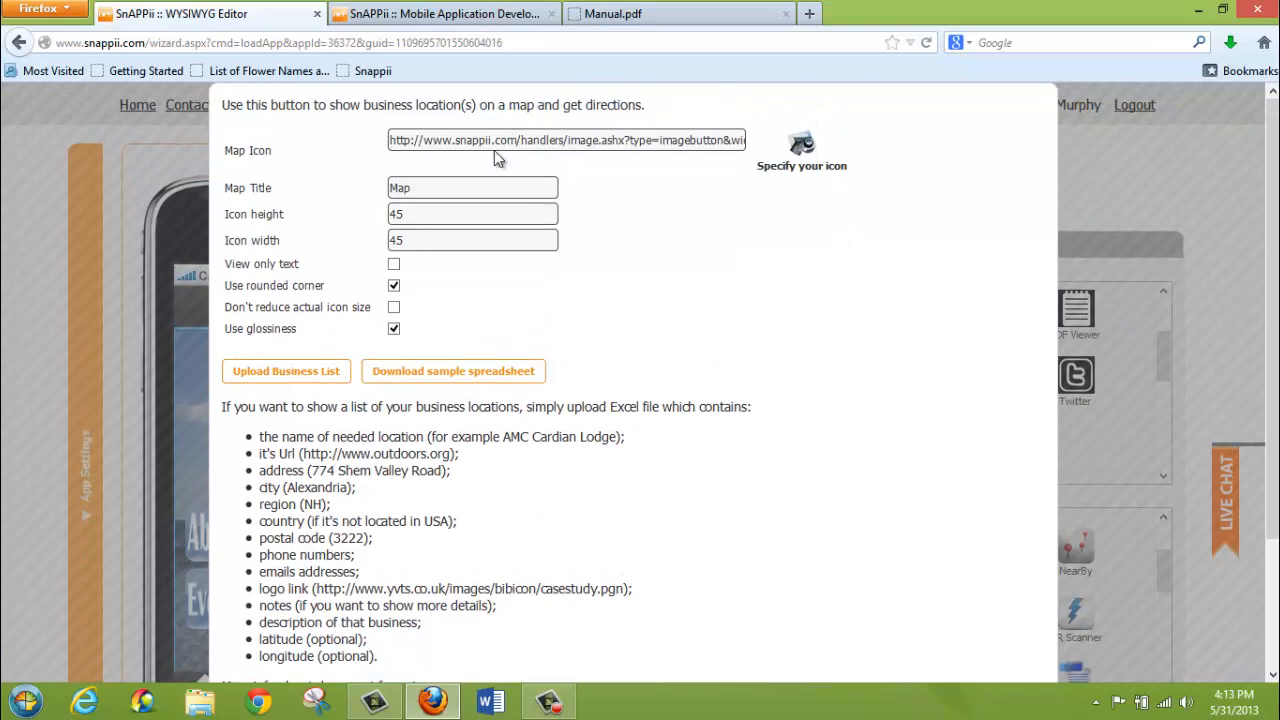
mouse_move(464, 348)
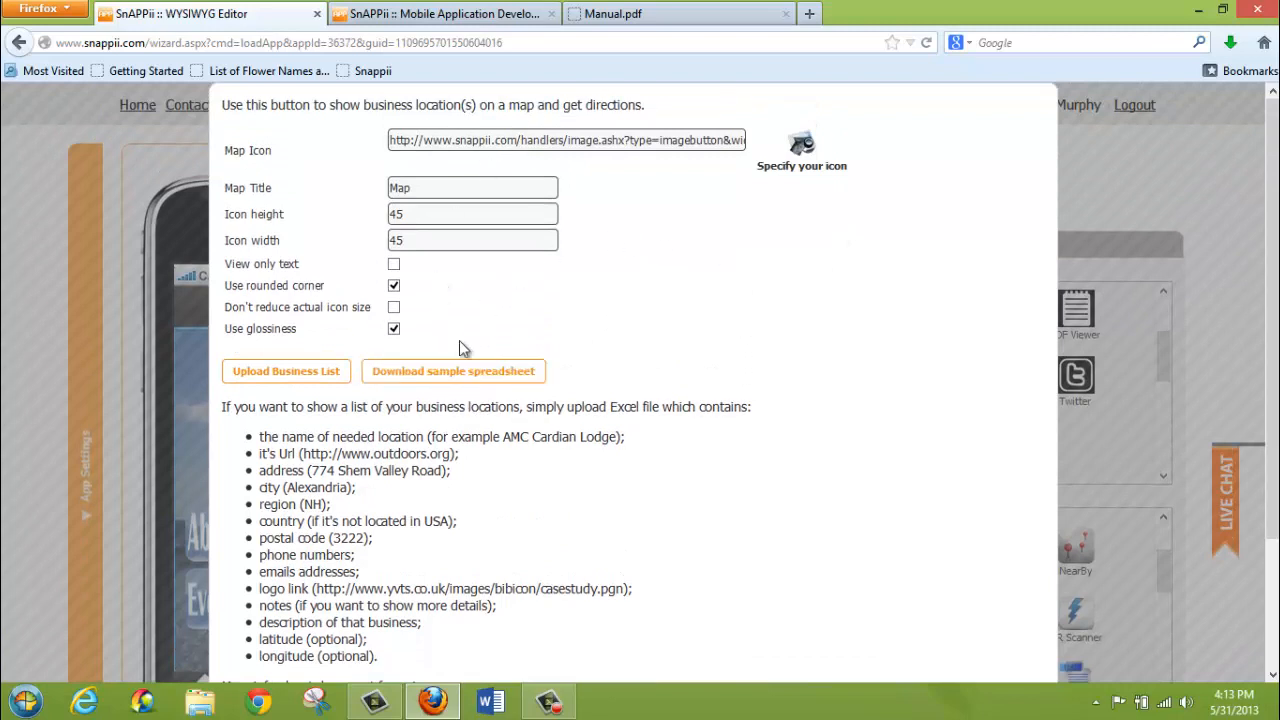
mouse_move(758, 316)
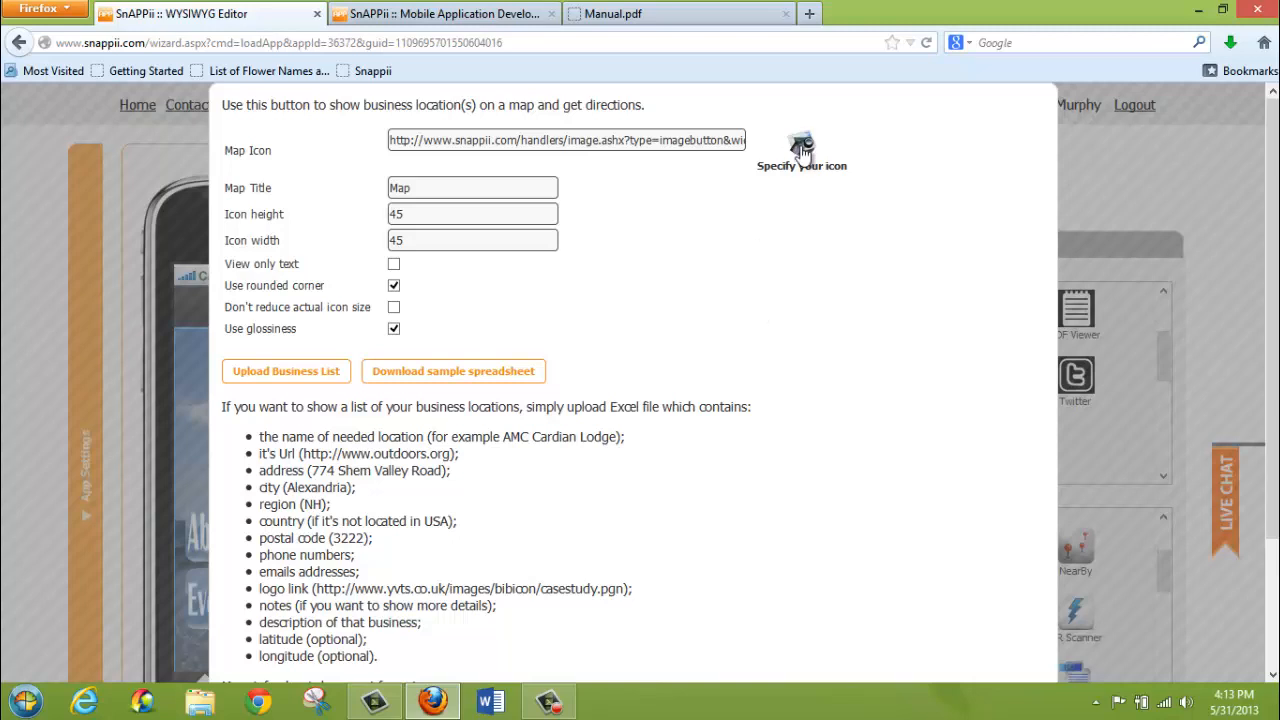
Browse the icon library for the Map button and look for a button icon on the web
click(802, 150)
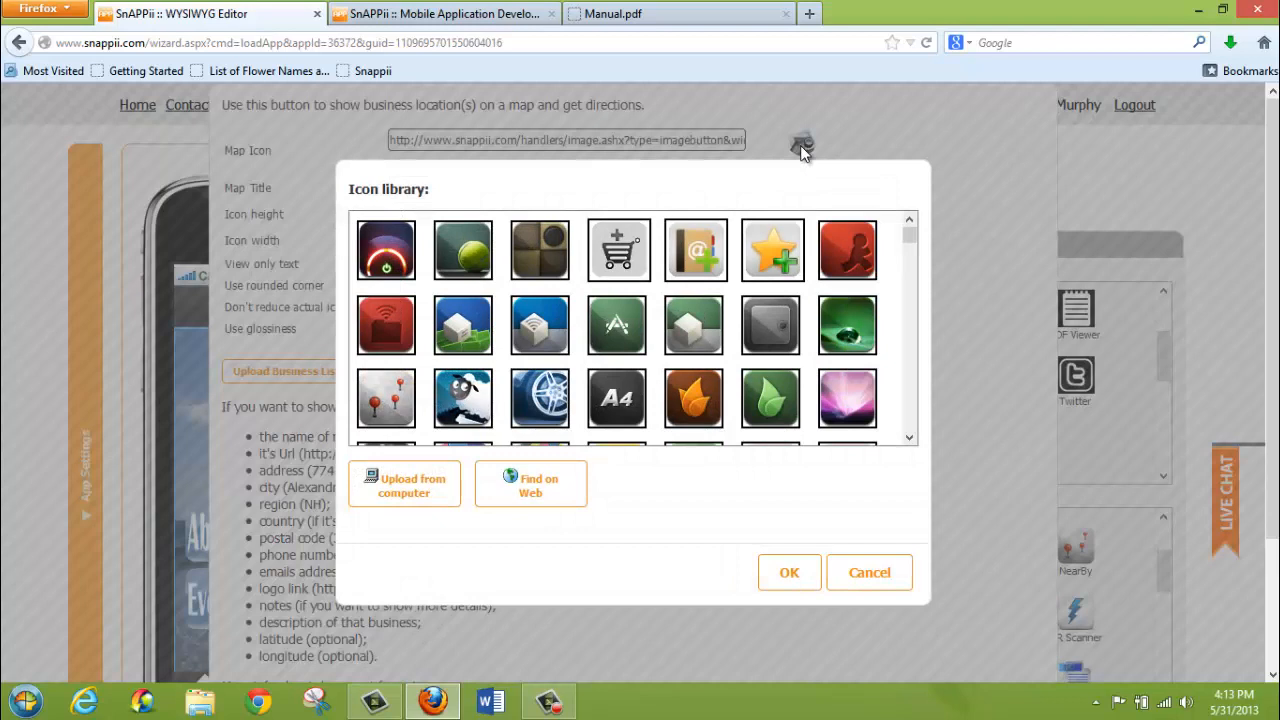
mouse_move(804, 170)
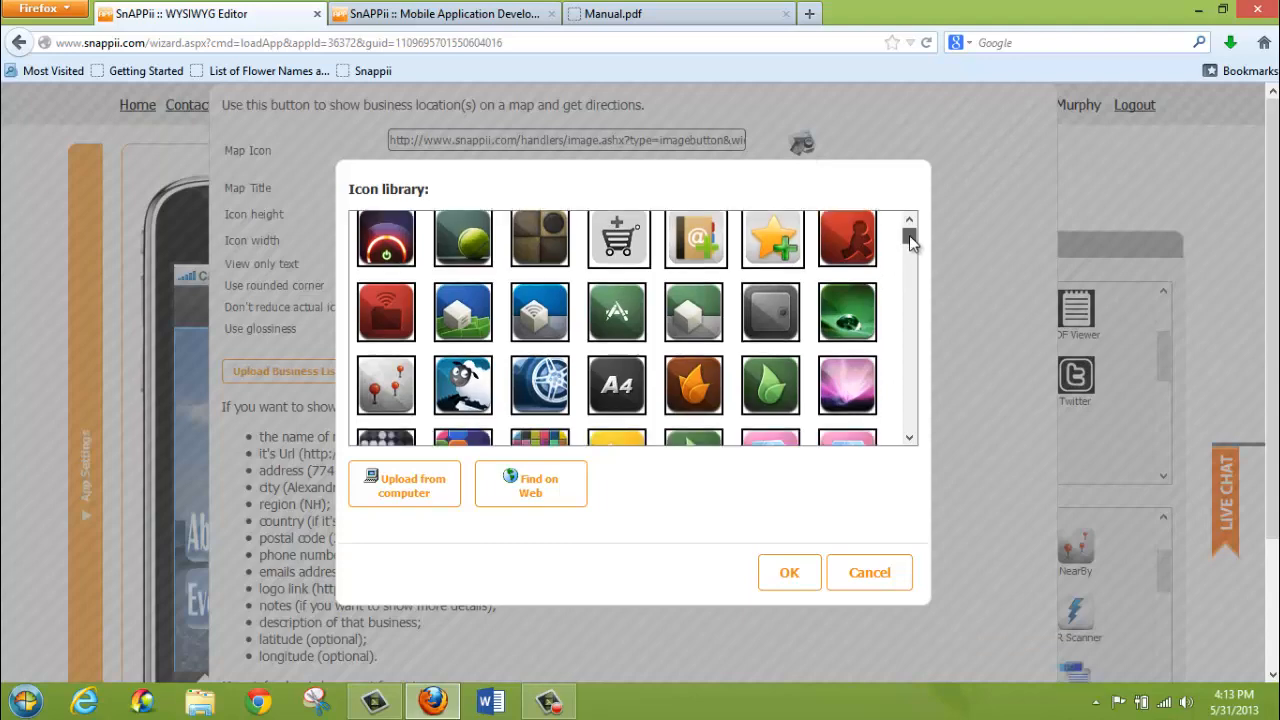
scroll(down, 3)
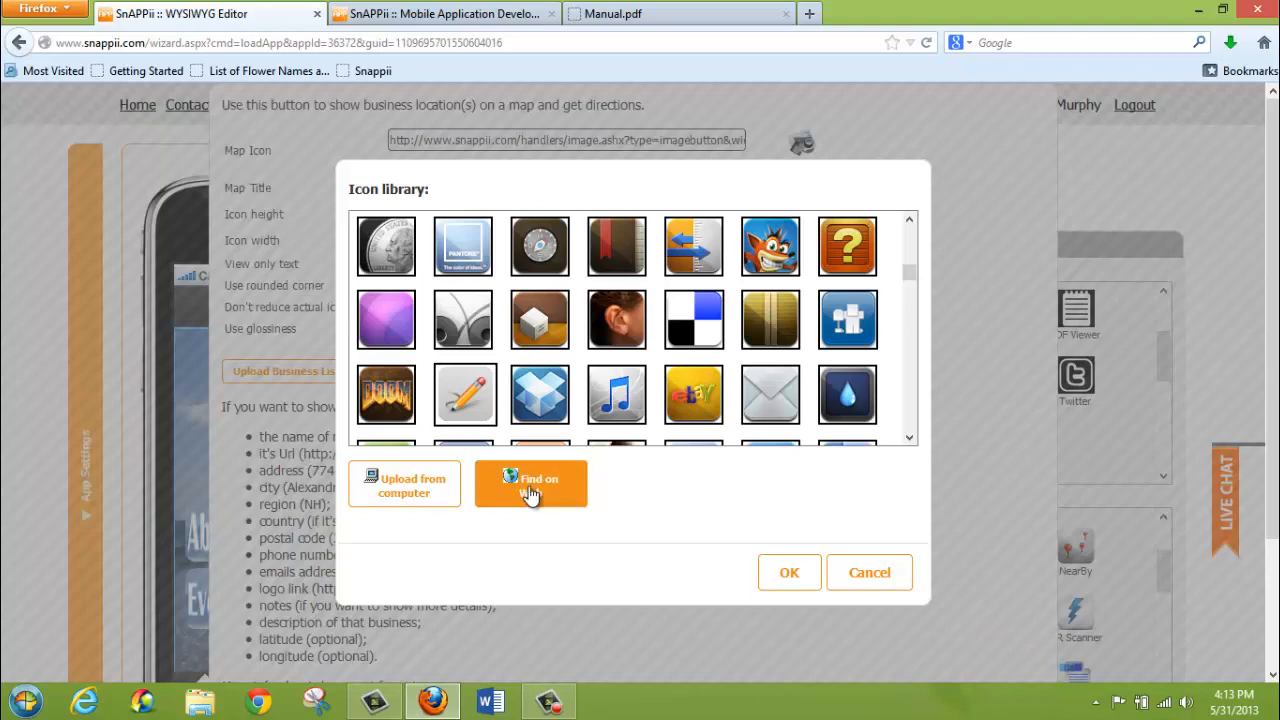
click(868, 572)
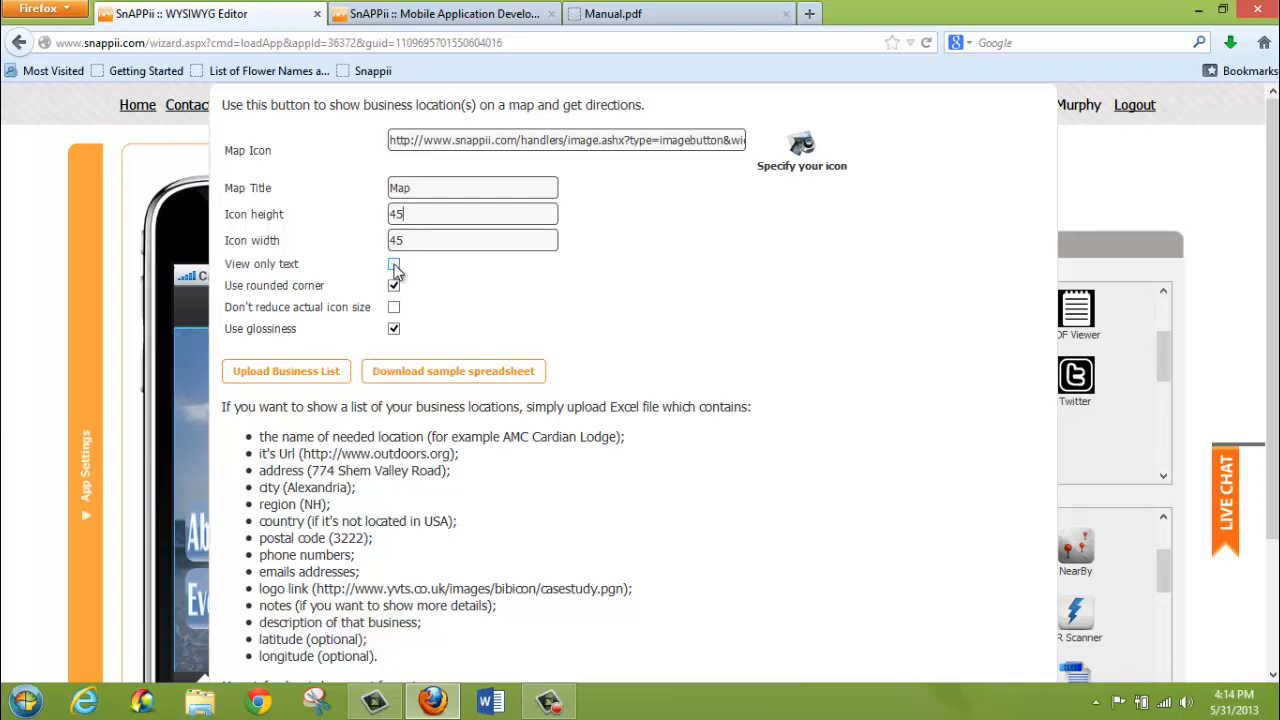
click(394, 264)
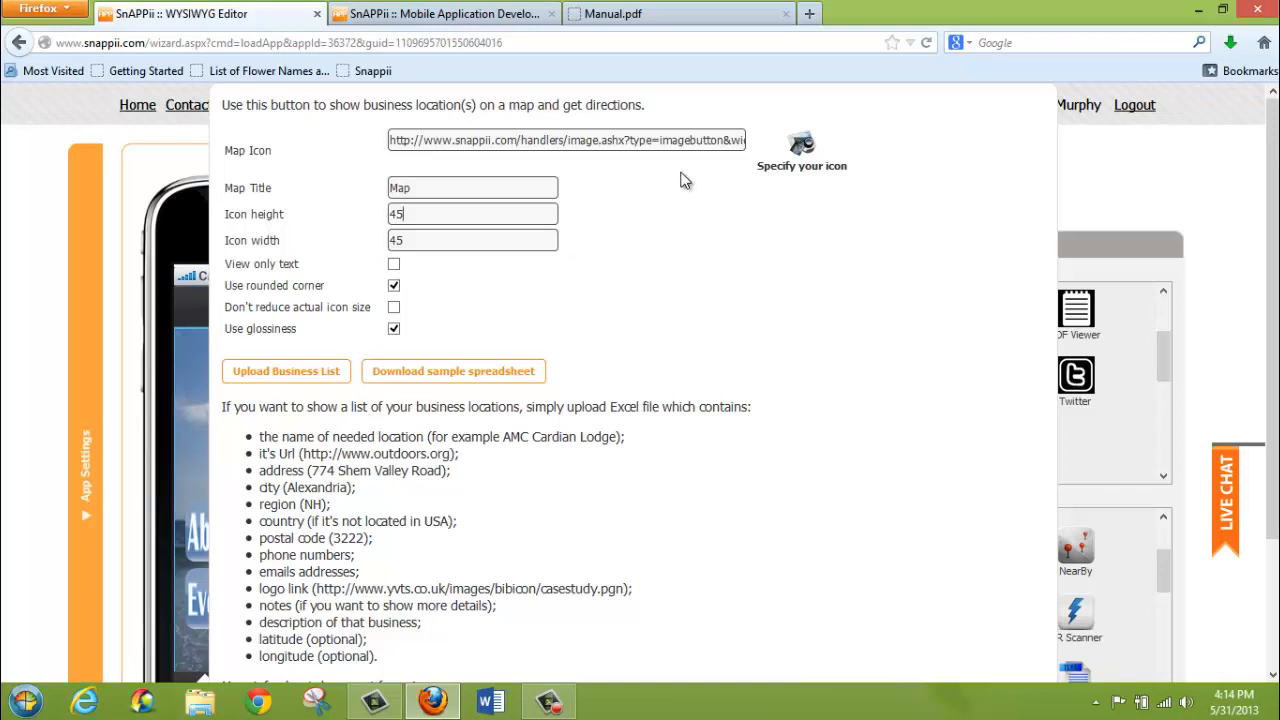
mouse_move(796, 160)
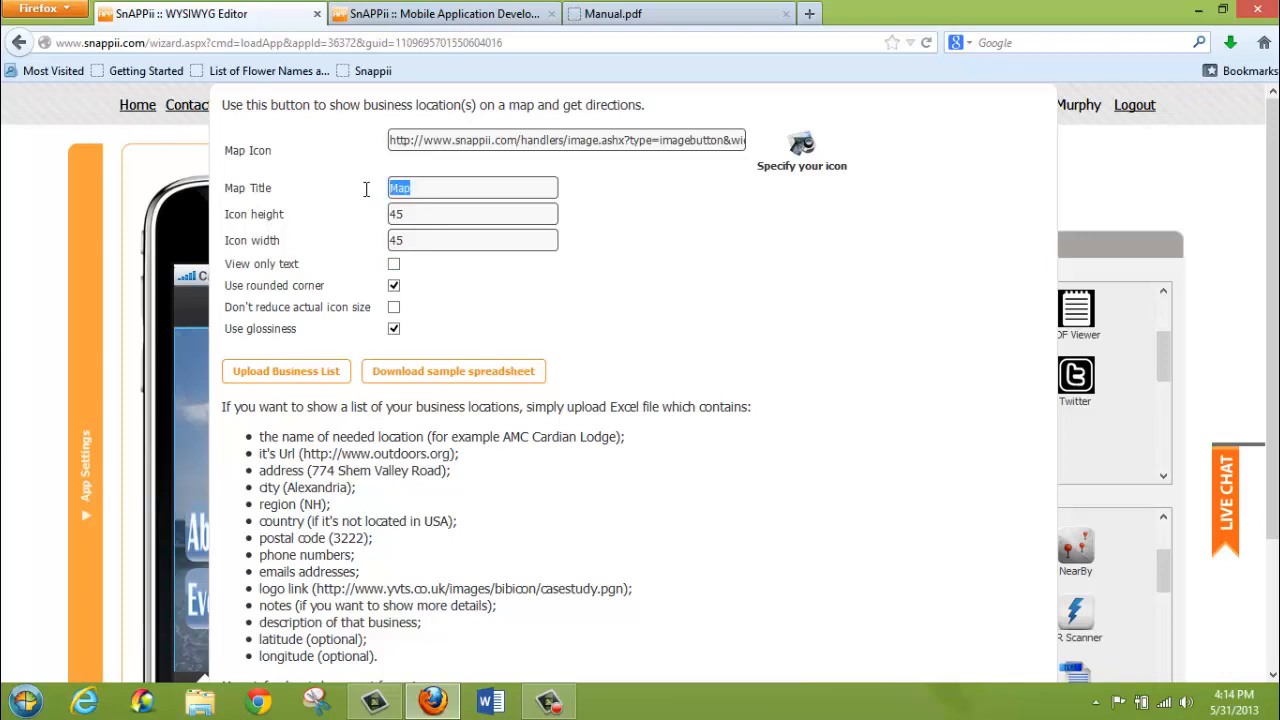
mouse_move(320, 378)
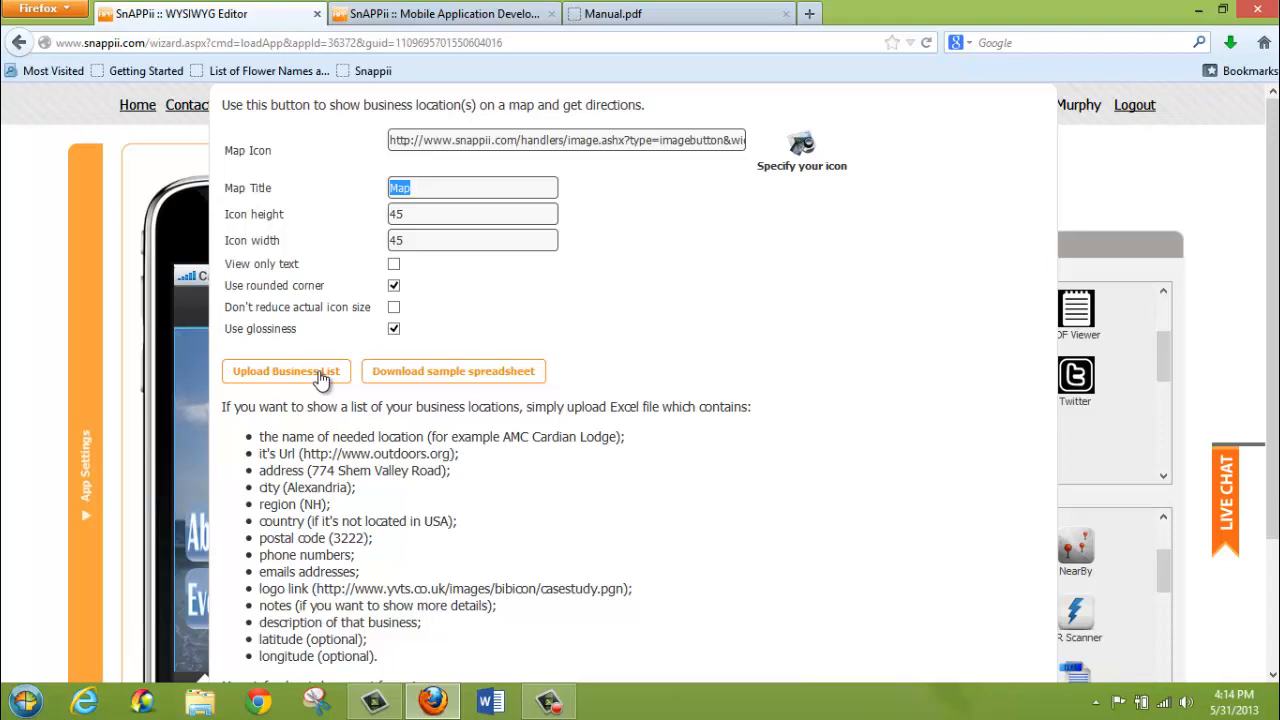
Upload the business-location Excel file for the map button, bringing up its column mapping
click(286, 370)
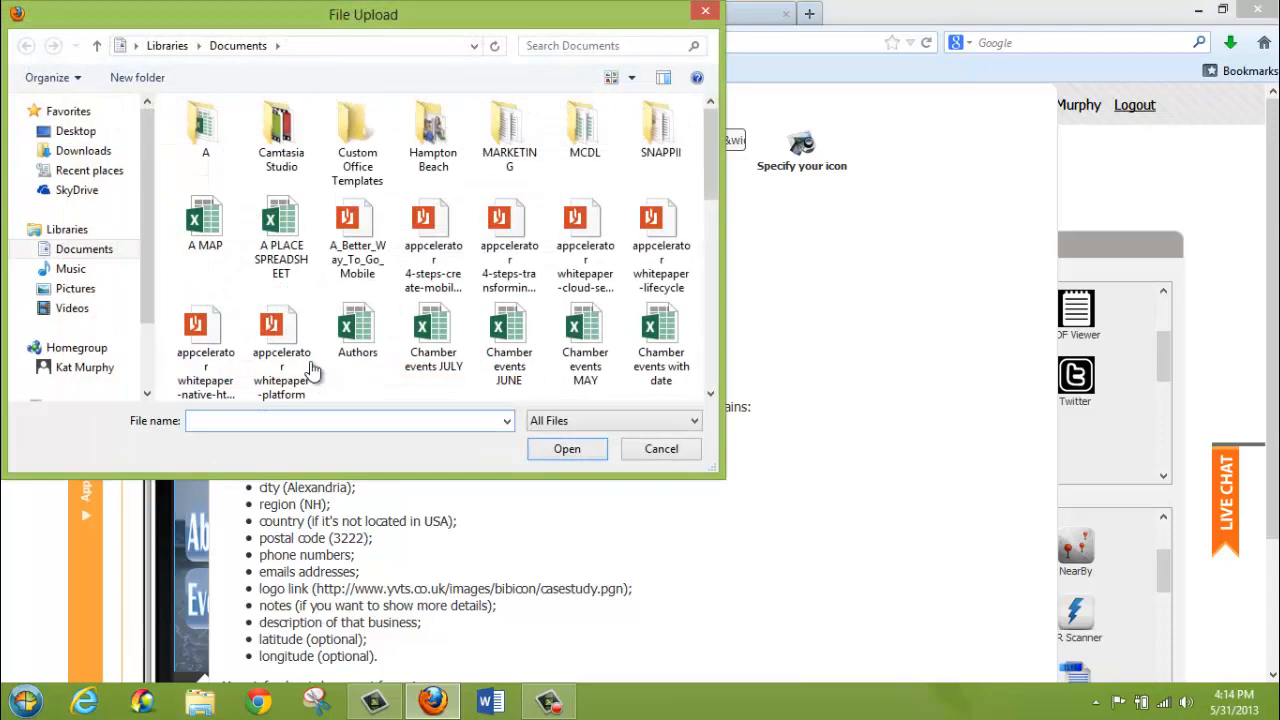
click(660, 448)
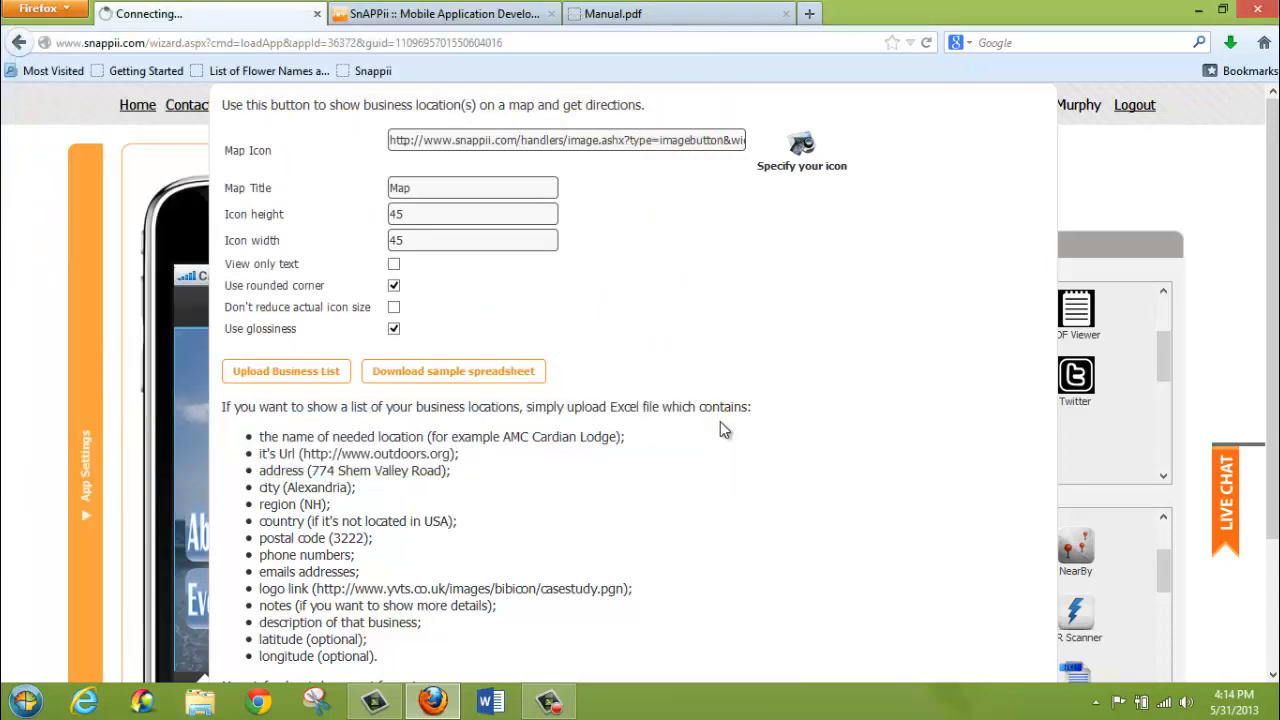
click(286, 370)
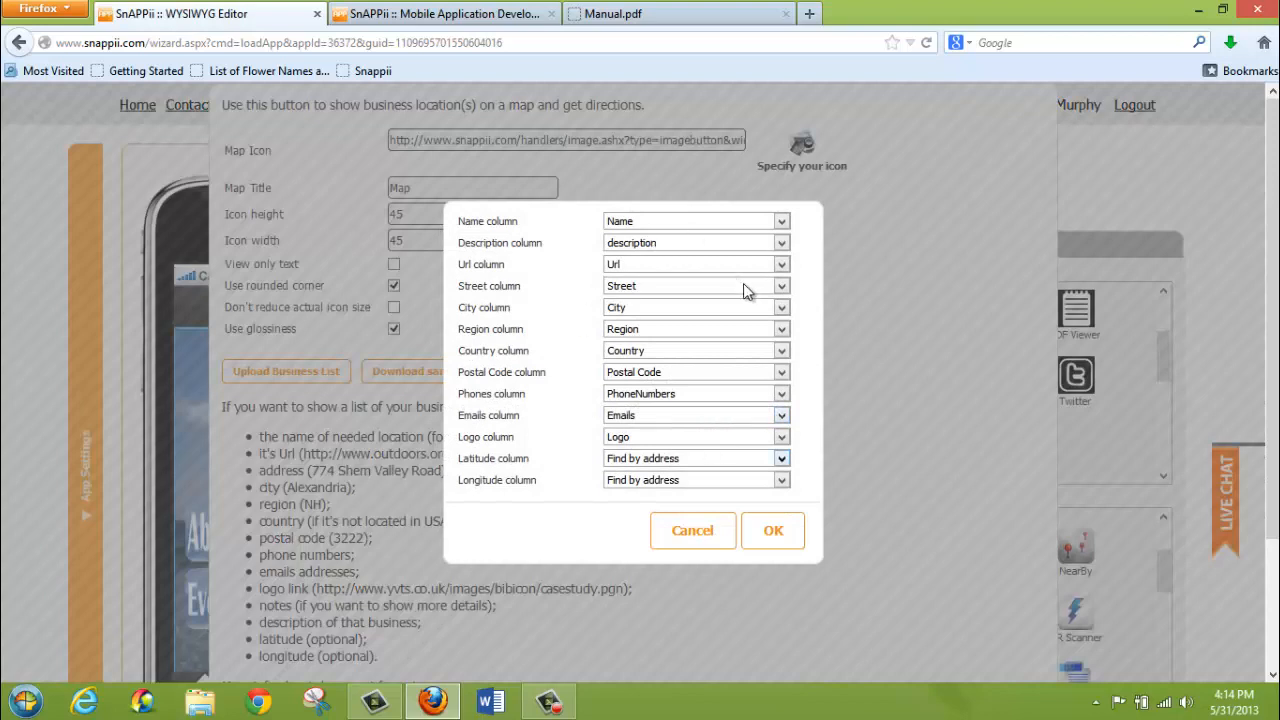
mouse_move(668, 400)
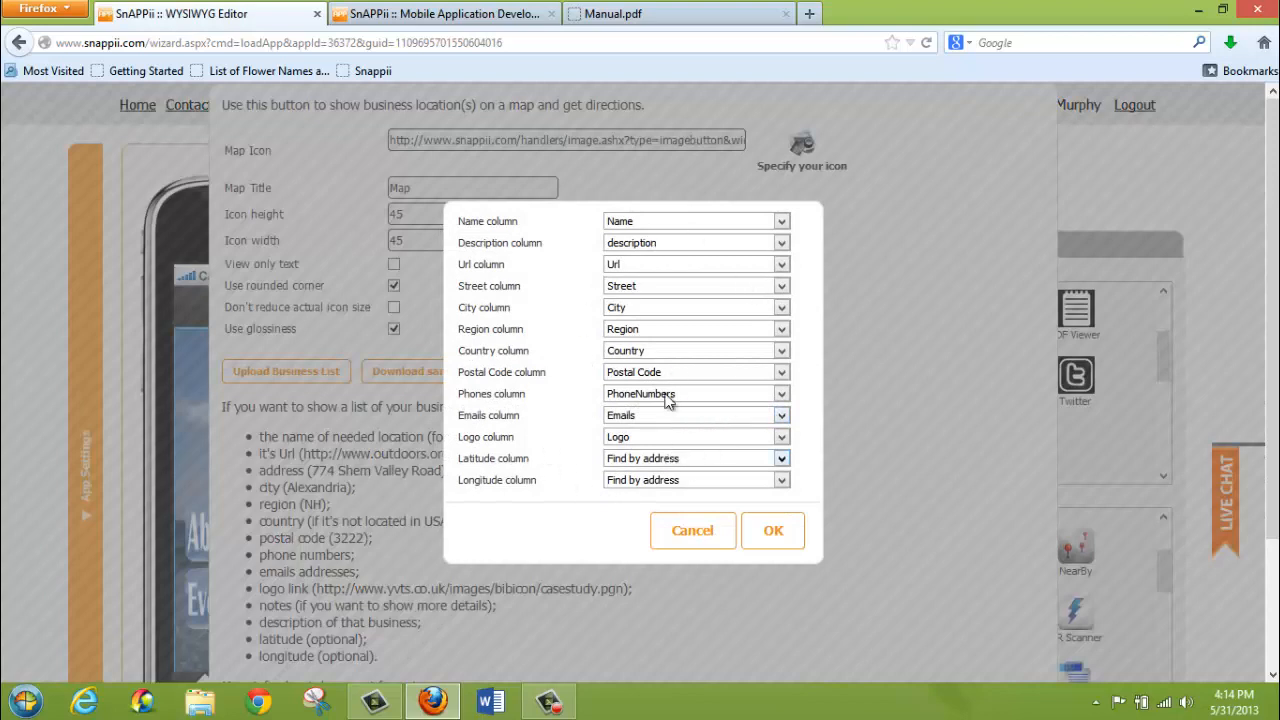
mouse_move(668, 260)
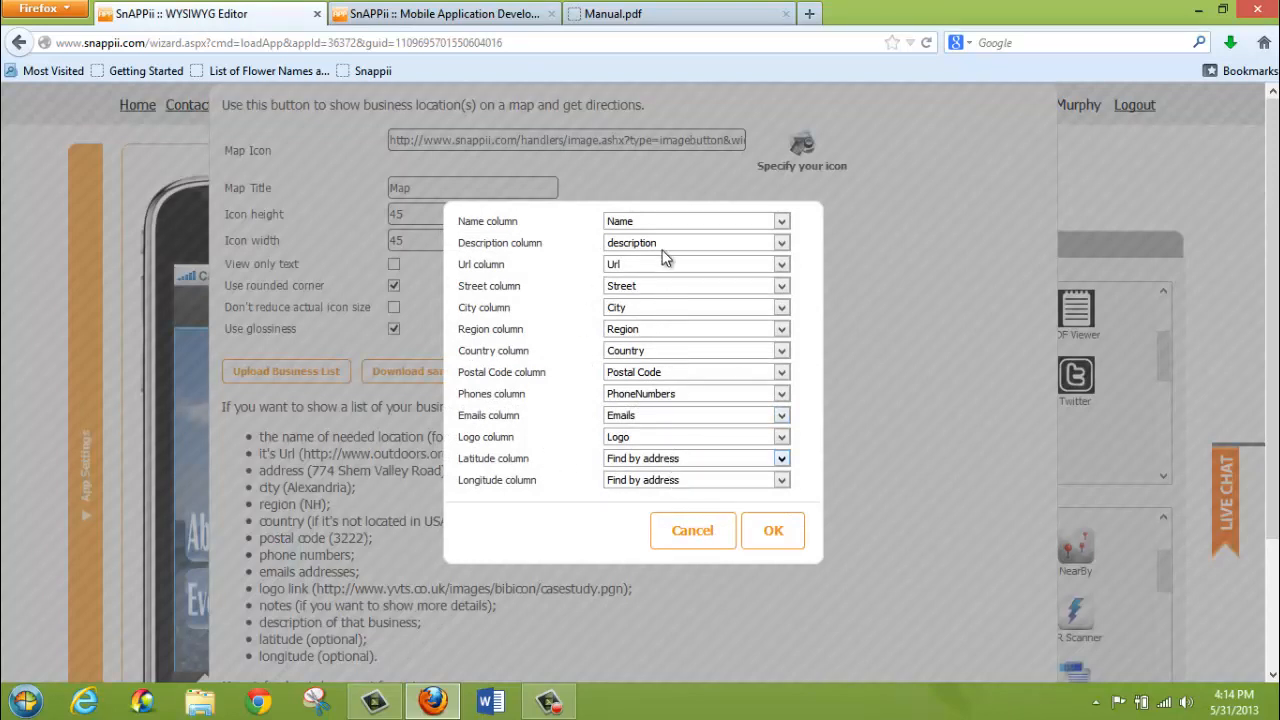
mouse_move(490, 248)
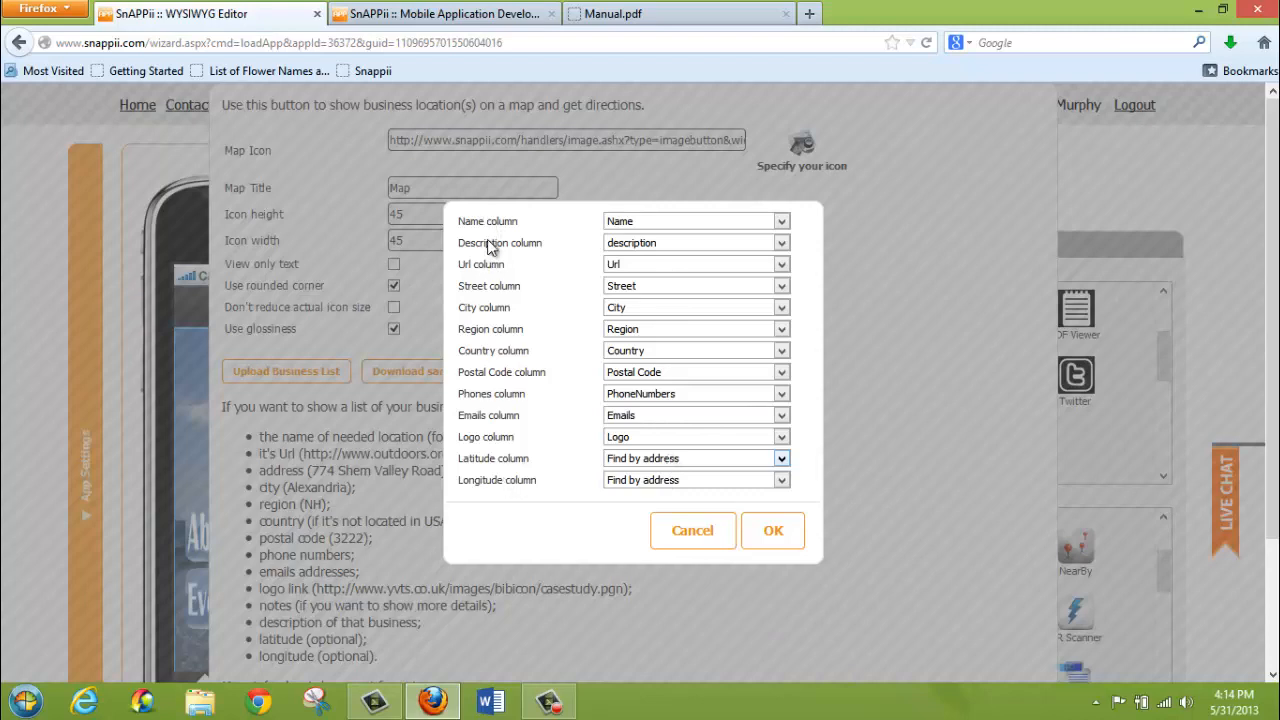
mouse_move(598, 470)
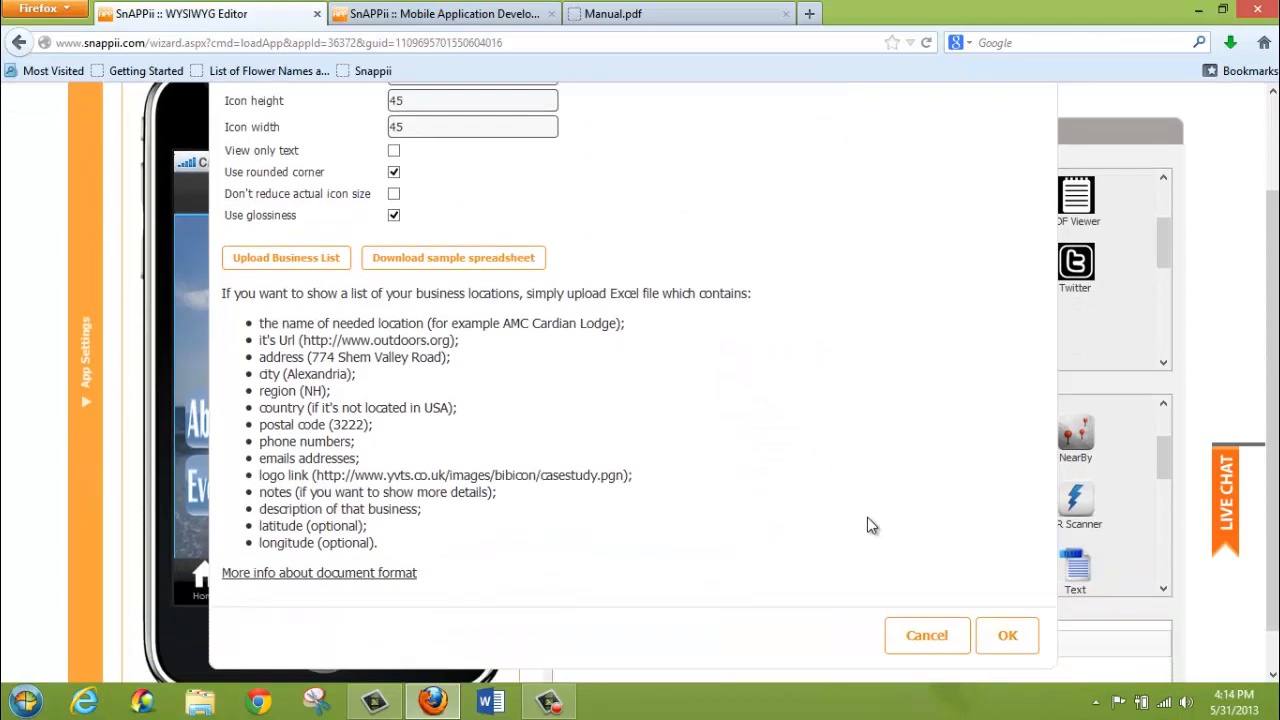
Confirm the Map button settings so the Map icon appears on the Home page preview
click(926, 636)
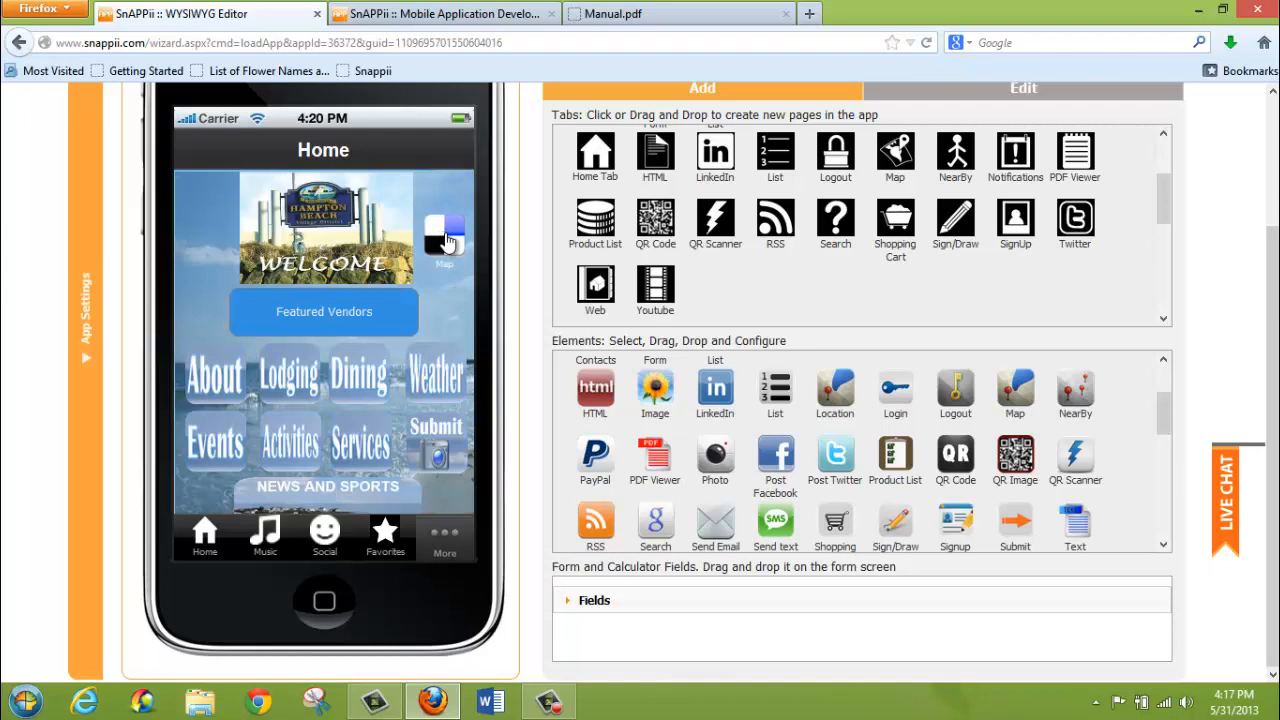
mouse_move(444, 278)
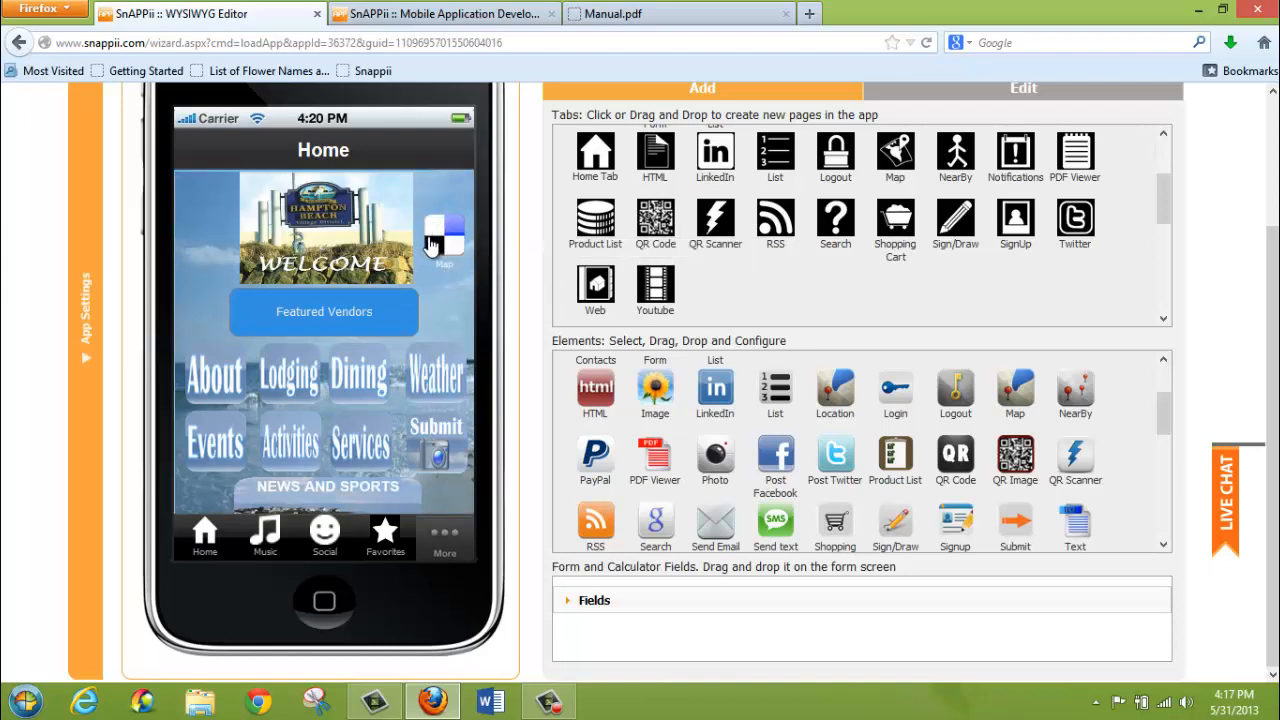
mouse_move(440, 236)
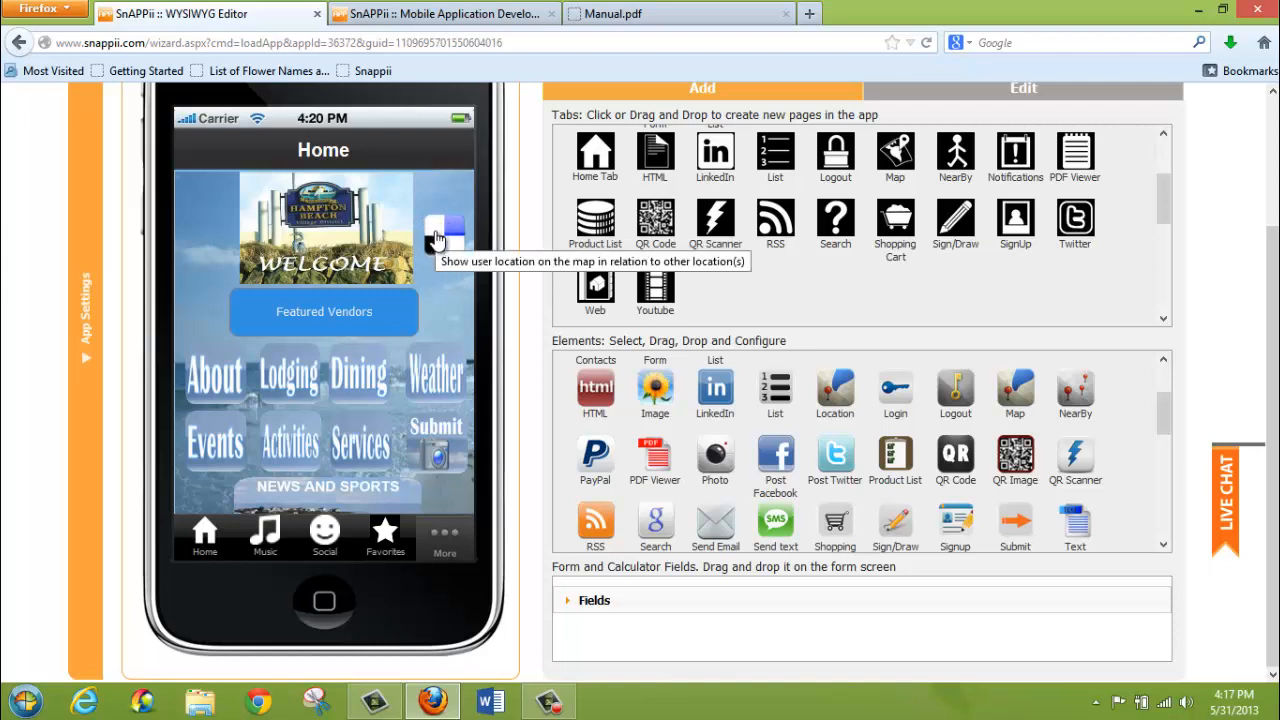
mouse_move(440, 276)
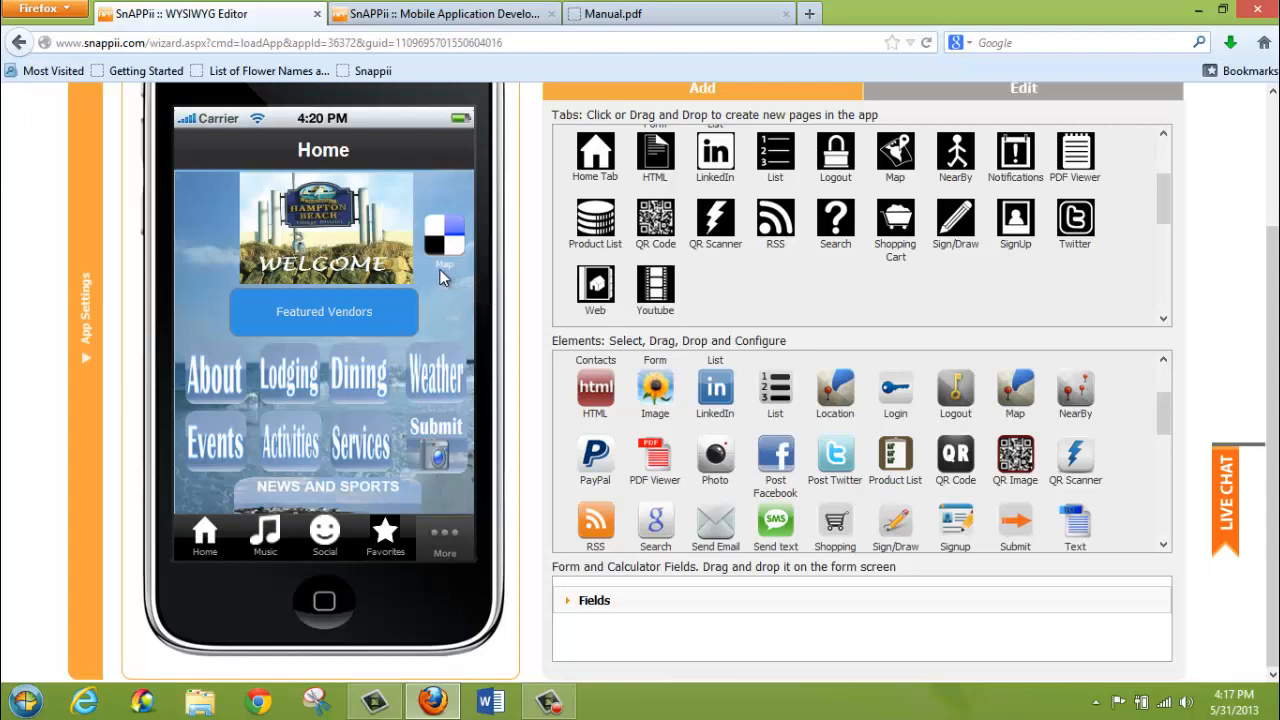
mouse_move(456, 262)
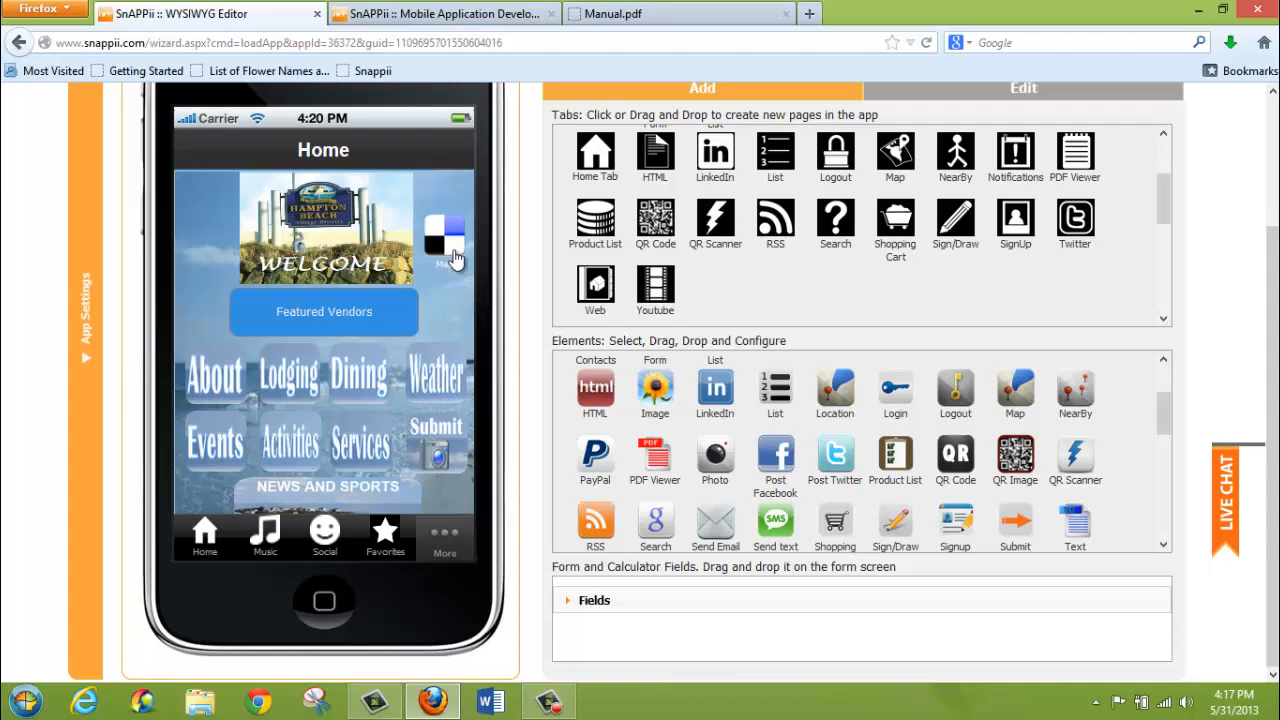
mouse_move(450, 240)
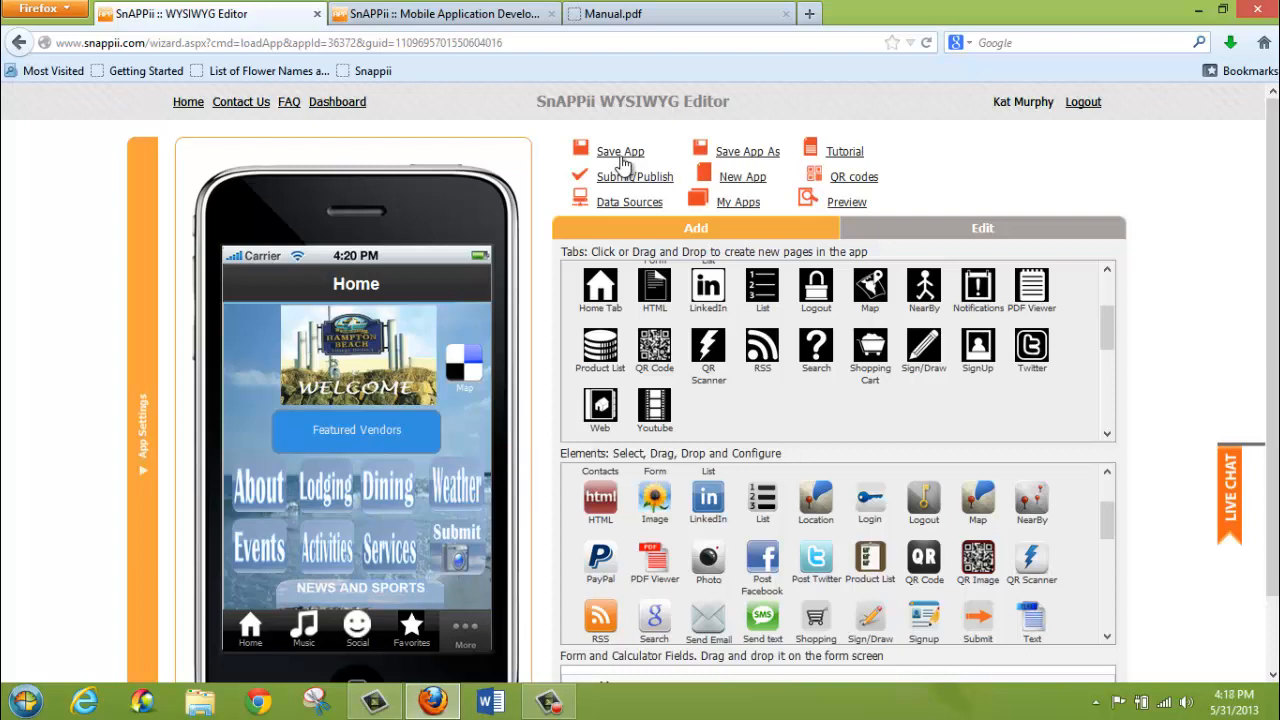
mouse_move(1172, 384)
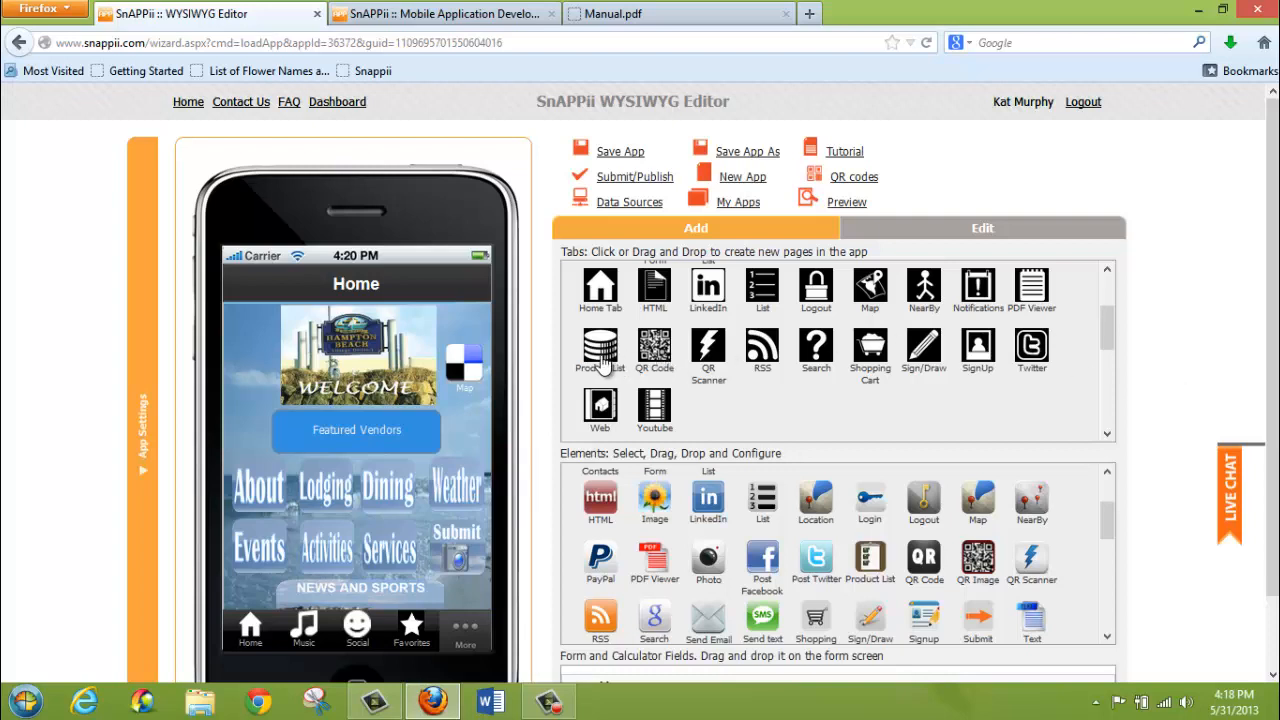
mouse_move(464, 360)
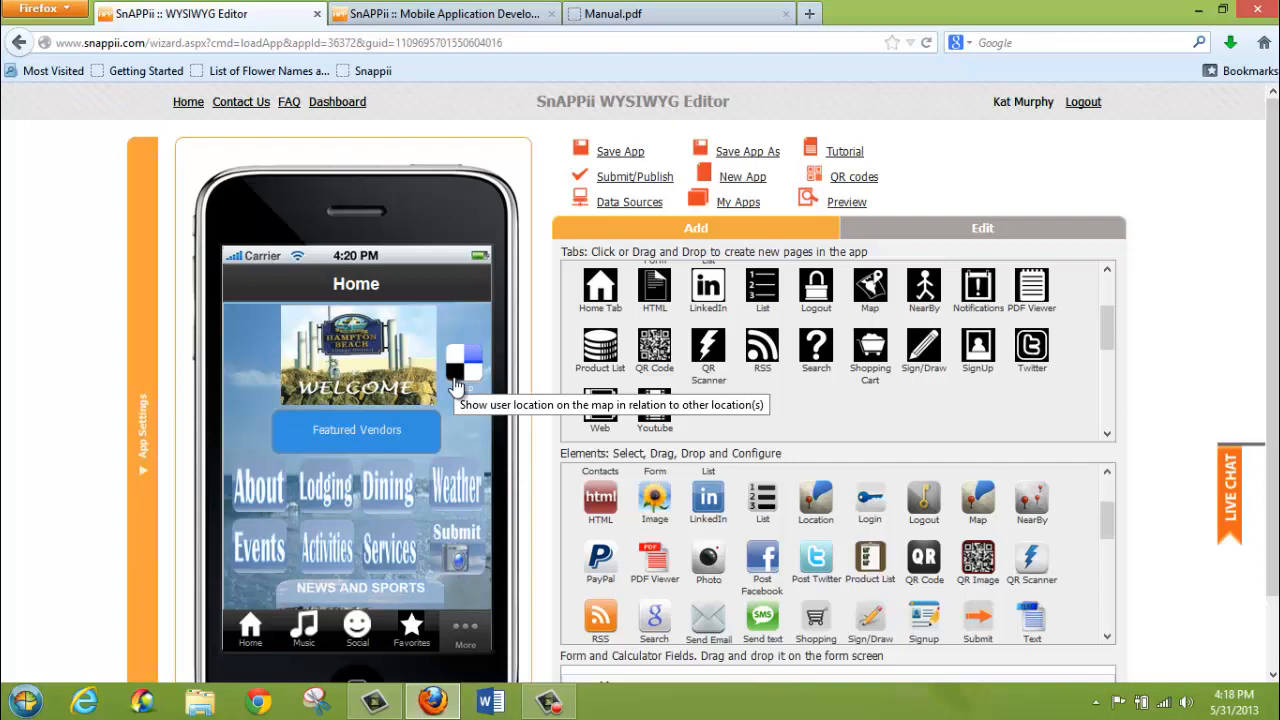
mouse_move(464, 288)
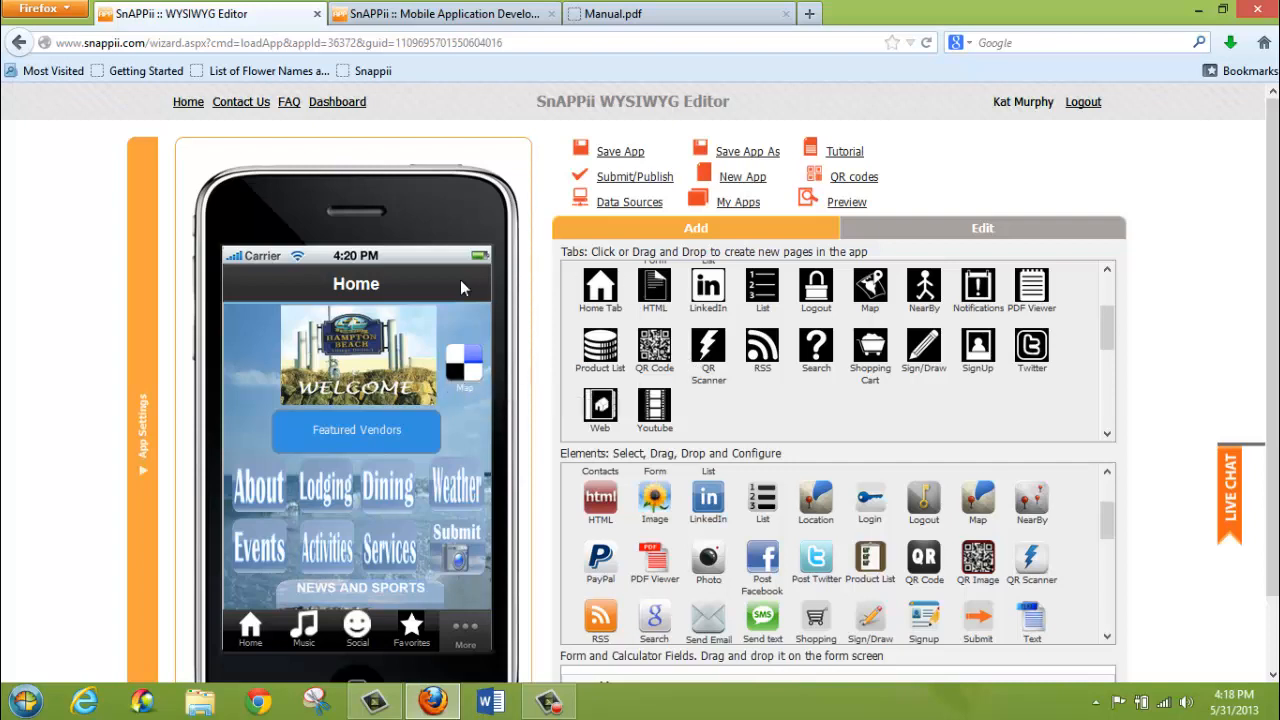
mouse_move(540, 400)
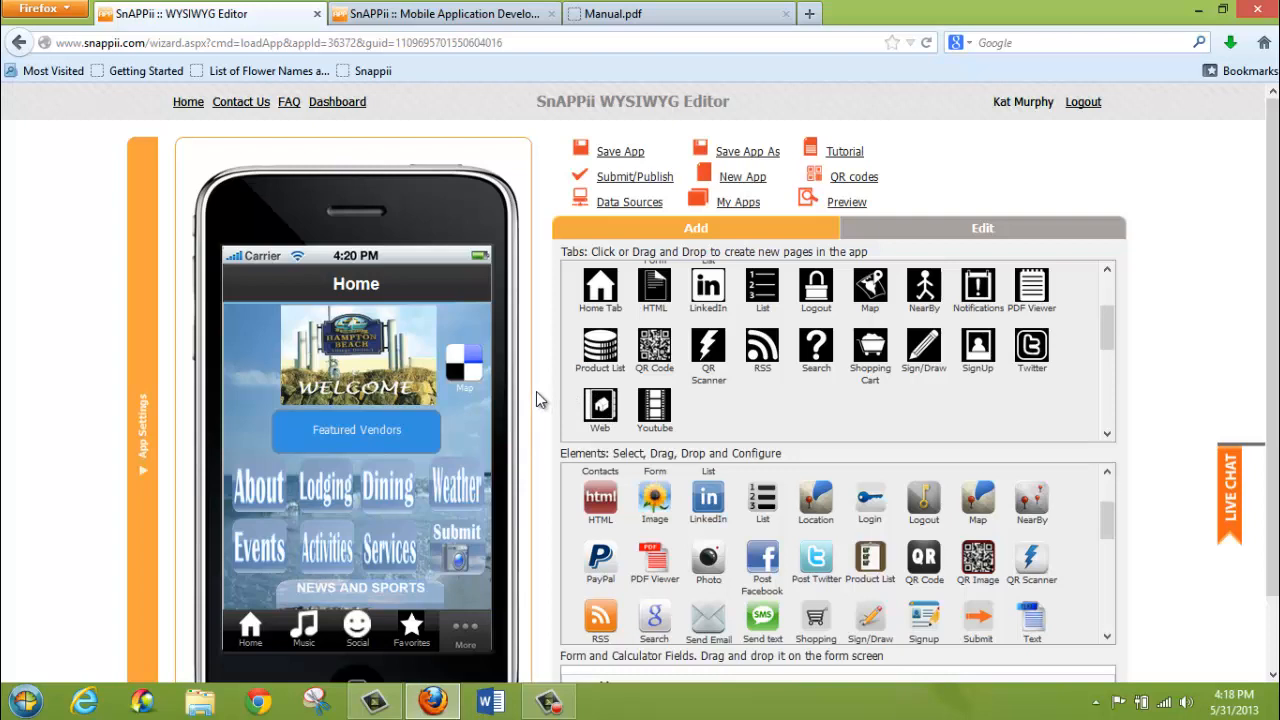
mouse_move(620, 382)
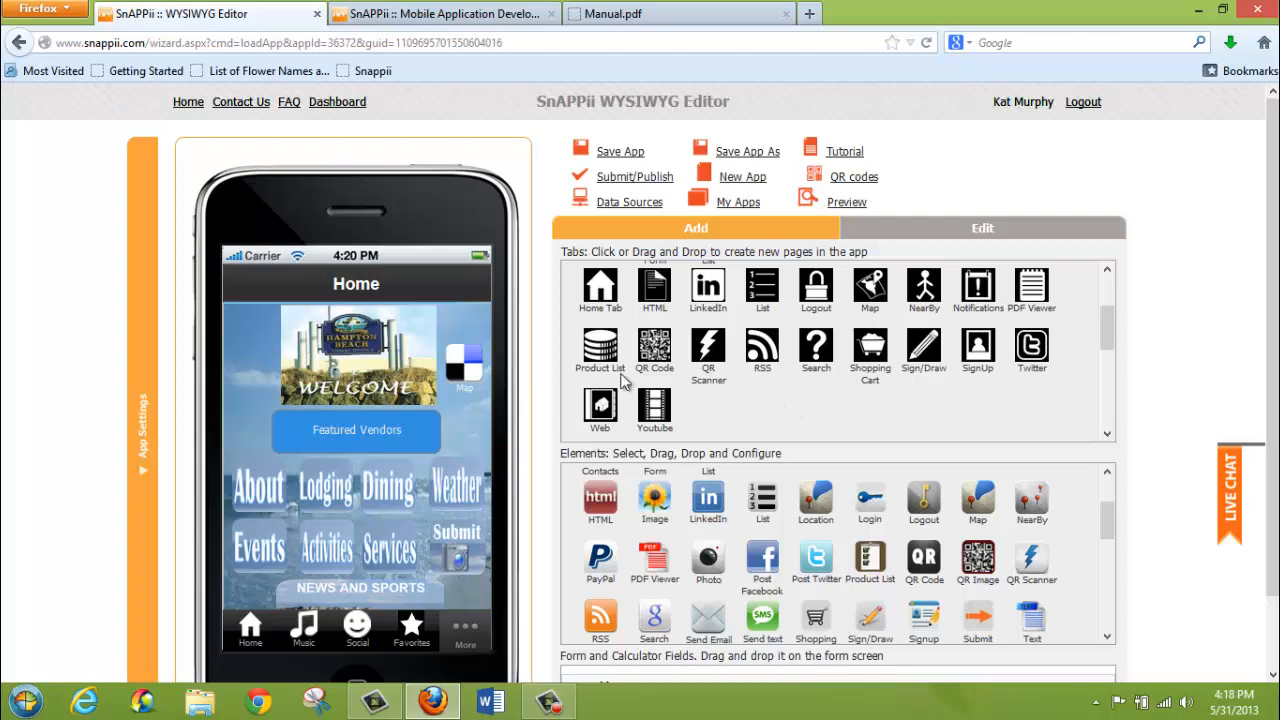
mouse_move(480, 430)
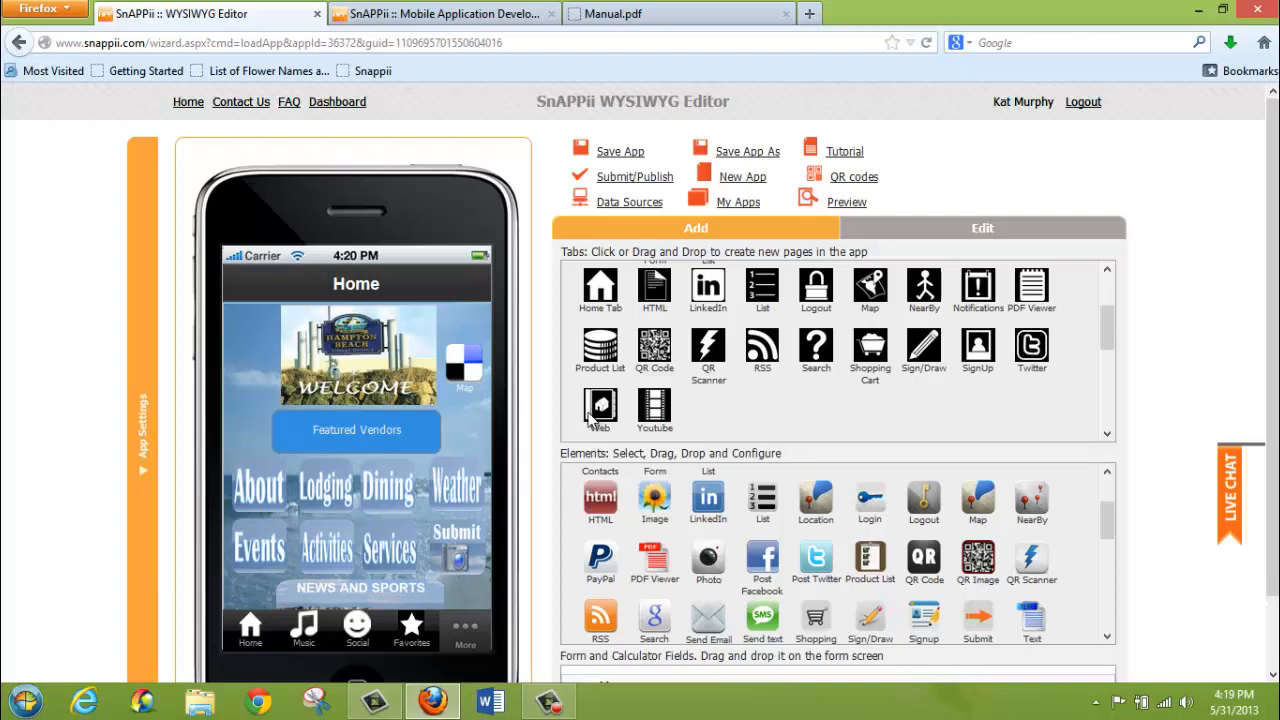
mouse_move(1032, 504)
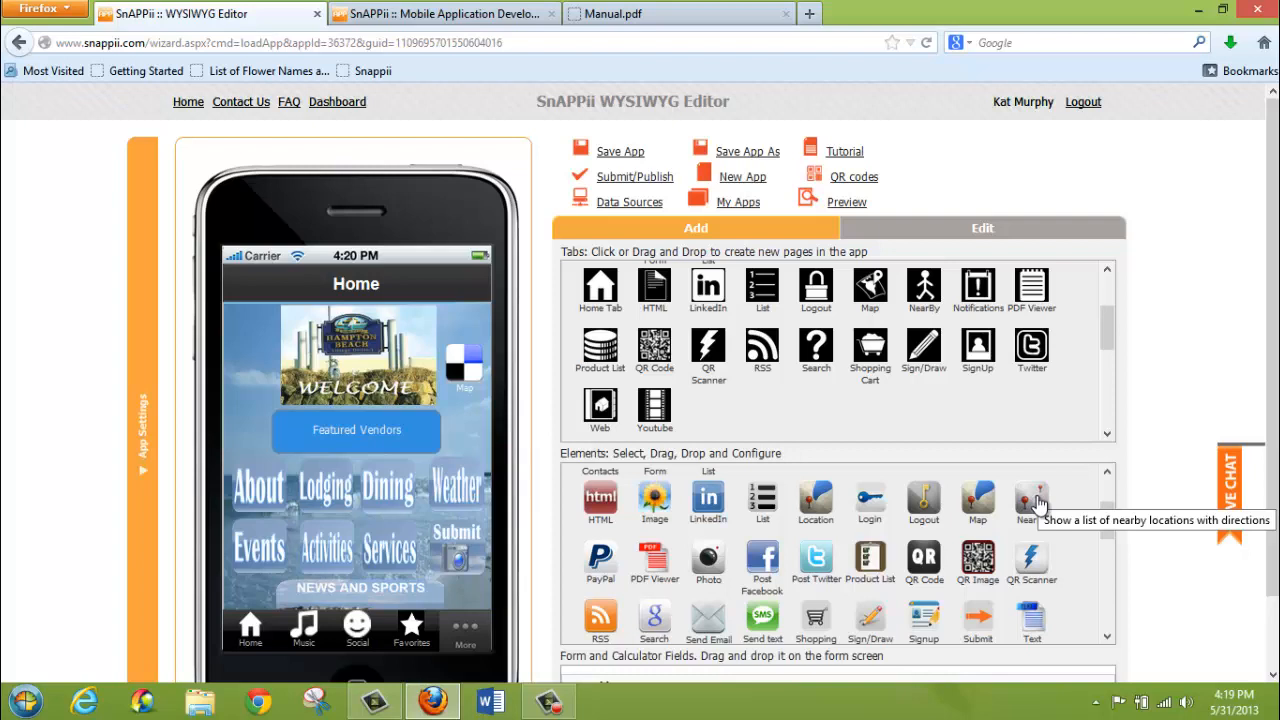
mouse_move(1096, 140)
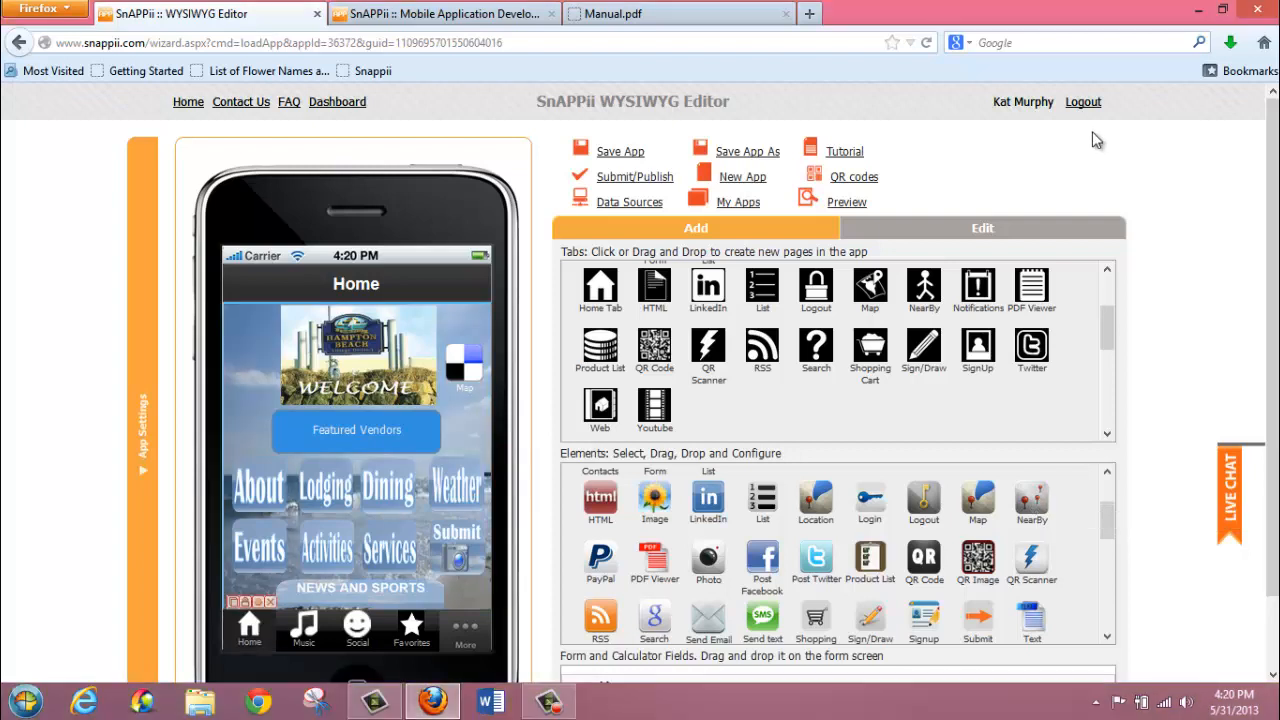